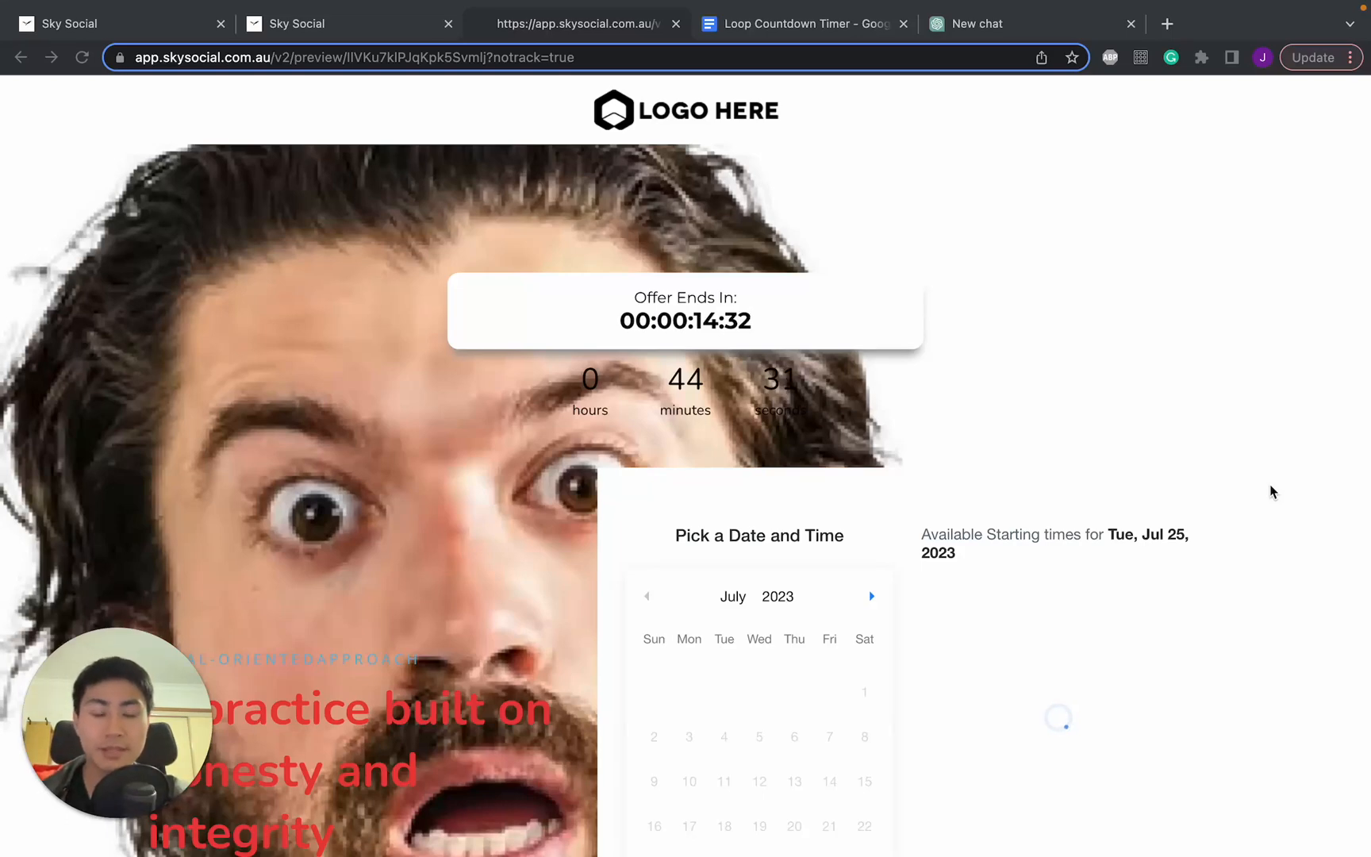
{"action": "mouse_move", "coordinate": [1159, 431]}
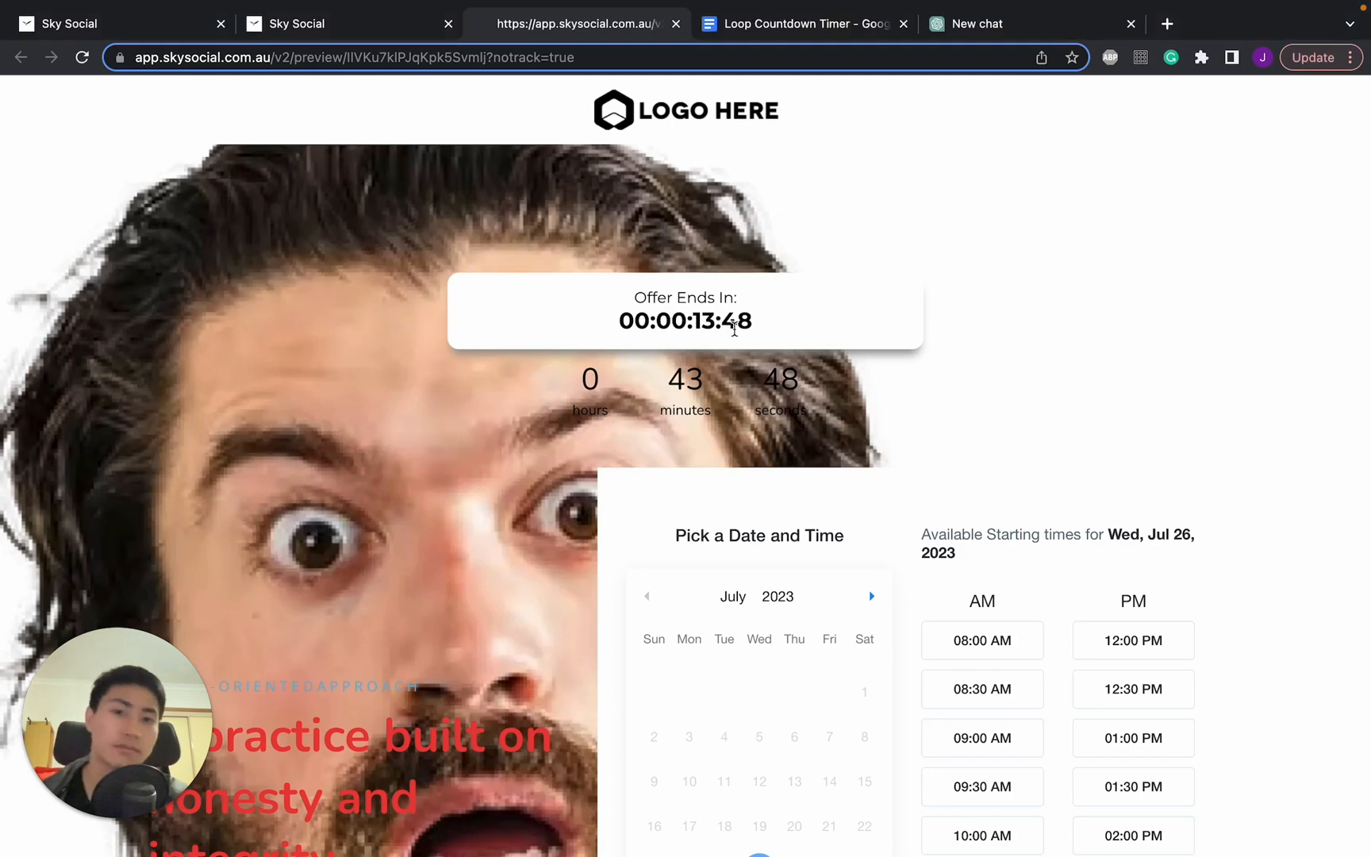
{"action": "mouse_move", "coordinate": [763, 334]}
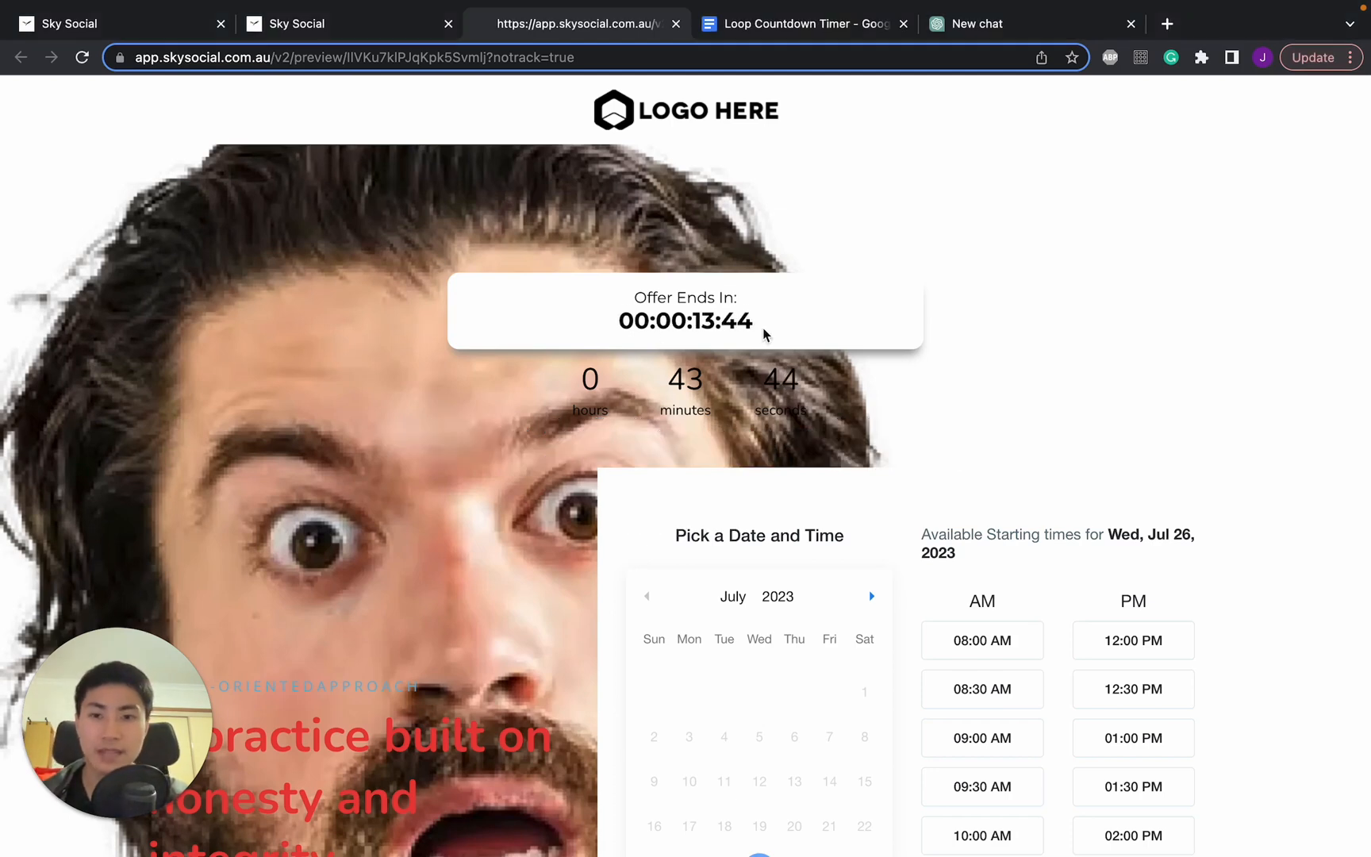
Step: Open the Chiropractic Therapy Bookings Appointment step's page editor in a new tab
{"action": "scroll", "scroll_direction": "down", "scroll_amount": 3}
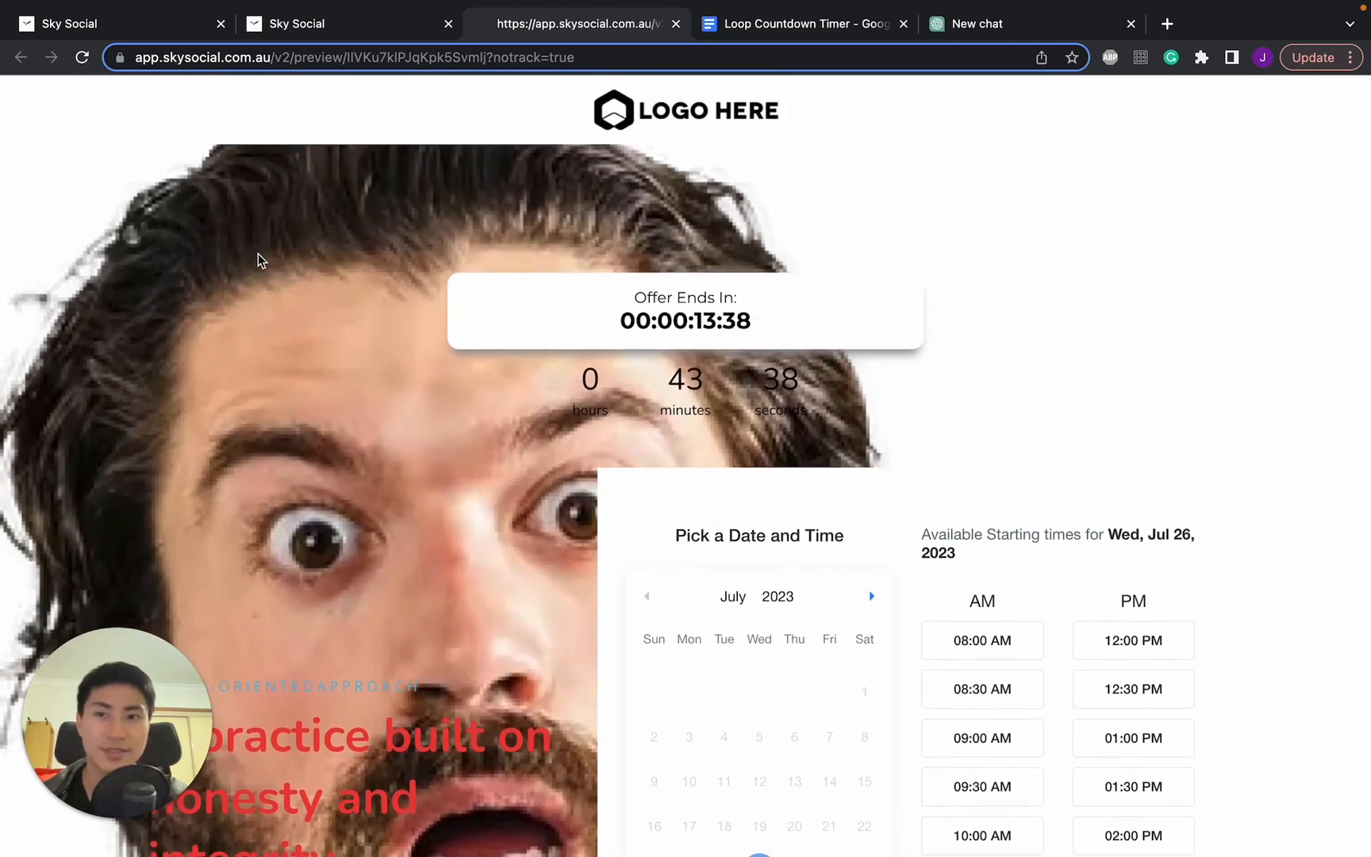
{"action": "mouse_move", "coordinate": [298, 126]}
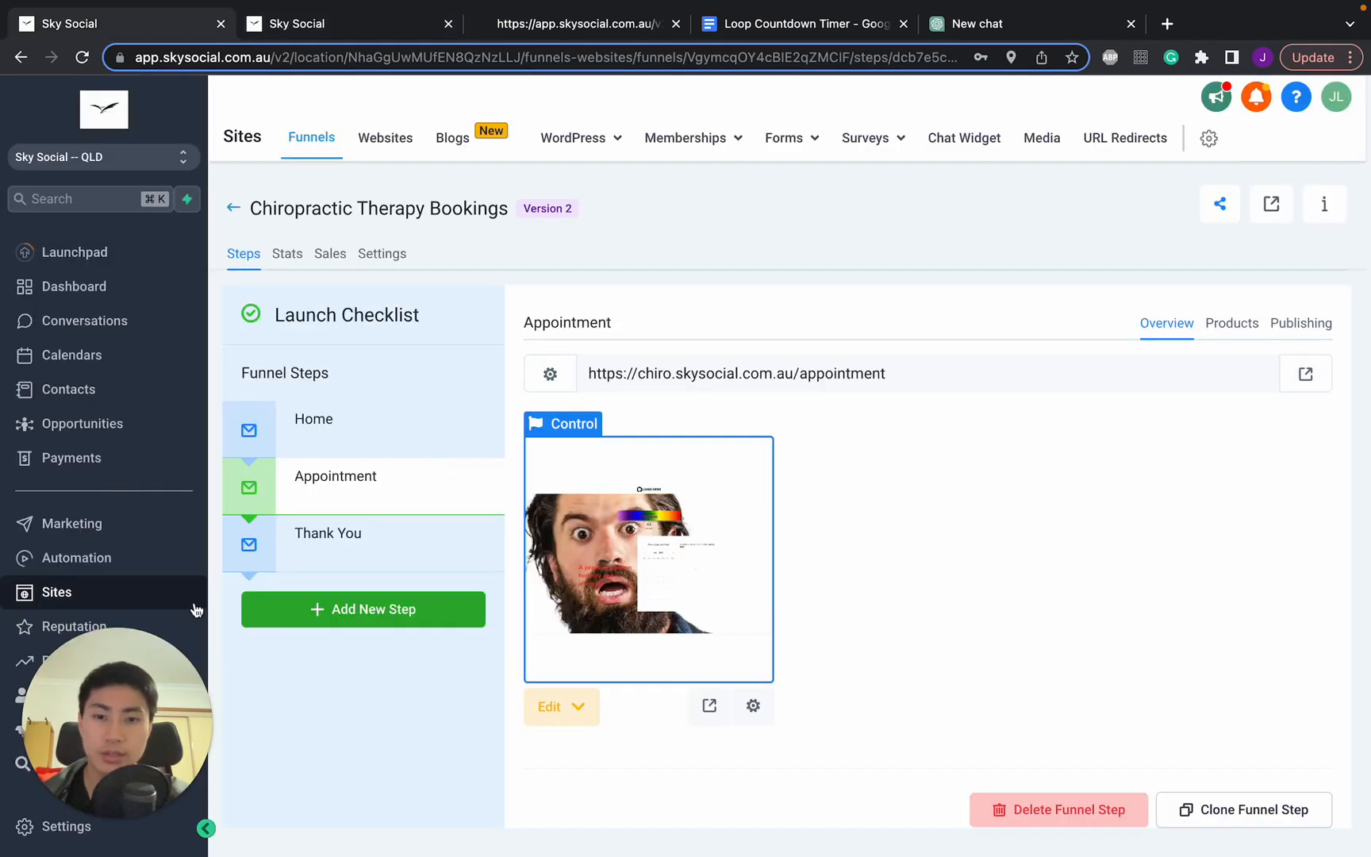
{"action": "left_click", "coordinate": [562, 706]}
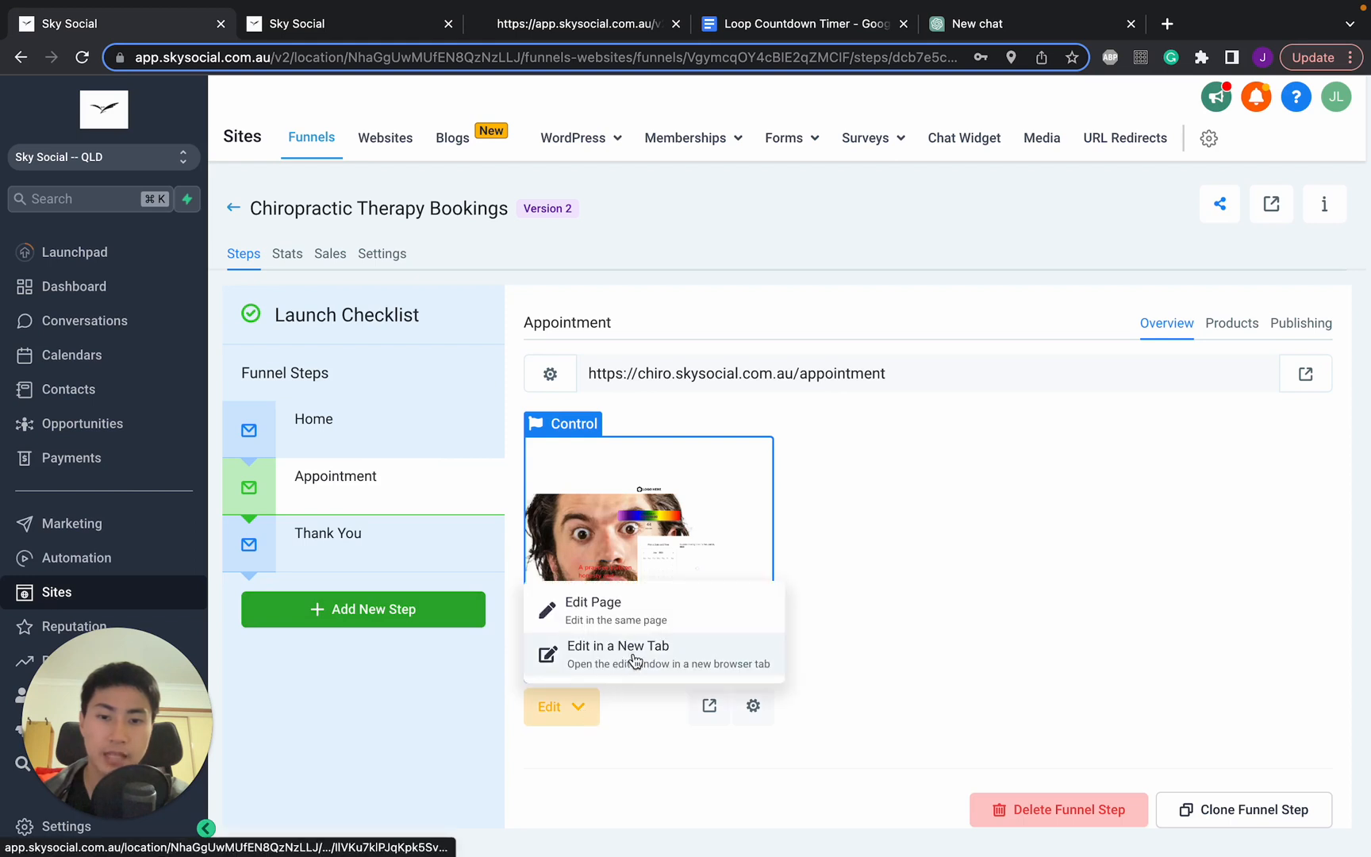
{"action": "left_click", "coordinate": [591, 602]}
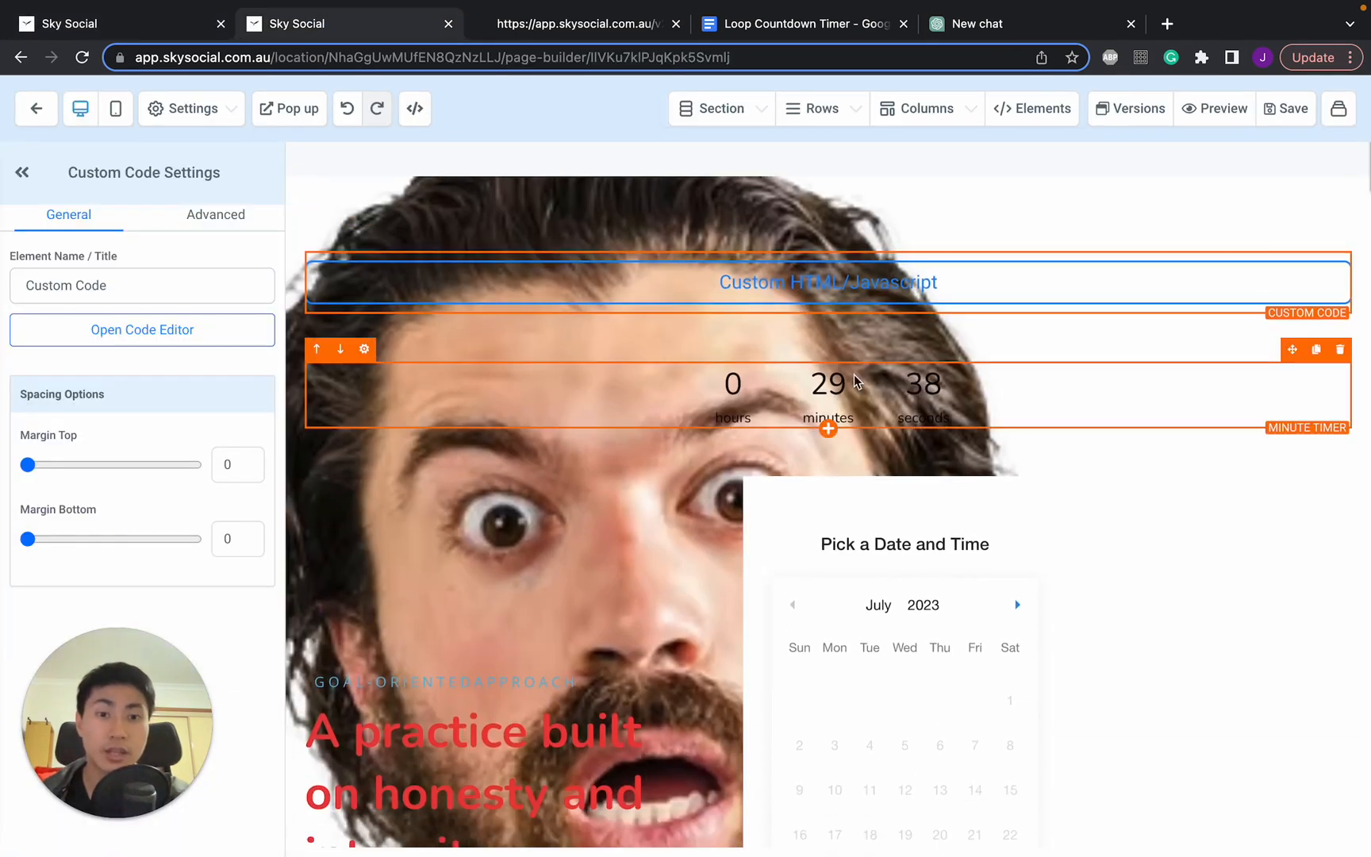
Step: Try adding a Countdown element from the Elements list
{"action": "left_click", "coordinate": [826, 428]}
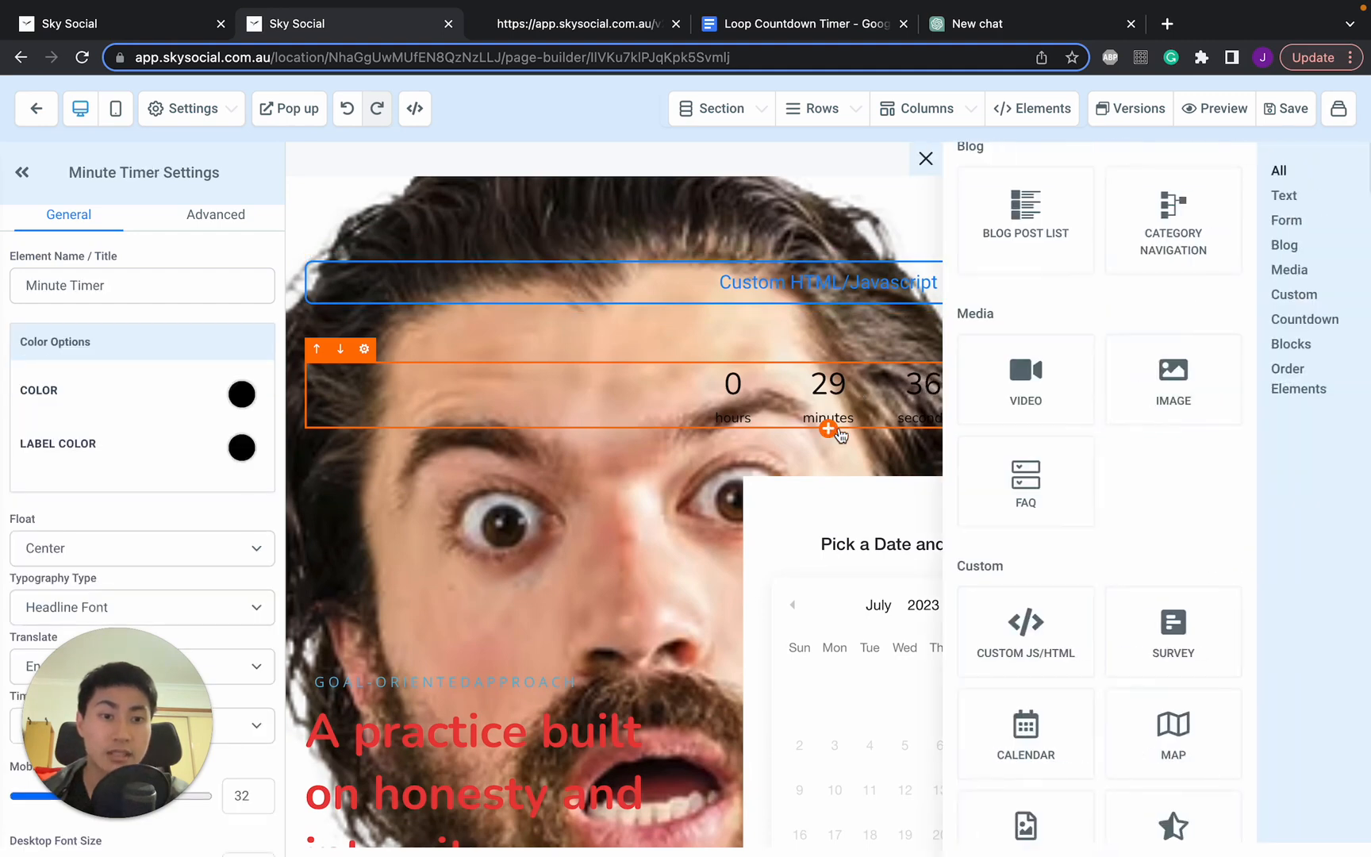
{"action": "scroll", "scroll_direction": "down", "scroll_amount": 3}
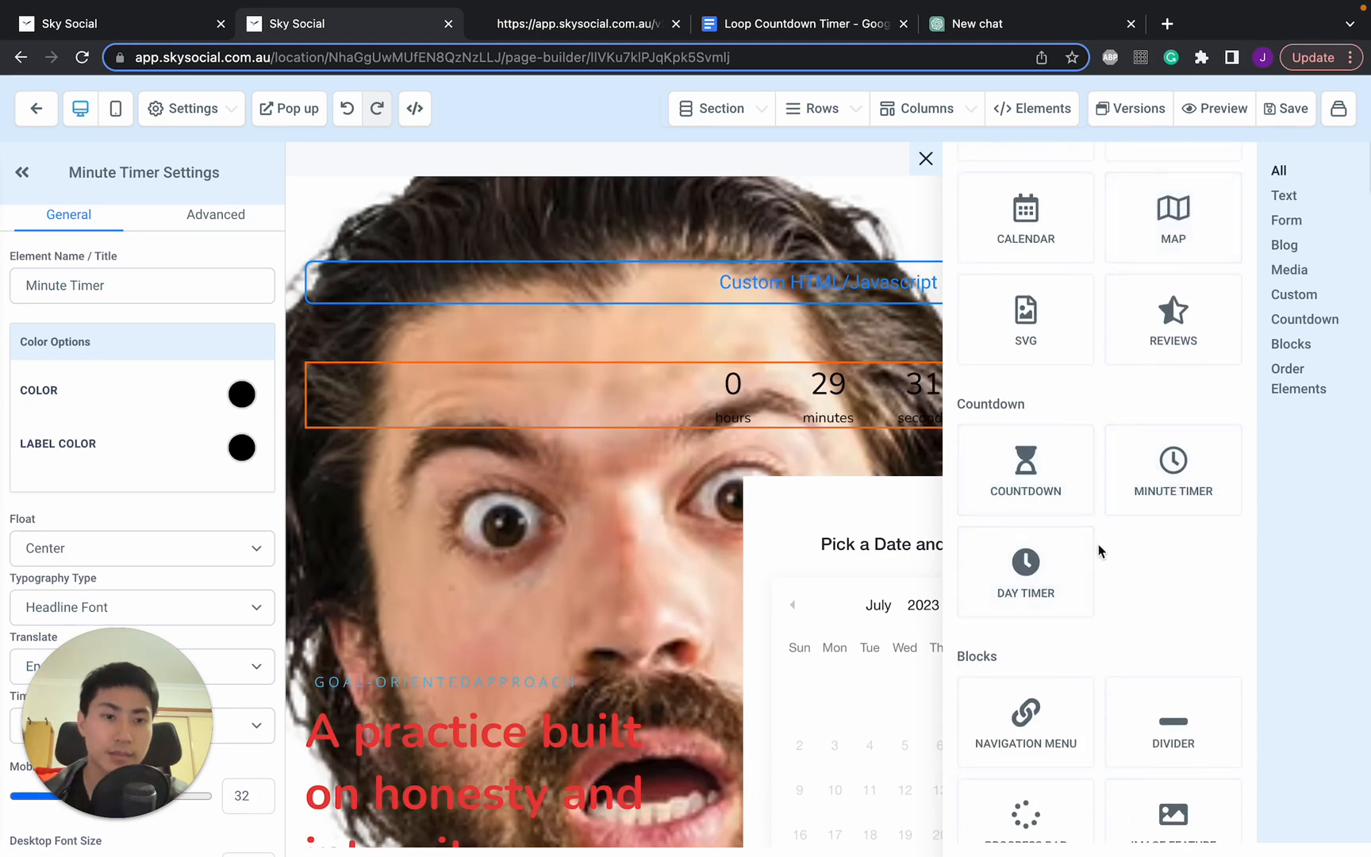
{"action": "left_click", "coordinate": [1023, 469]}
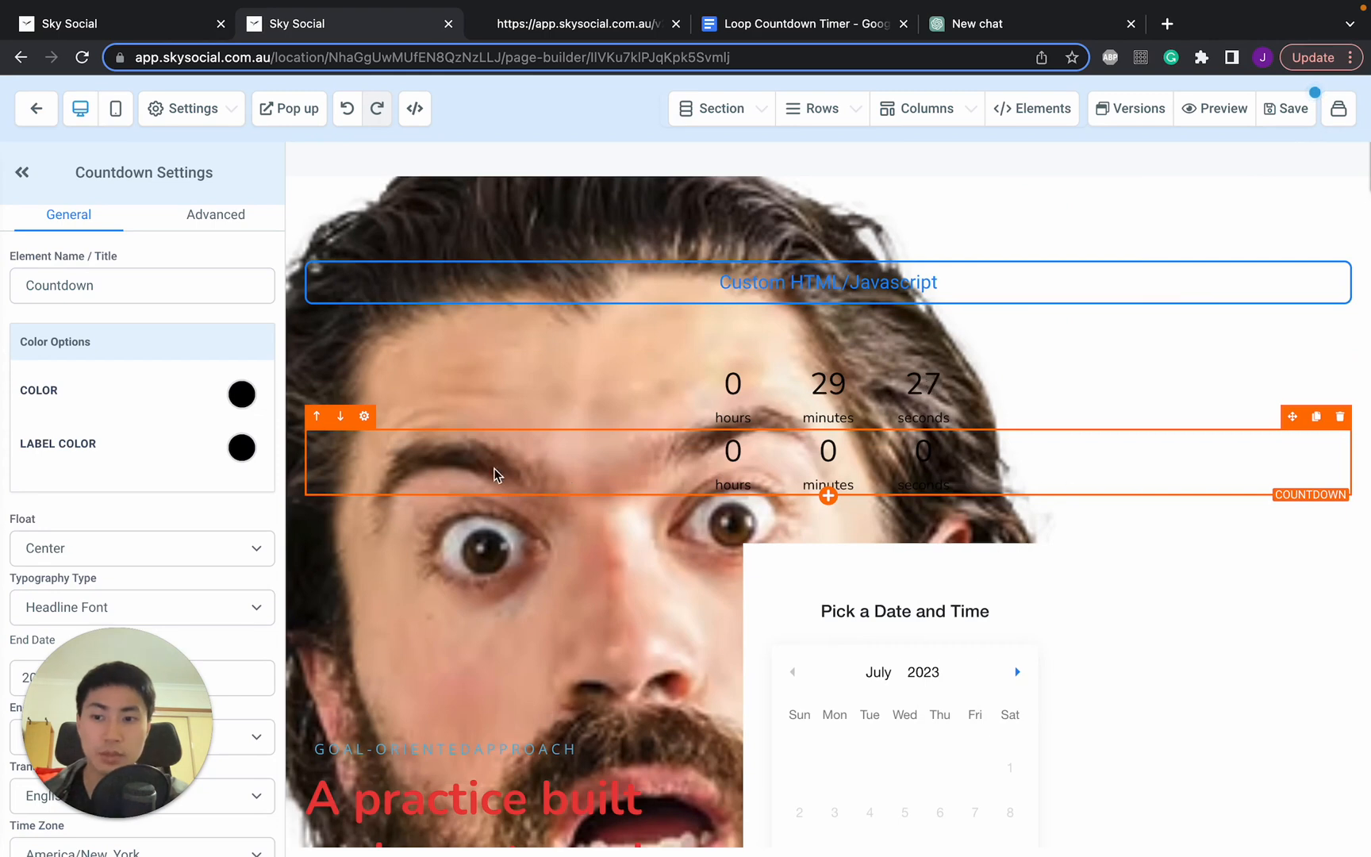
Step: Set the Minute Timer's Minutes setting to 10
{"action": "scroll", "scroll_direction": "down", "scroll_amount": 3}
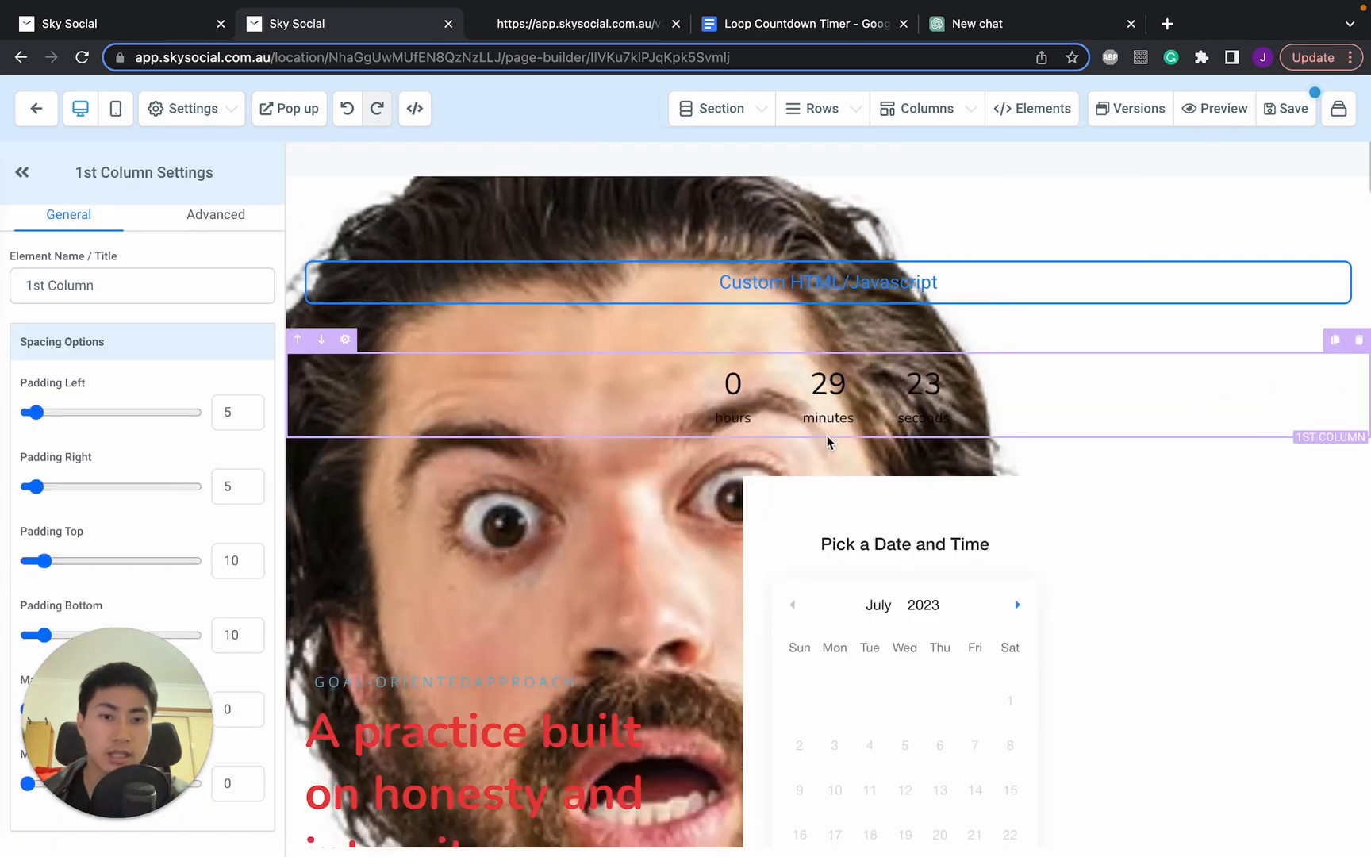
{"action": "left_click", "coordinate": [1033, 108]}
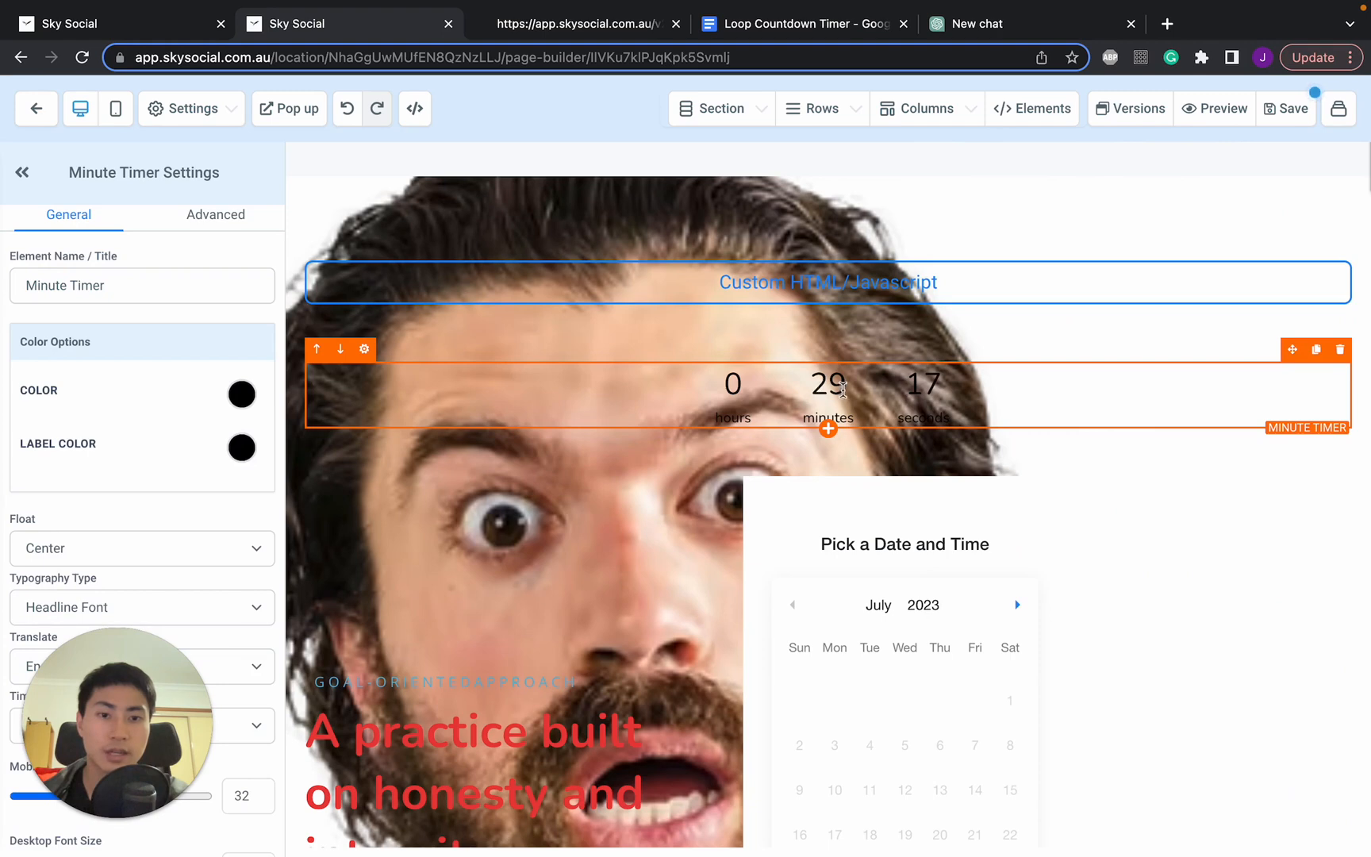
{"action": "scroll", "scroll_direction": "down", "scroll_amount": 3}
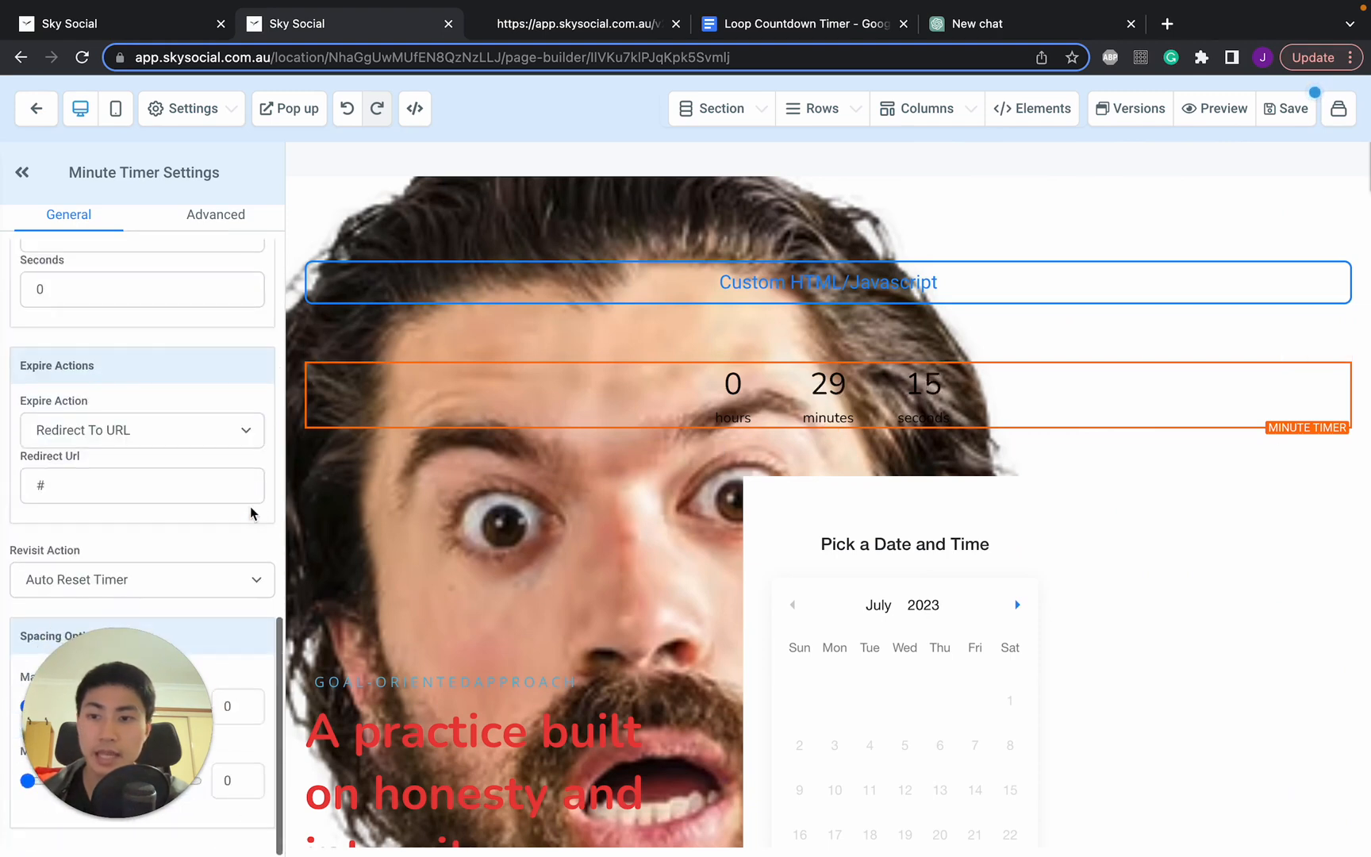
{"action": "type", "text": "45"}
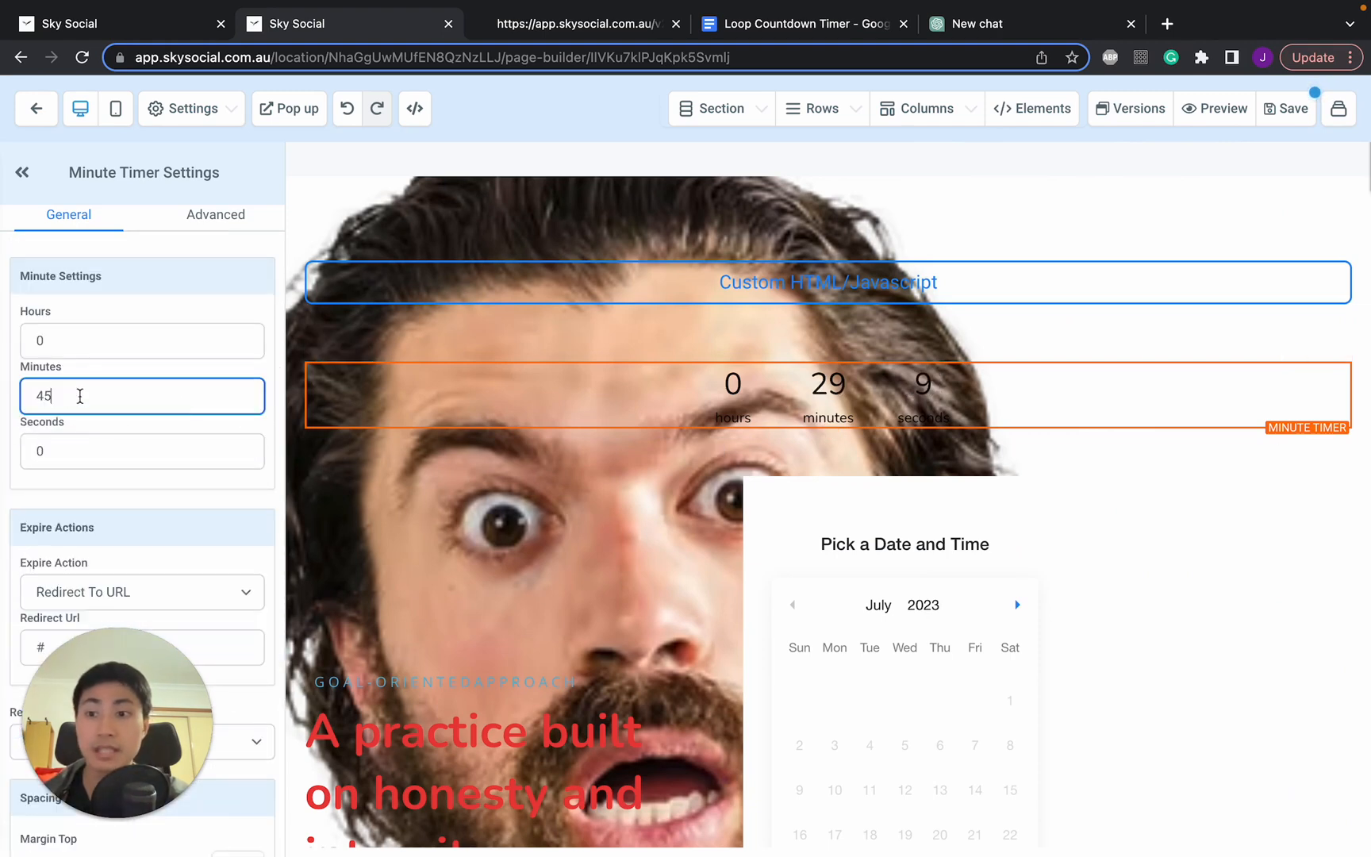
{"action": "type", "text": "1"}
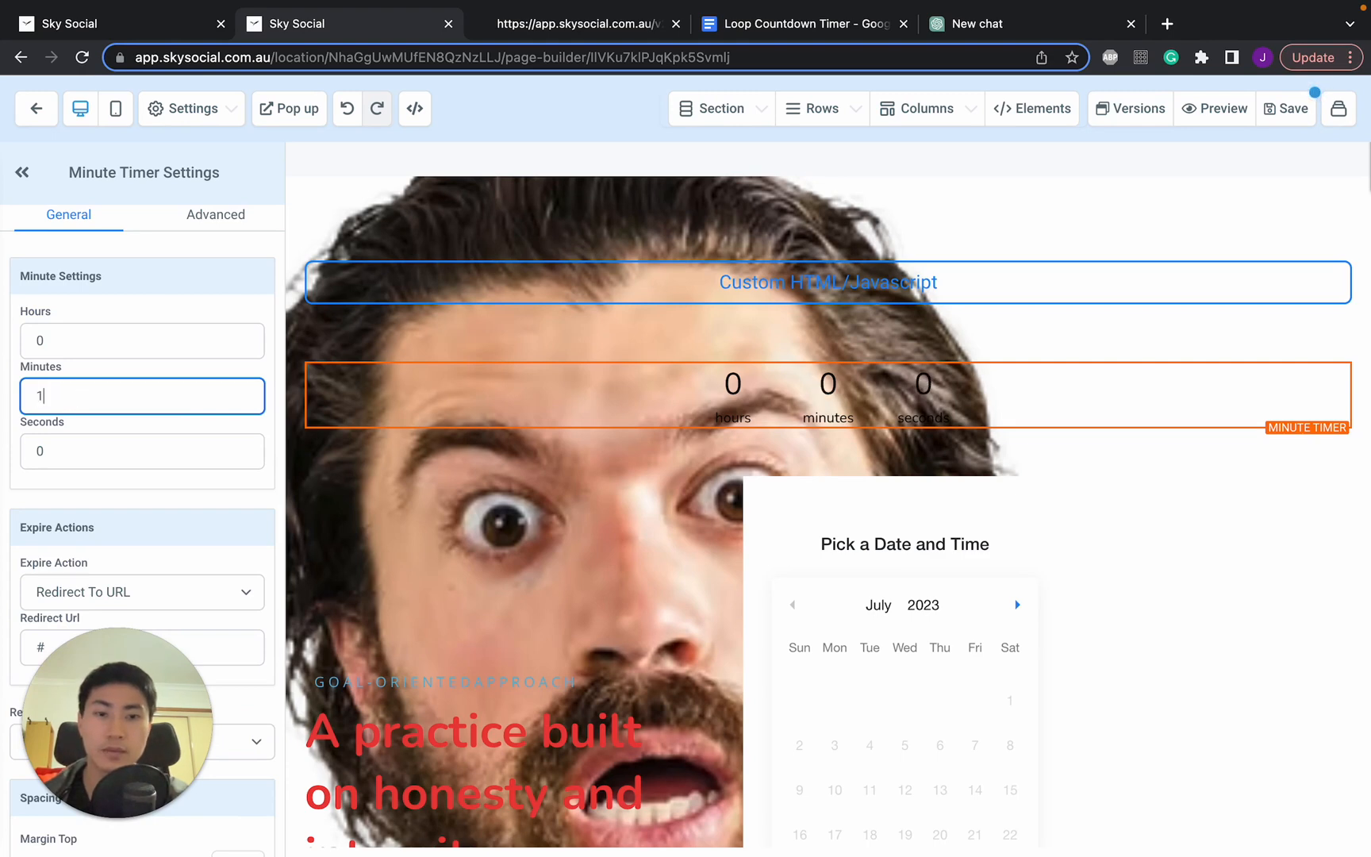
{"action": "type", "text": "0"}
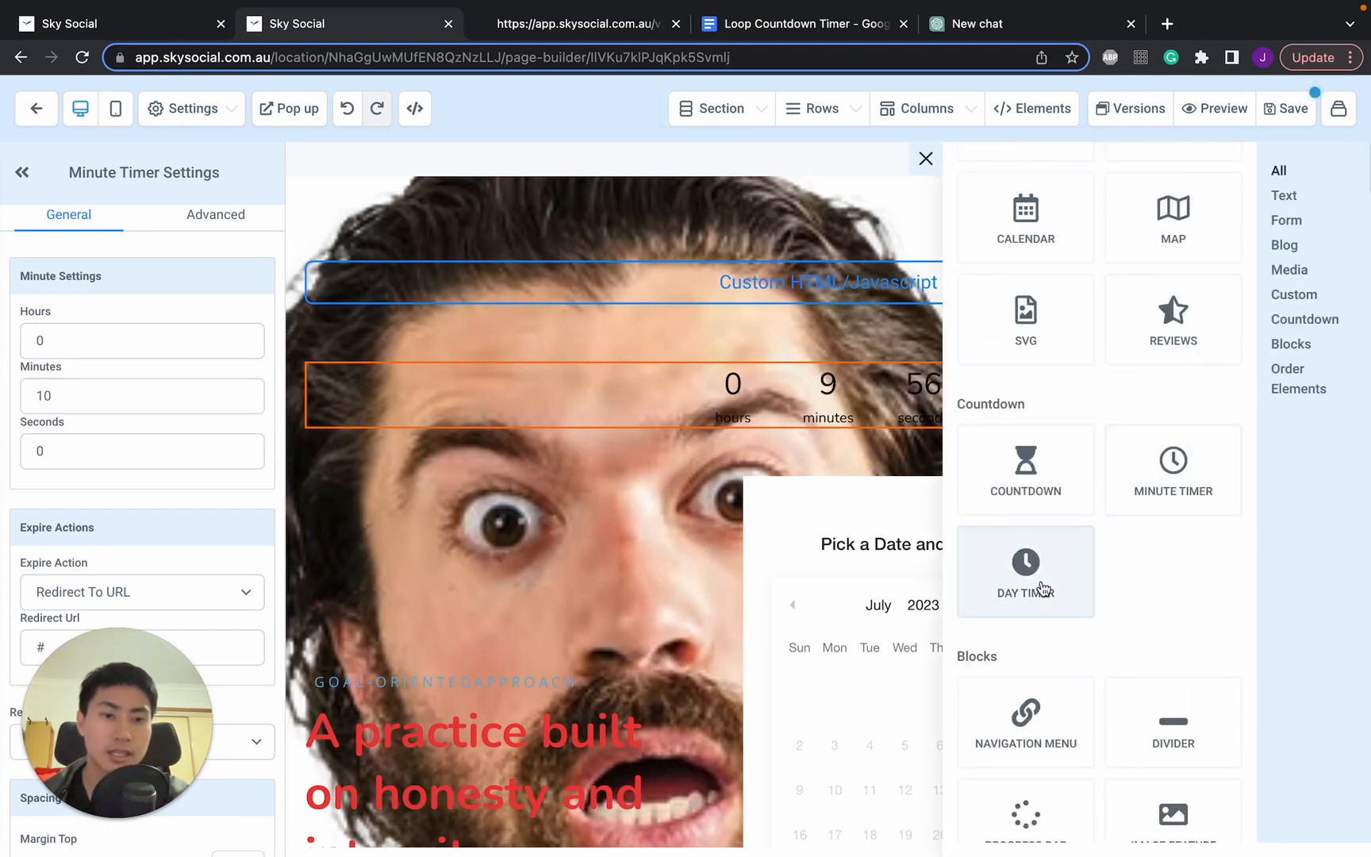
Step: Add a Day Timer below the minute timer and delete the Custom HTML block above
{"action": "left_click", "coordinate": [1025, 572]}
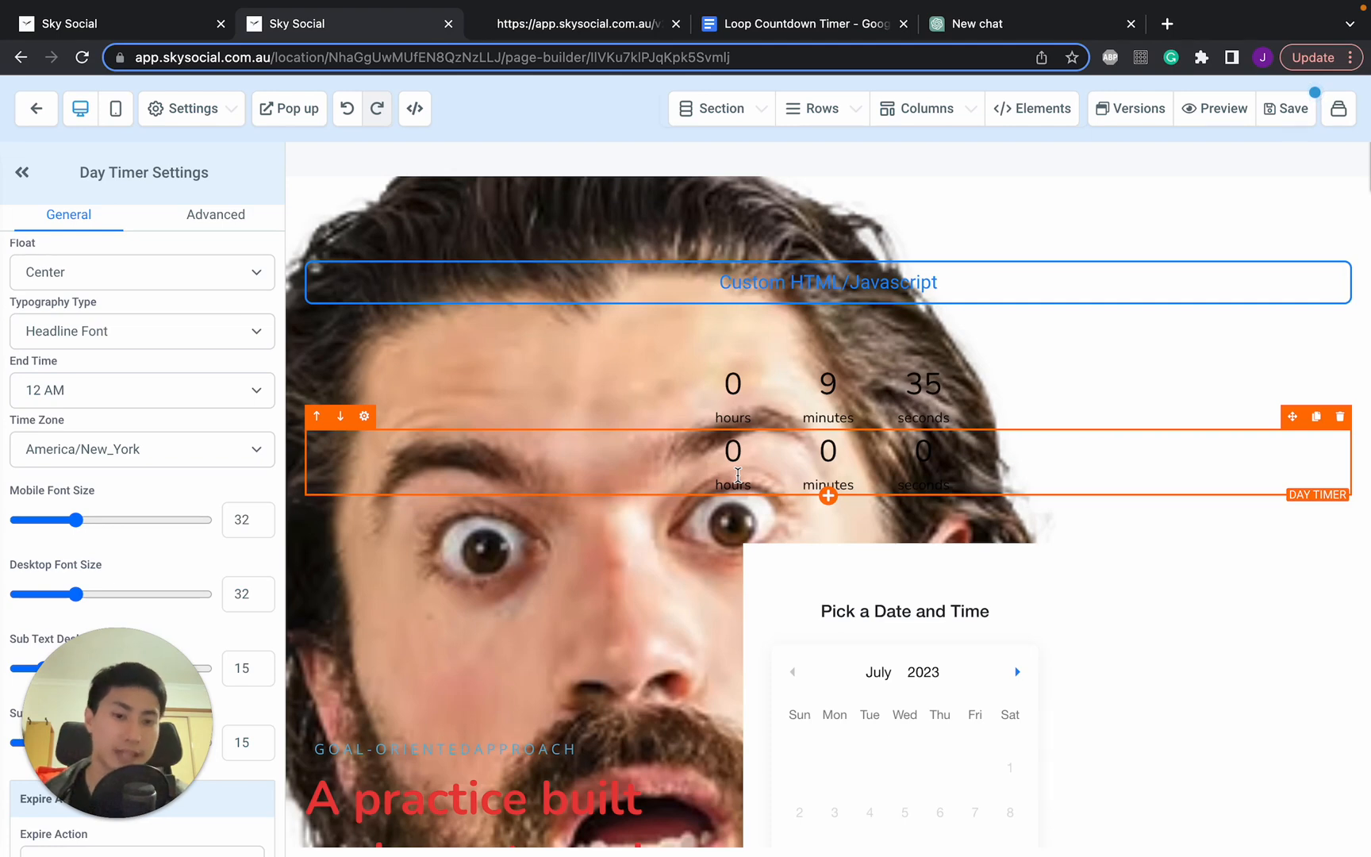
{"action": "left_click", "coordinate": [826, 397]}
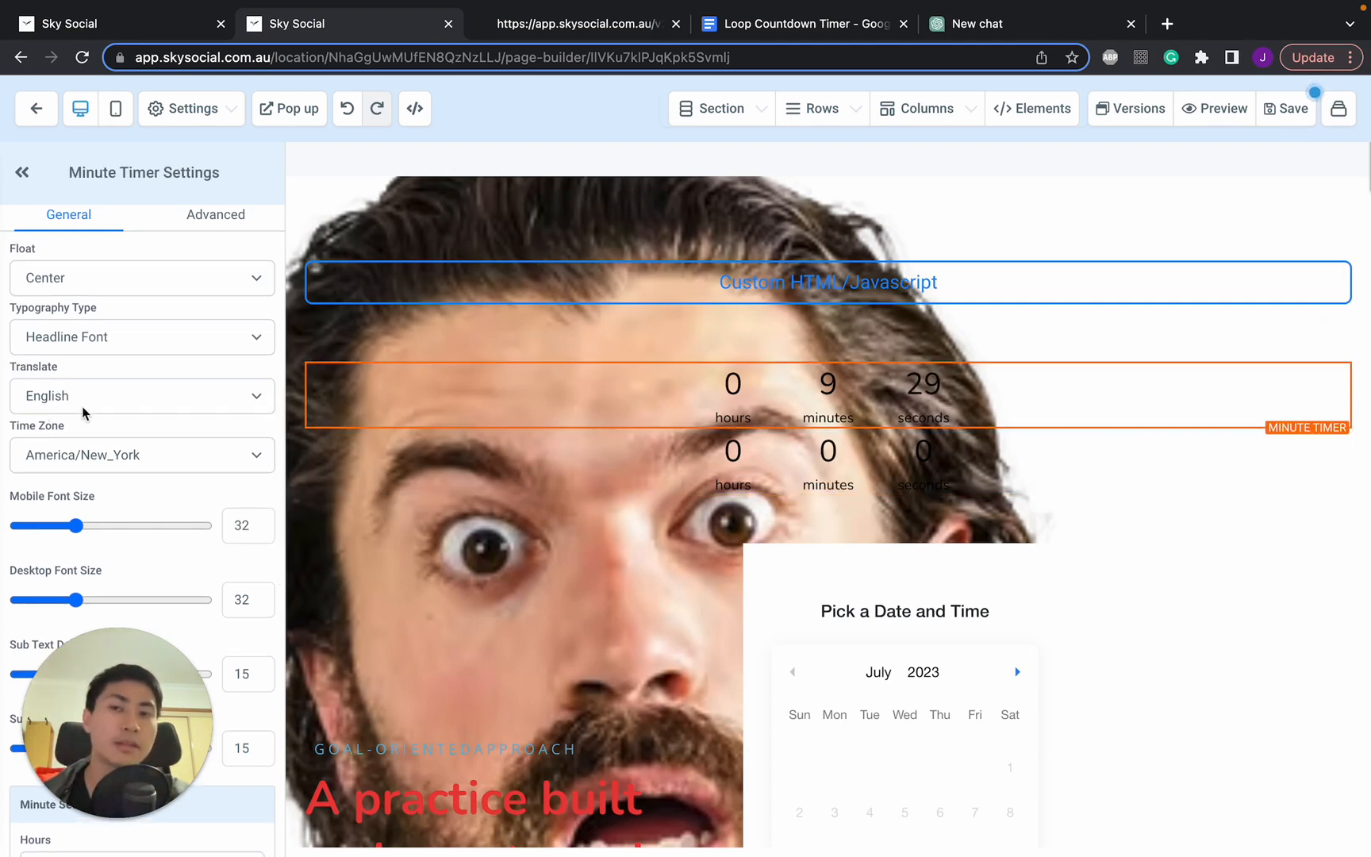
{"action": "scroll", "scroll_direction": "down", "scroll_amount": 3}
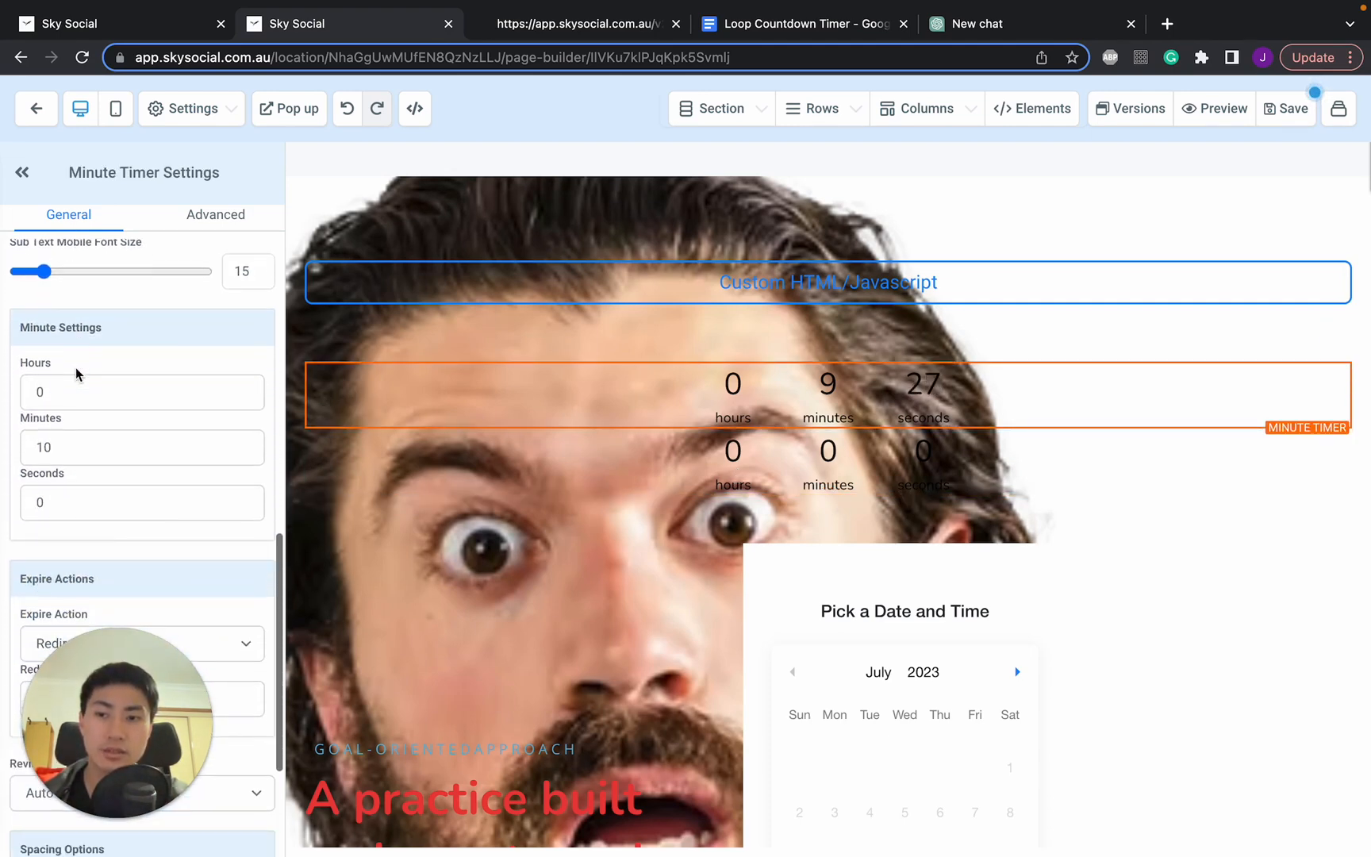
{"action": "scroll", "scroll_direction": "down", "scroll_amount": 3}
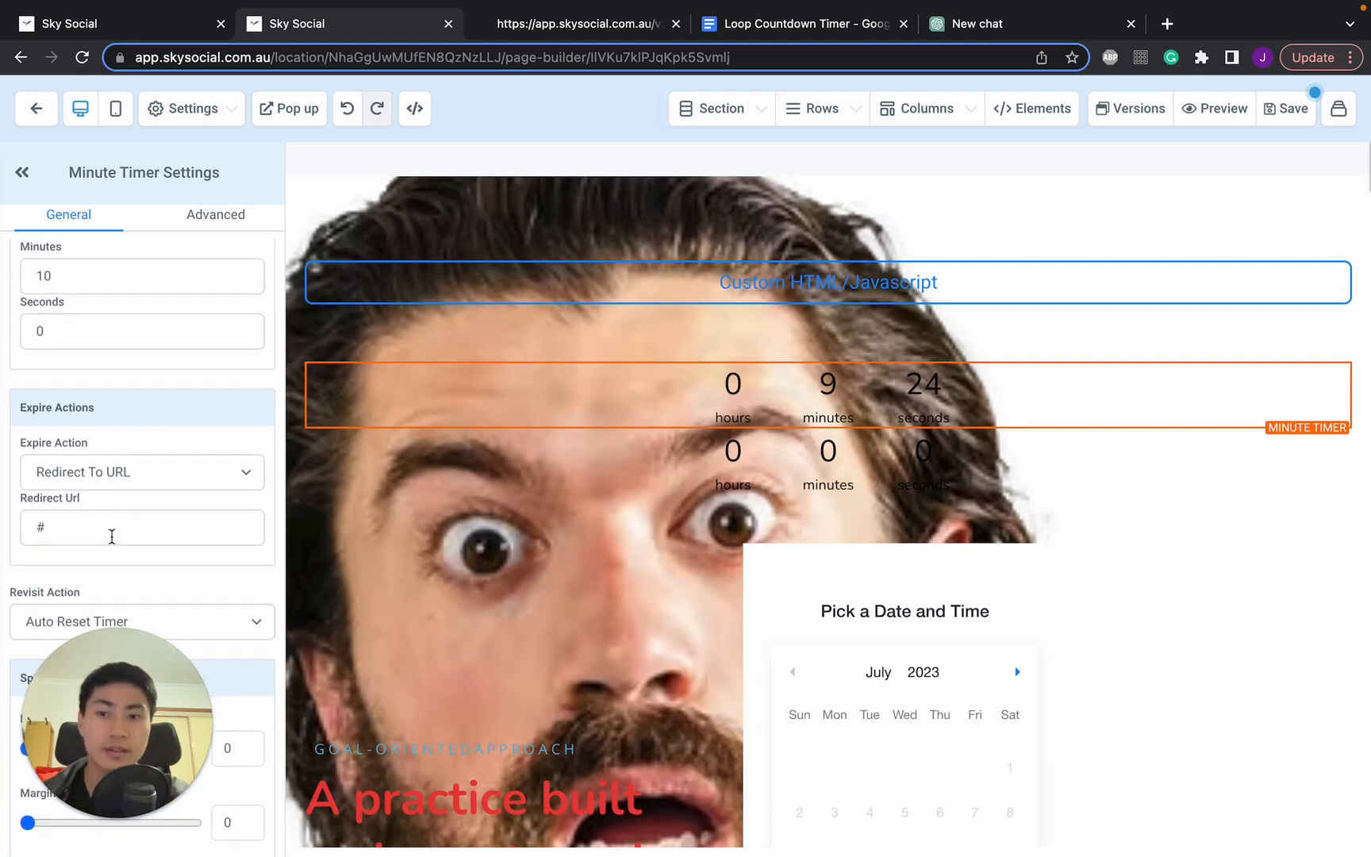
{"action": "left_click", "coordinate": [139, 472]}
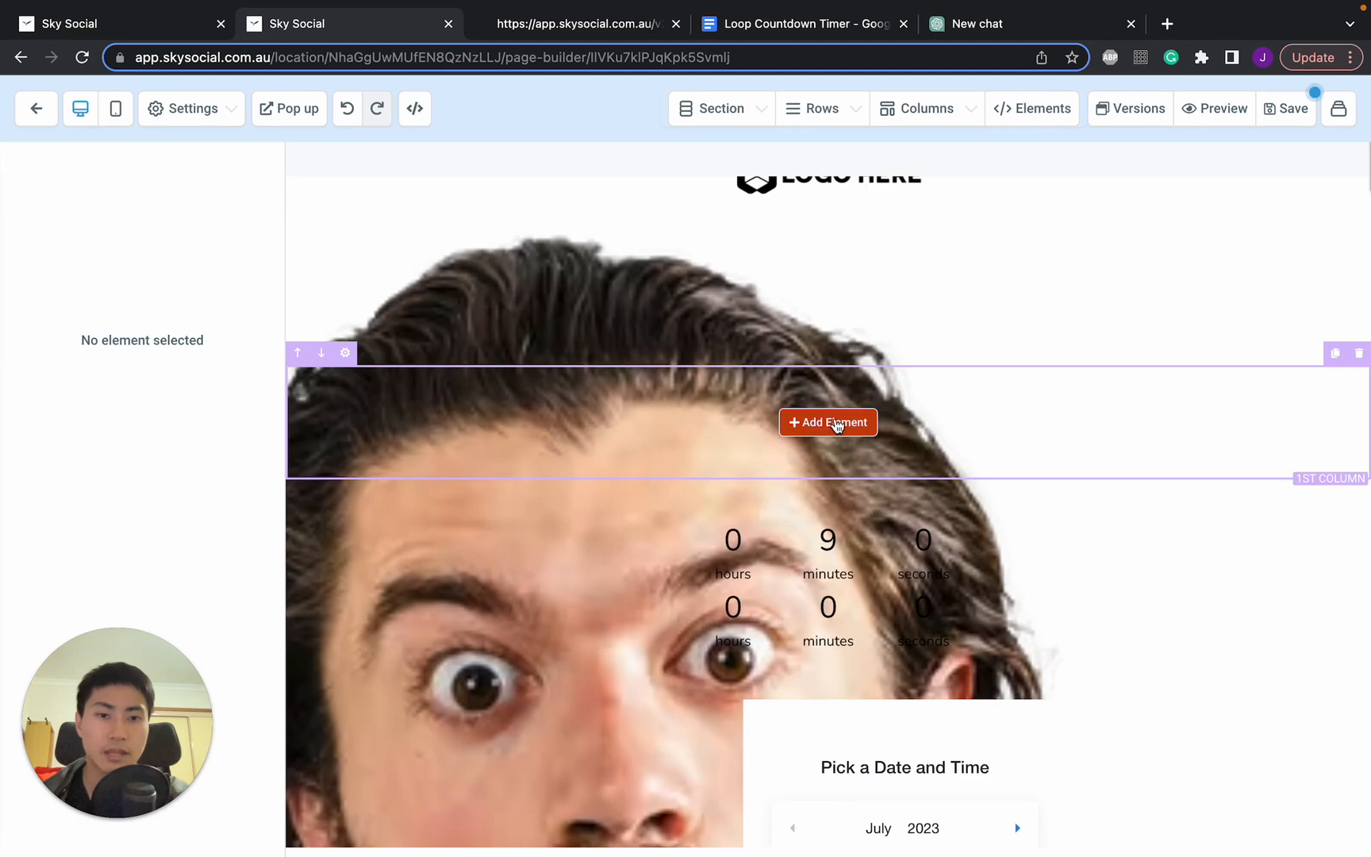
Step: Add a Custom JS/HTML block holding the Google Doc's Offer Ends In code, and save
{"action": "left_click", "coordinate": [825, 421]}
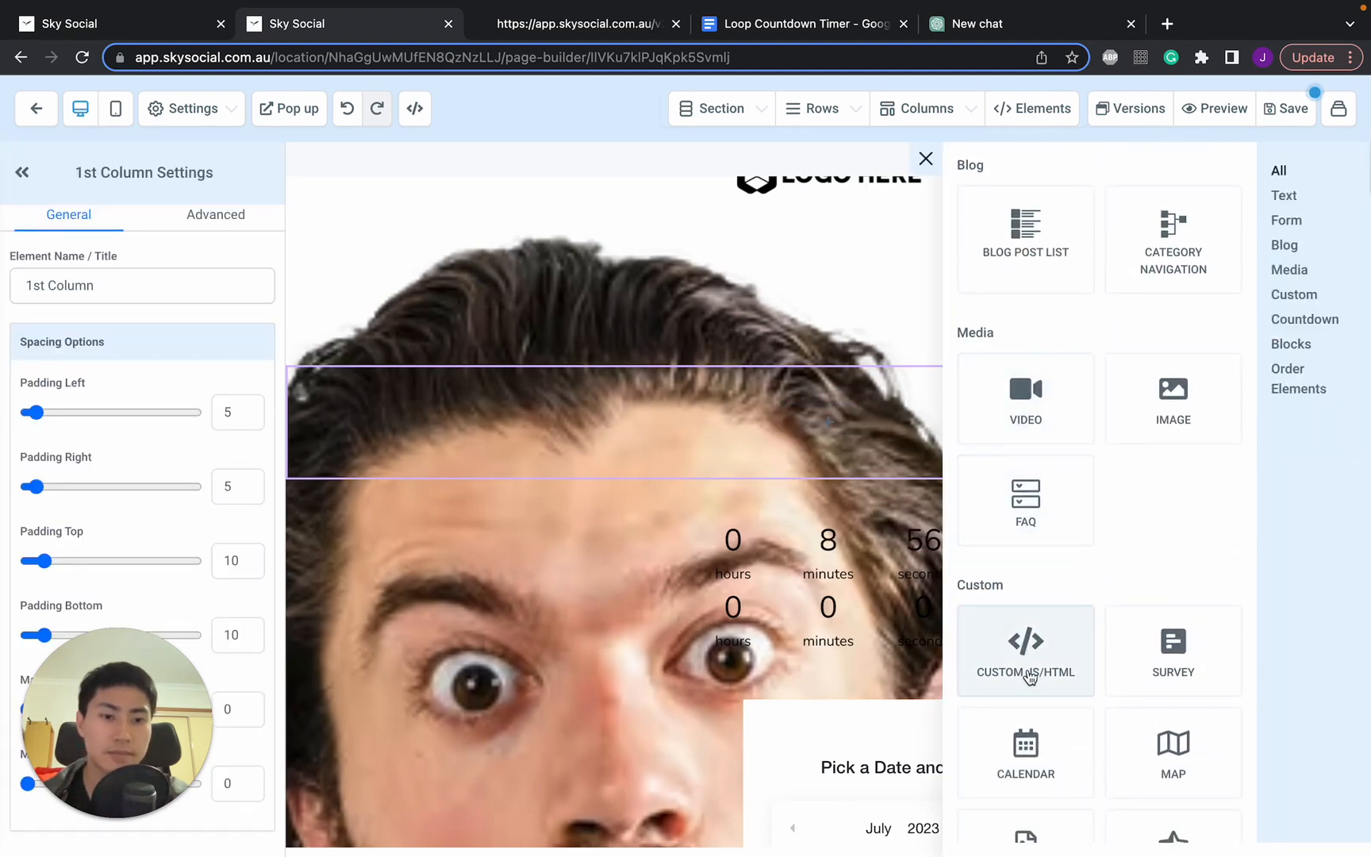
{"action": "left_click", "coordinate": [1024, 650]}
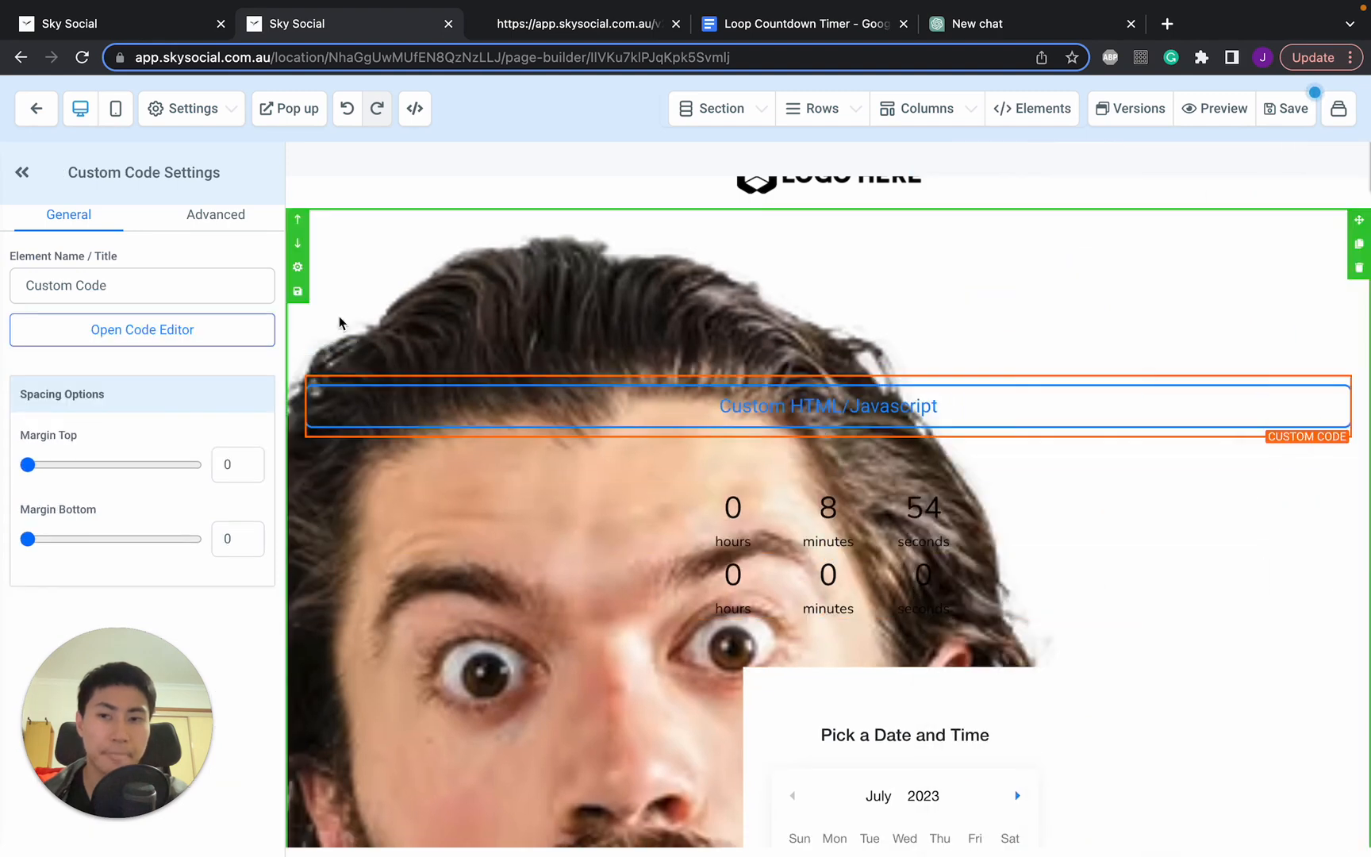
{"action": "left_click", "coordinate": [142, 329]}
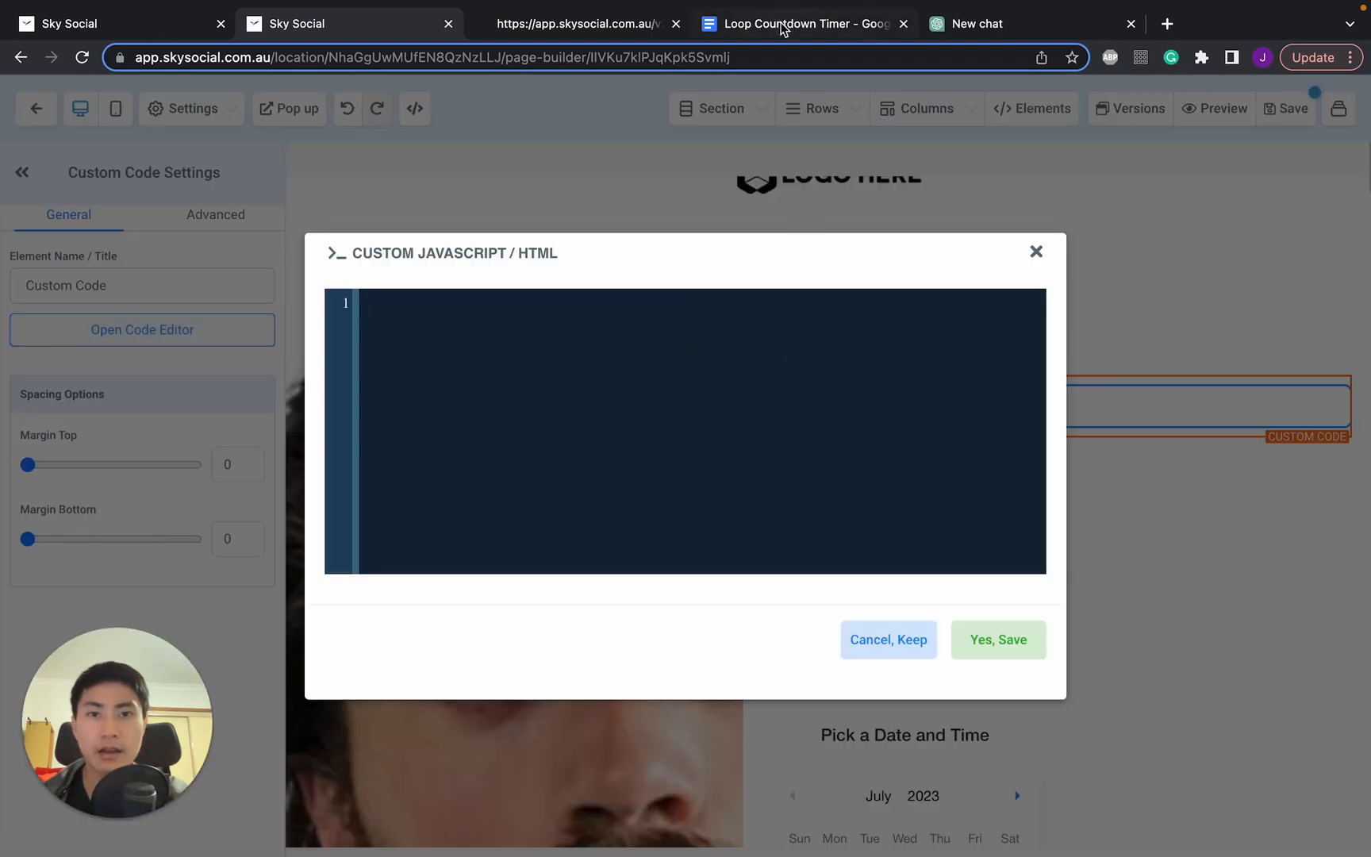
{"action": "left_click", "coordinate": [800, 23]}
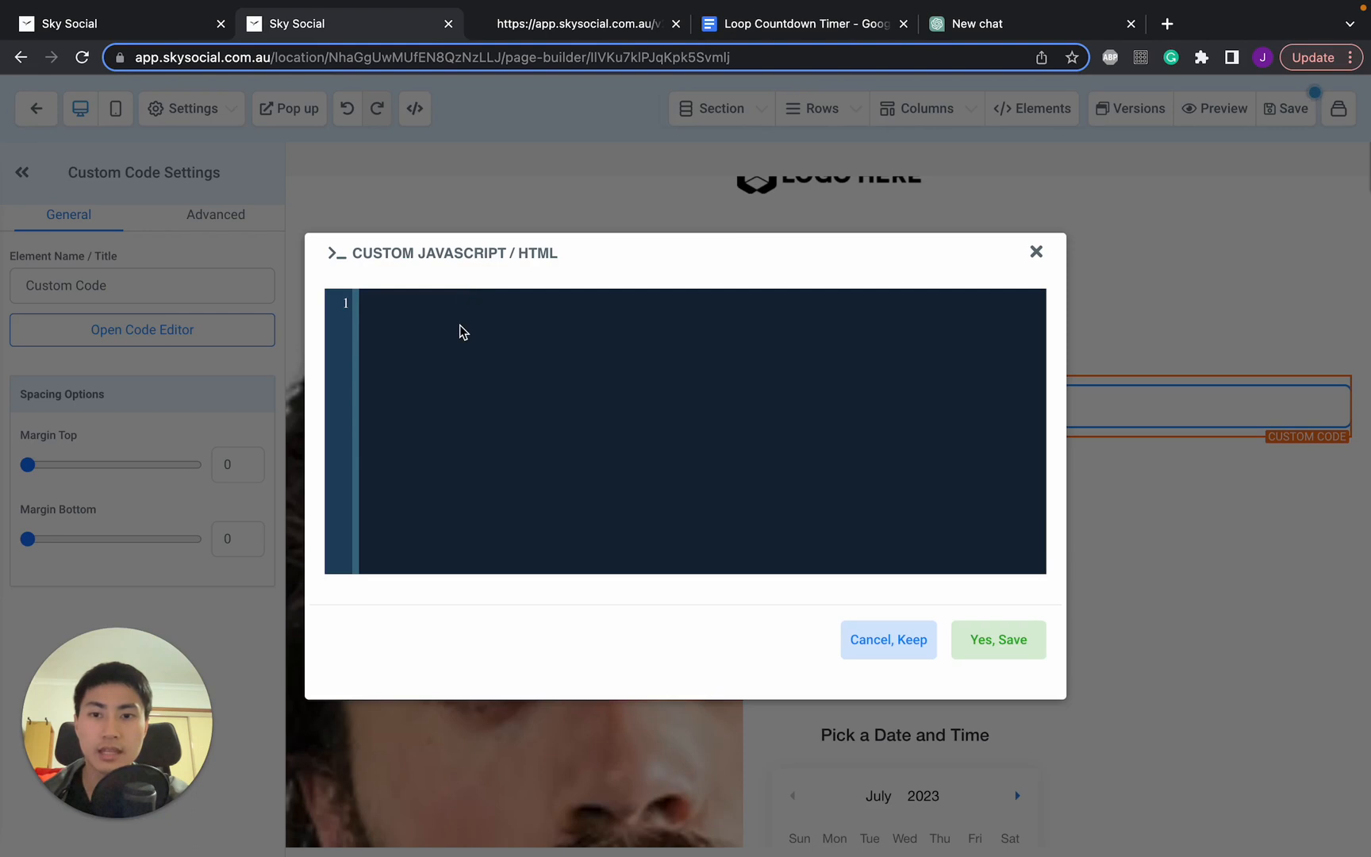
{"action": "left_click", "coordinate": [997, 639]}
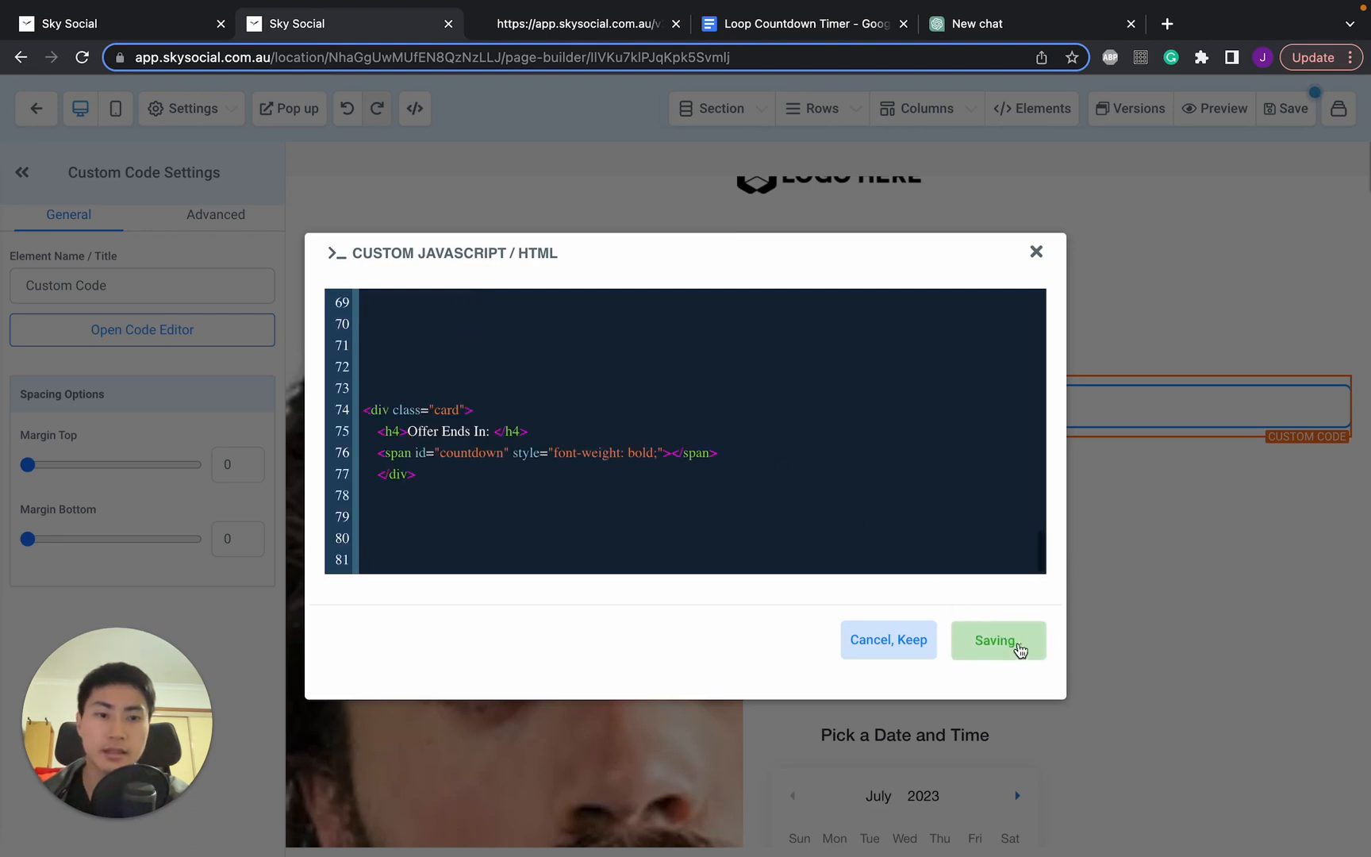
{"action": "left_click", "coordinate": [997, 640]}
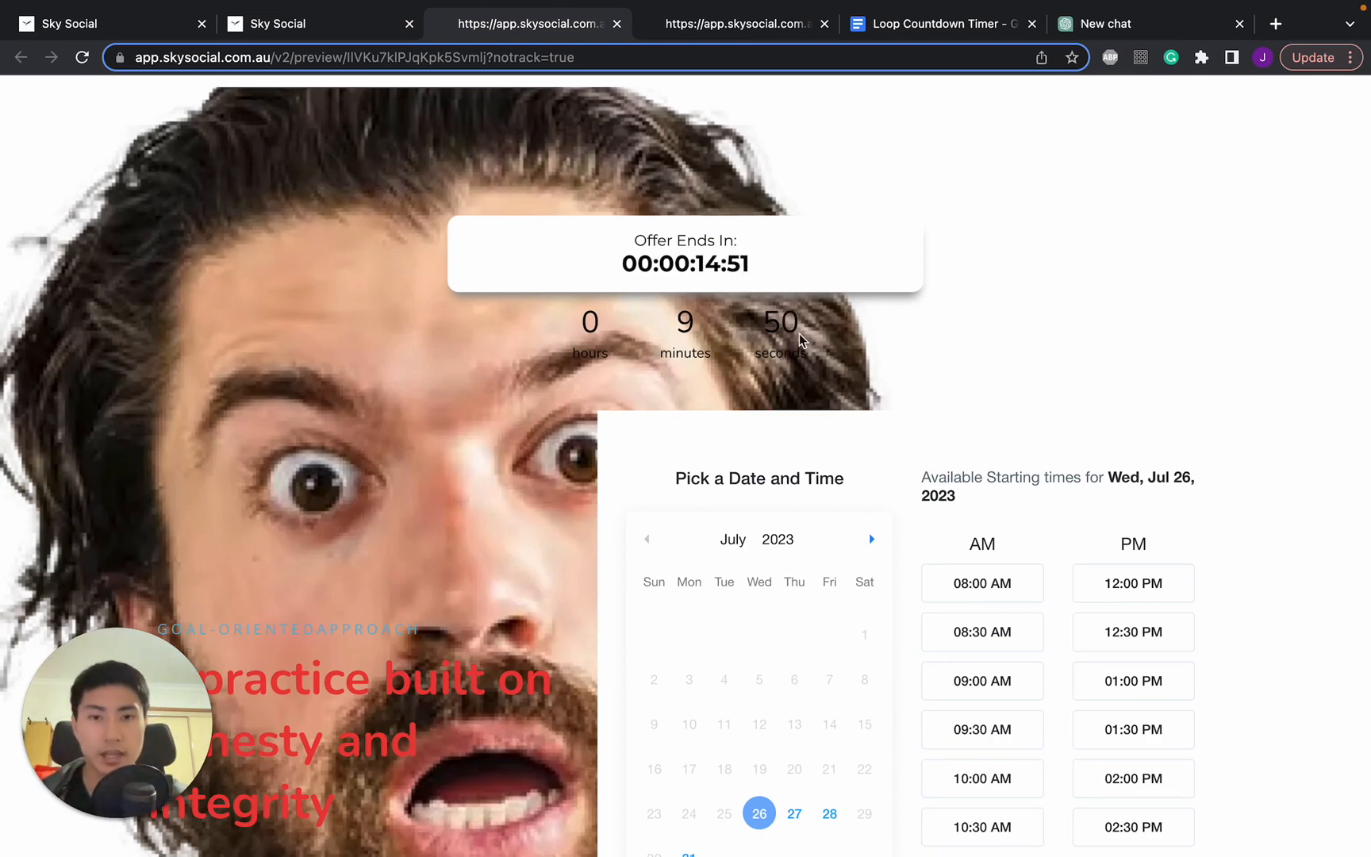
{"action": "mouse_move", "coordinate": [700, 288]}
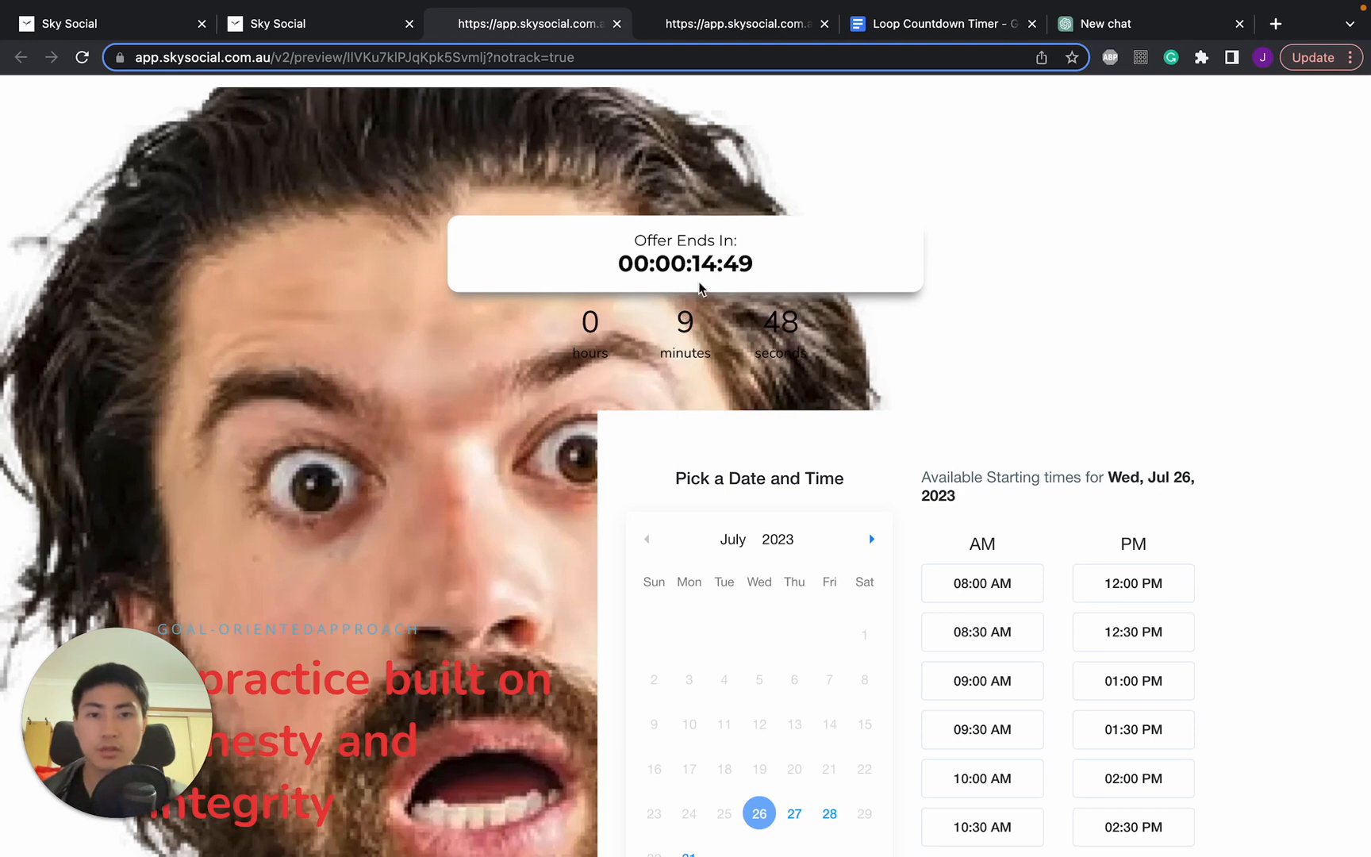
{"action": "mouse_move", "coordinate": [908, 318]}
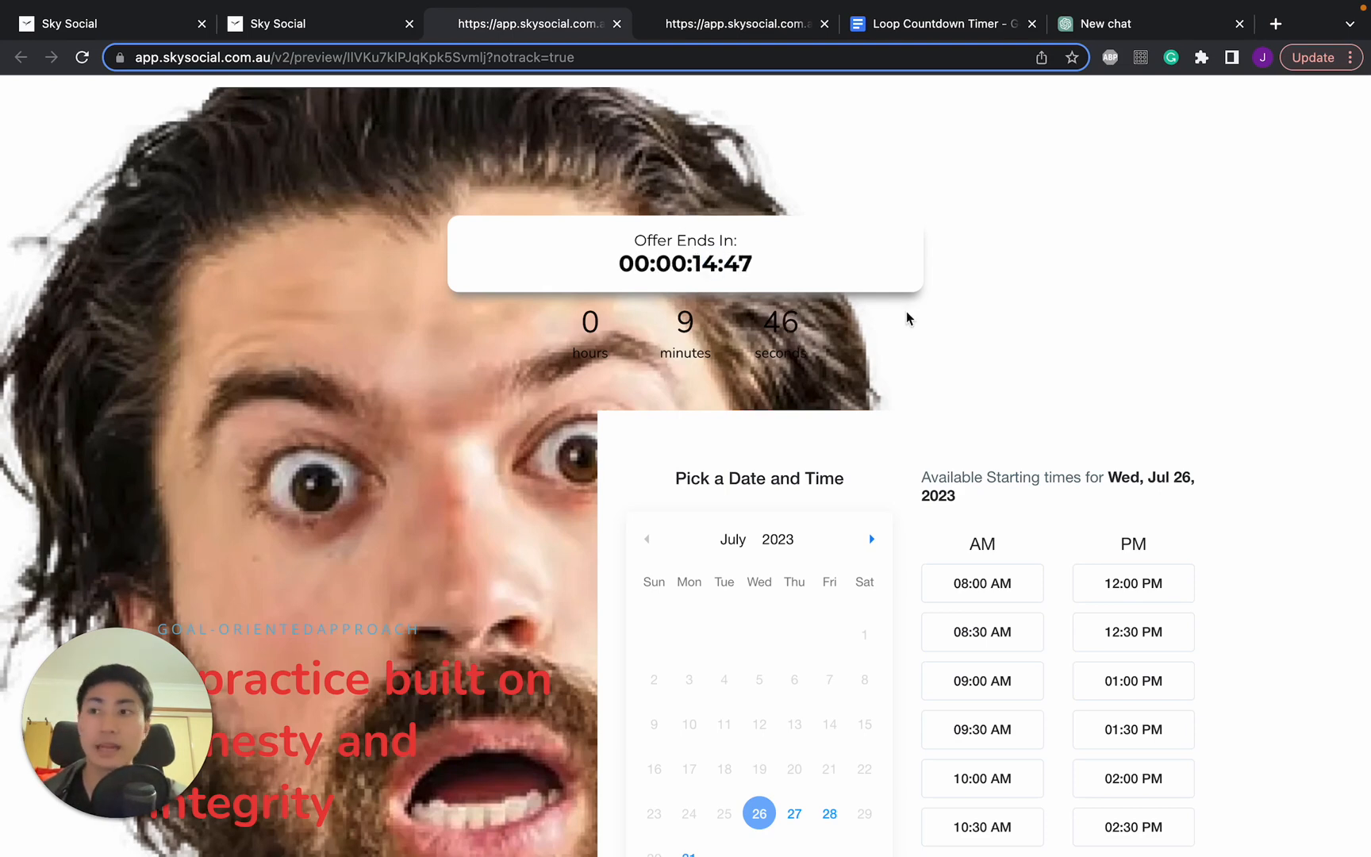
{"action": "mouse_move", "coordinate": [868, 278]}
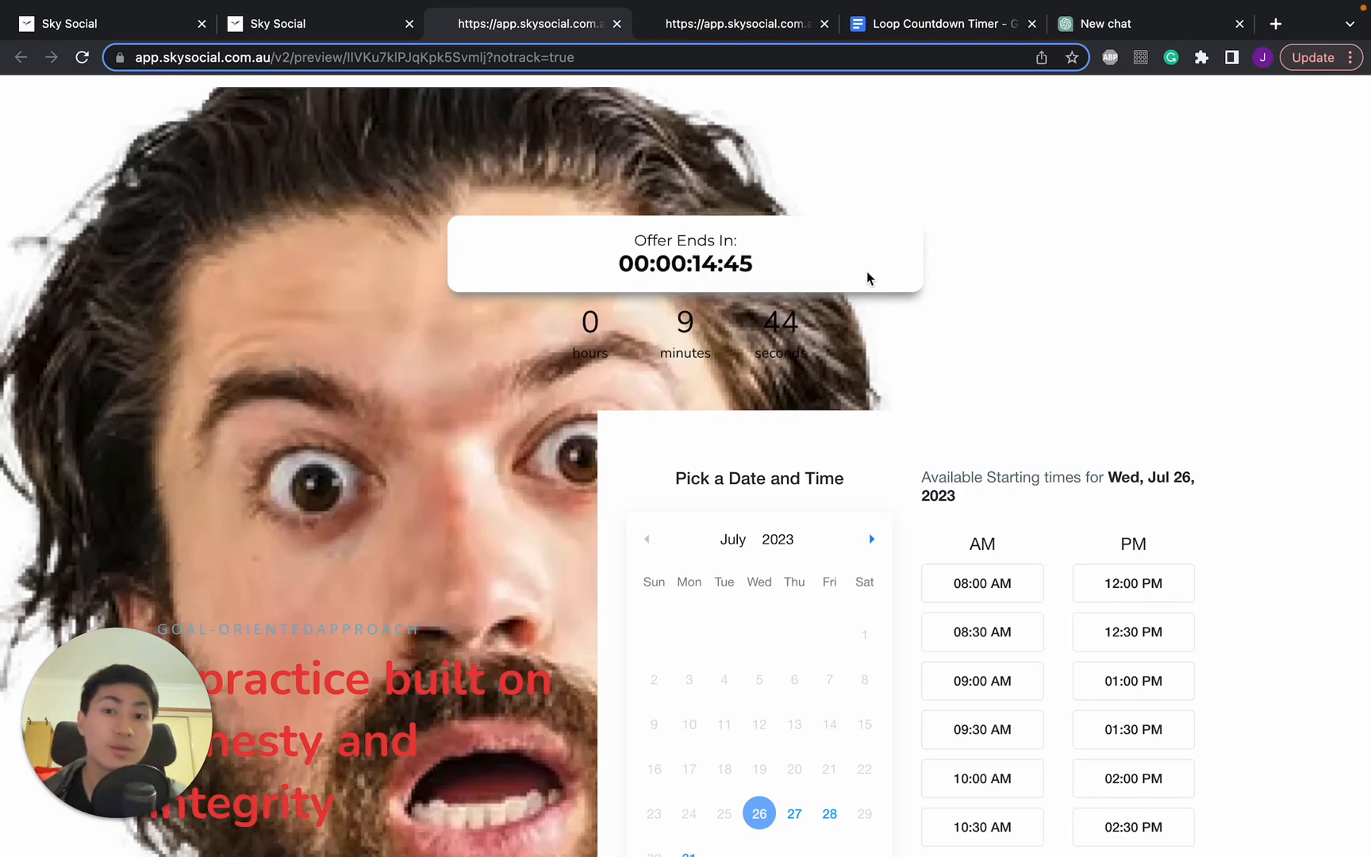
{"action": "mouse_move", "coordinate": [799, 272]}
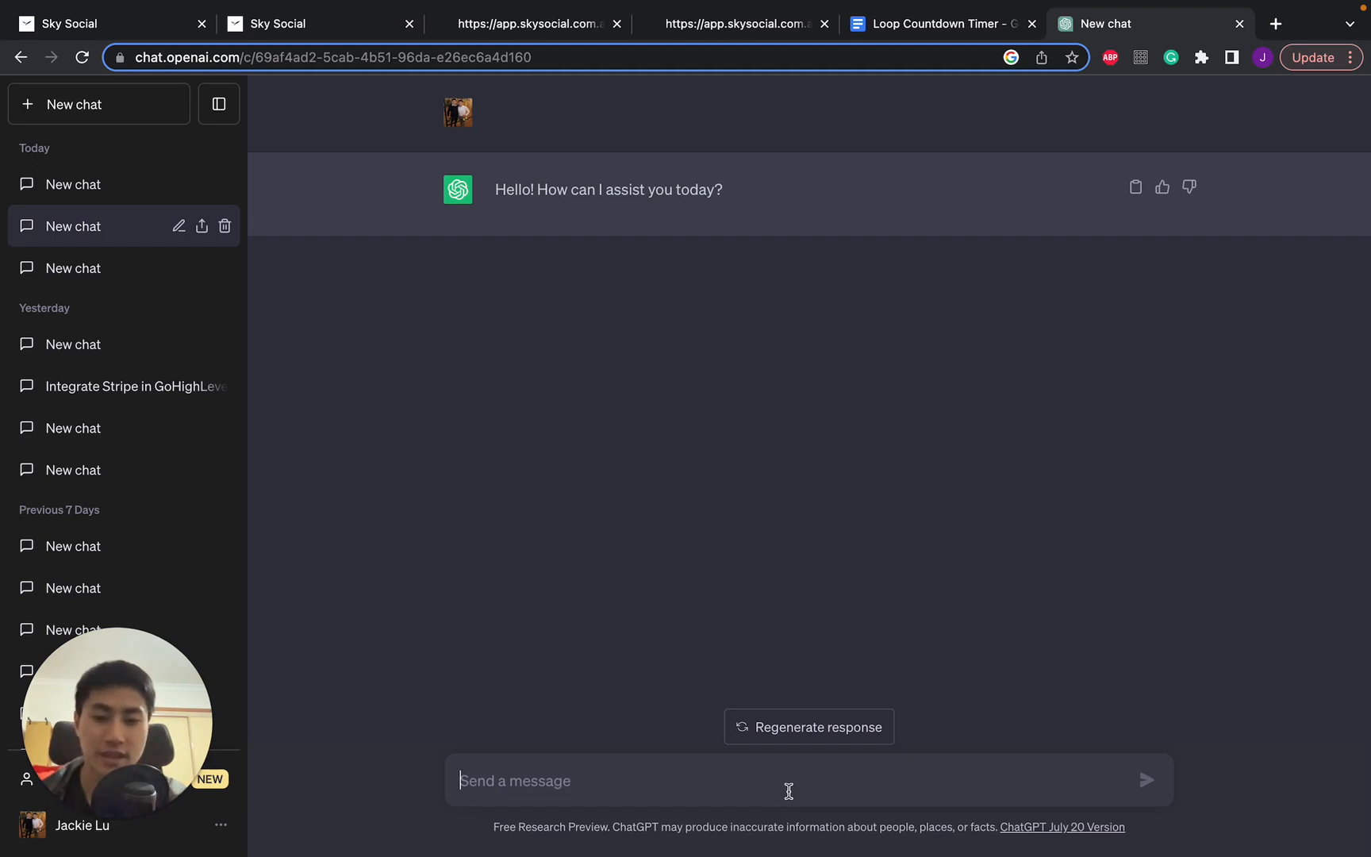
Step: Ask ChatGPT to restyle the pasted countdown code with a rainbow background and white text
{"action": "type", "text": "change this code so i"}
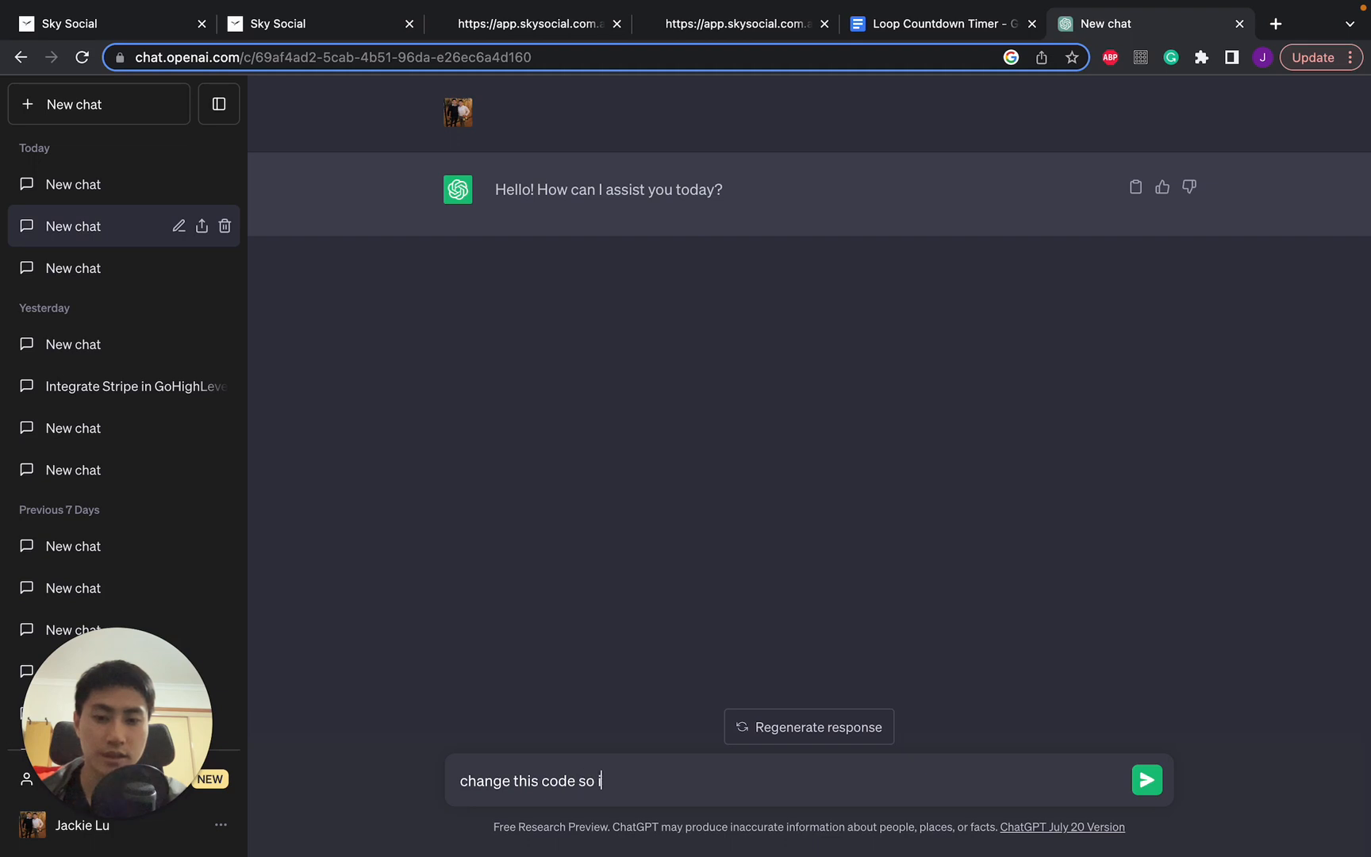
{"action": "type", "text": "t has a rainbow backgr"}
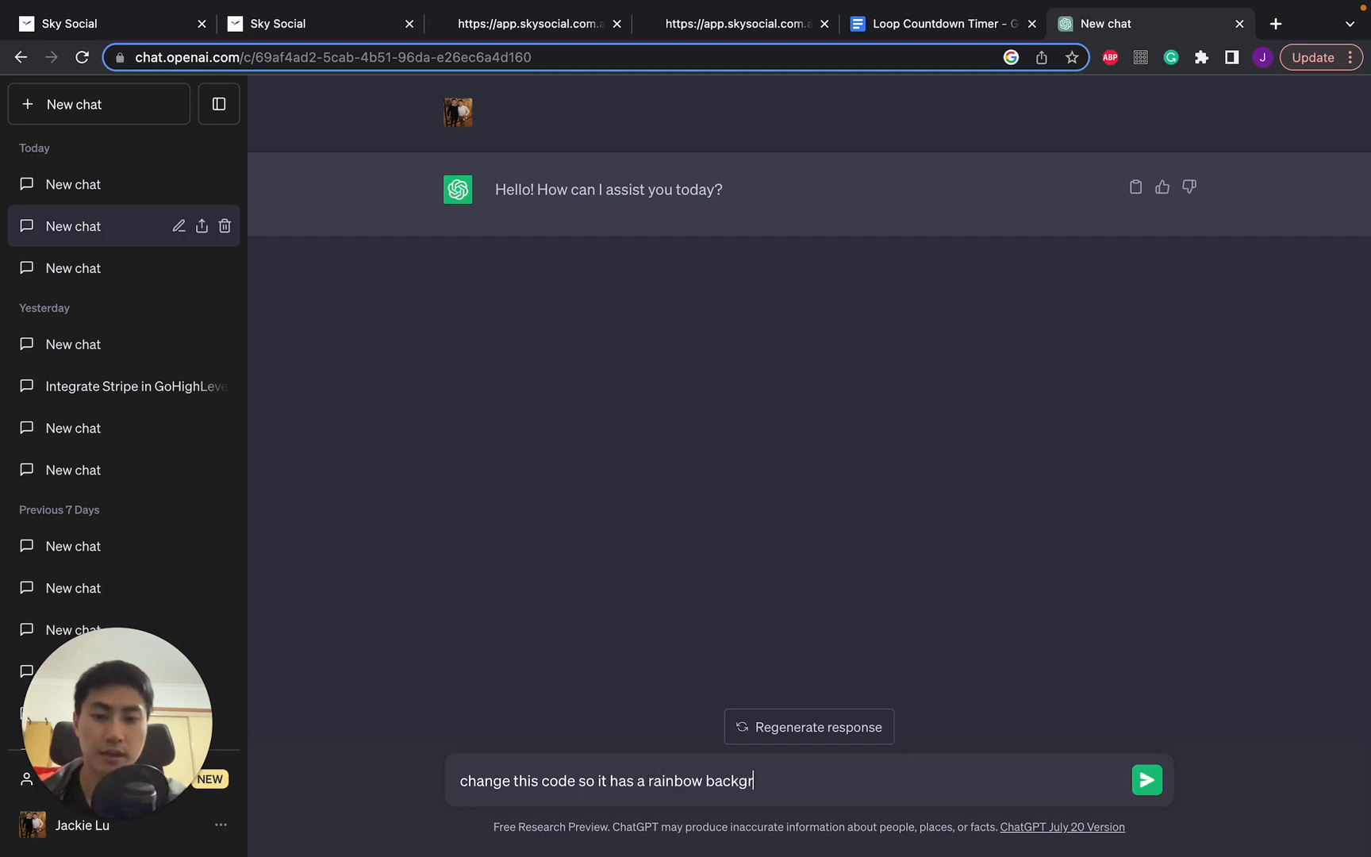
{"action": "type", "text": "ound and"}
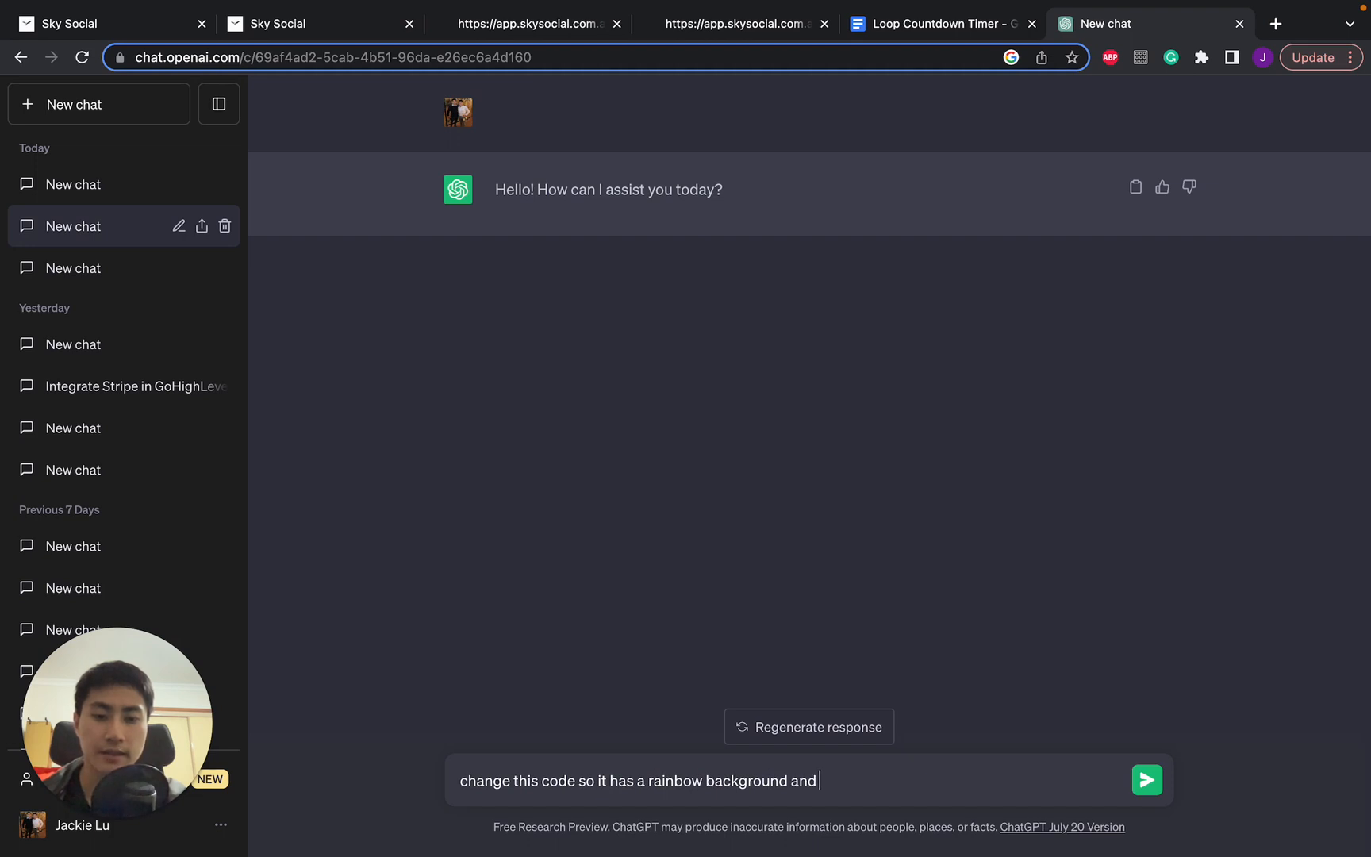
{"action": "type", "text": "whitre"}
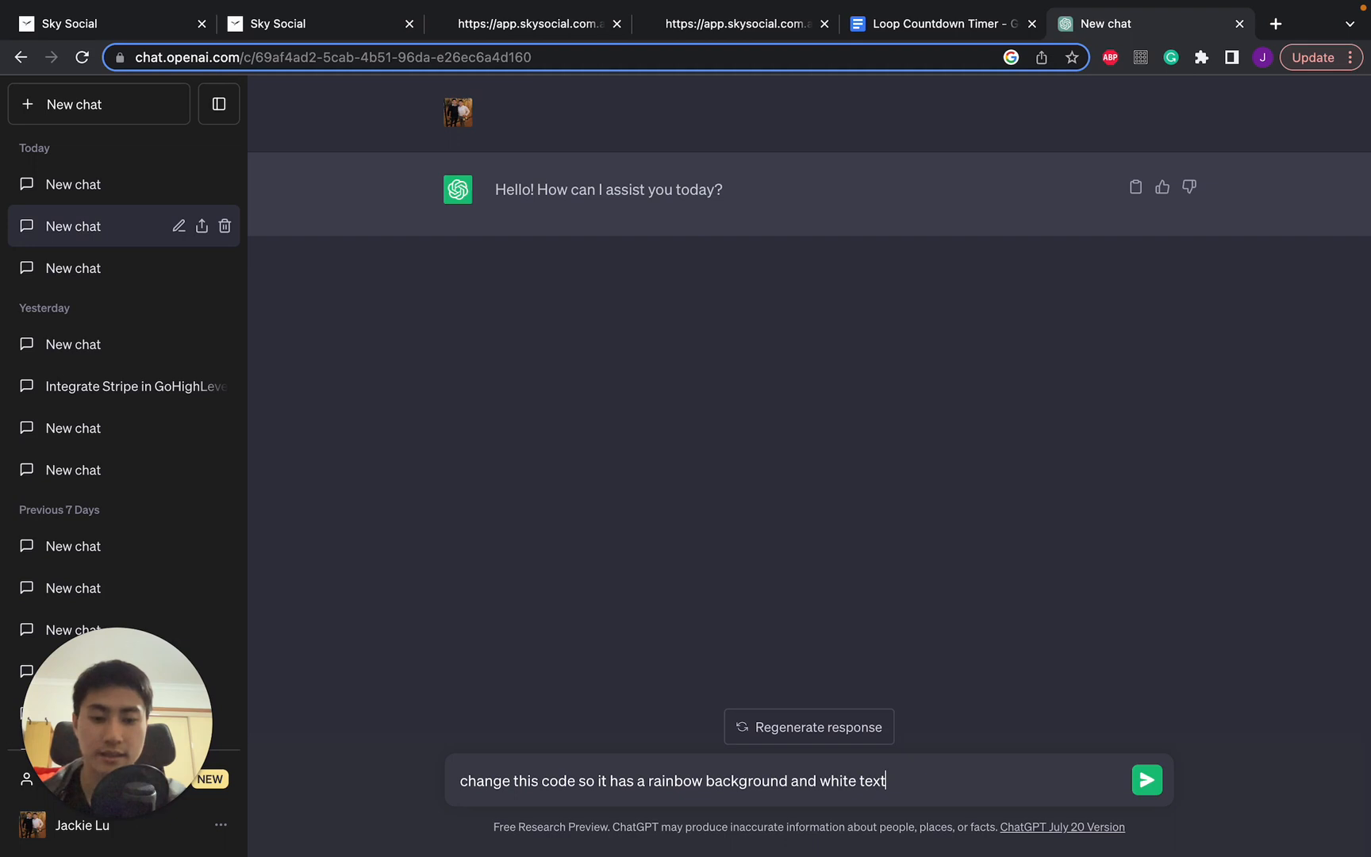
{"action": "type", "text": ", make sure to only change the"}
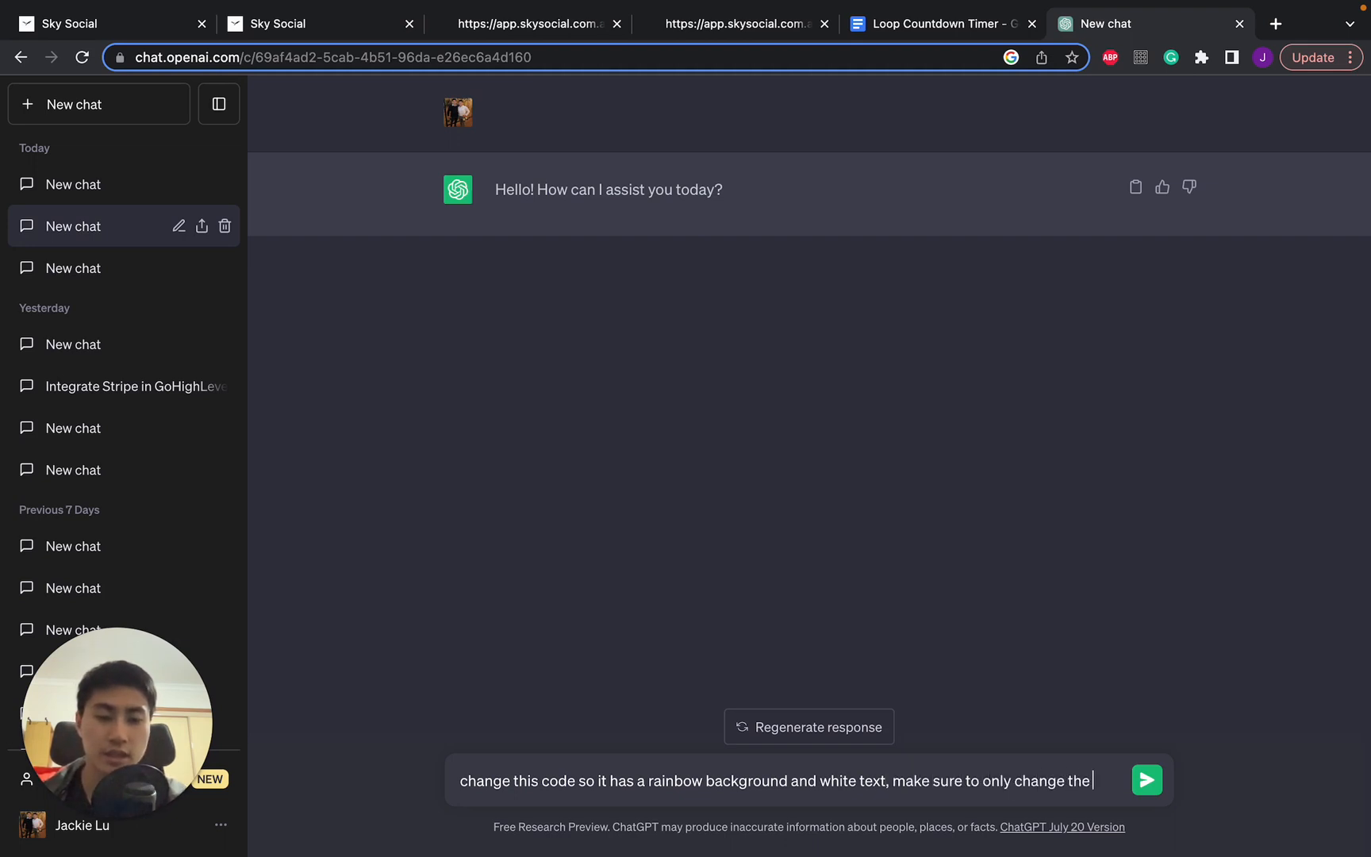
{"action": "type", "text": "countdown section"}
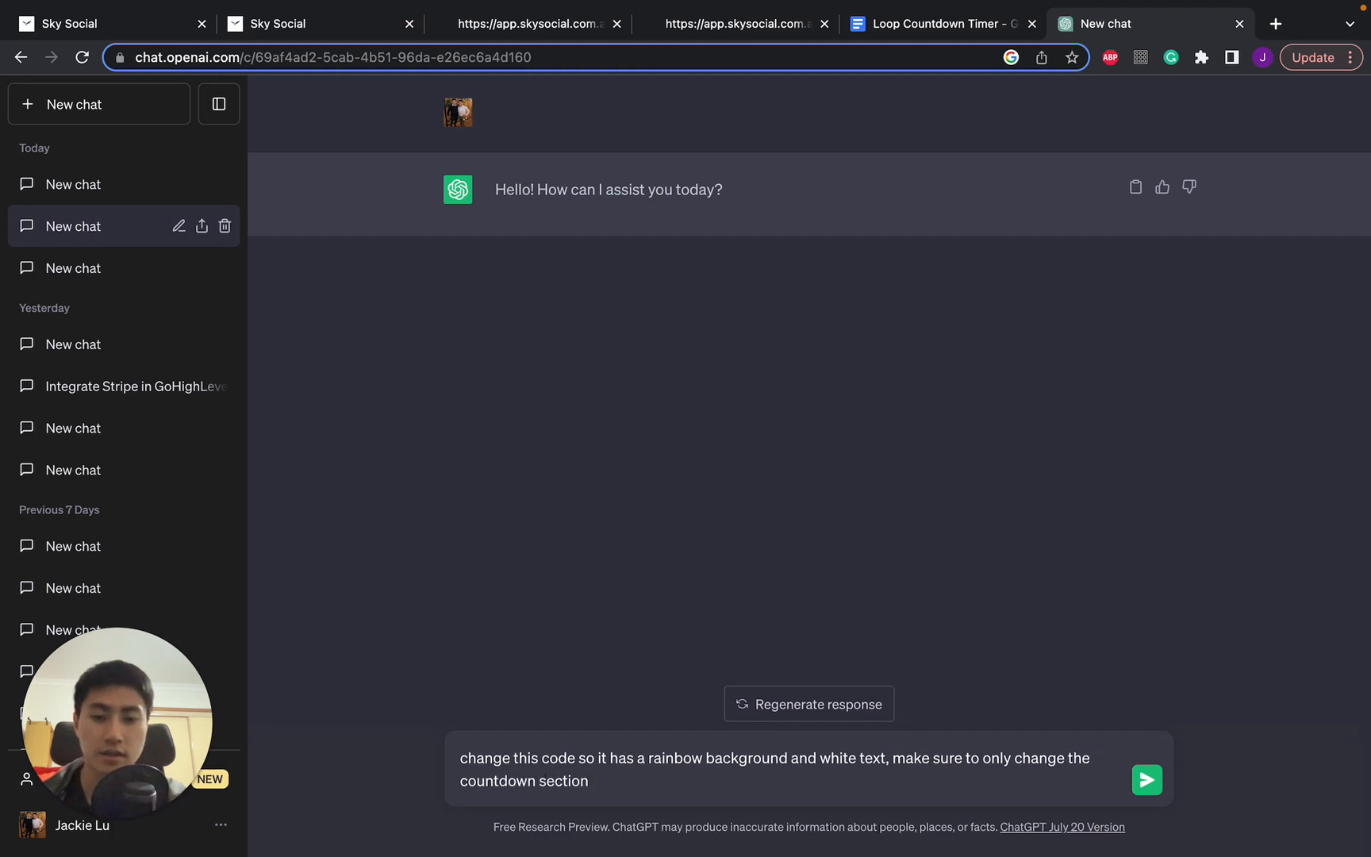
{"action": "type", "text": "here is the code"}
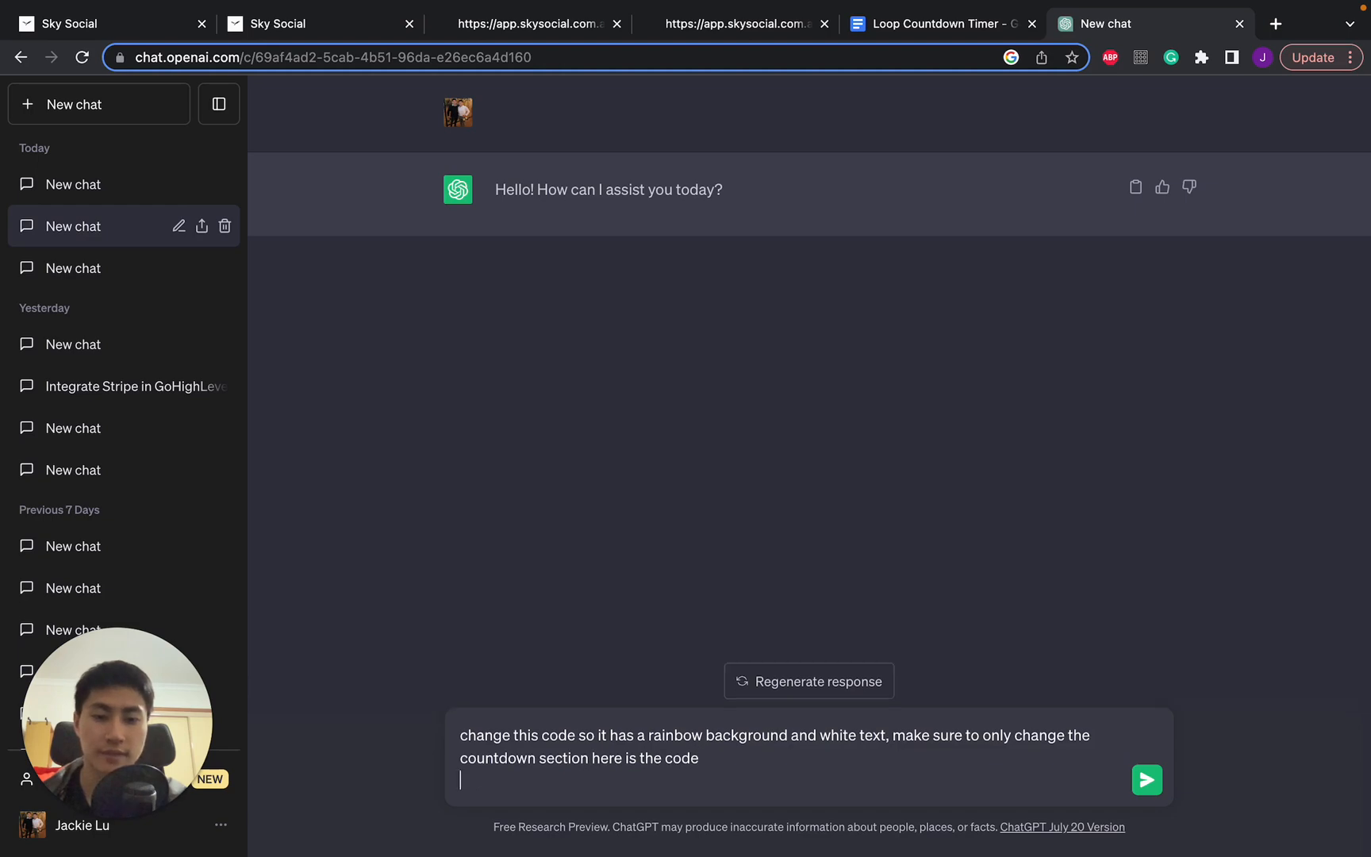
{"action": "left_click", "coordinate": [1148, 779]}
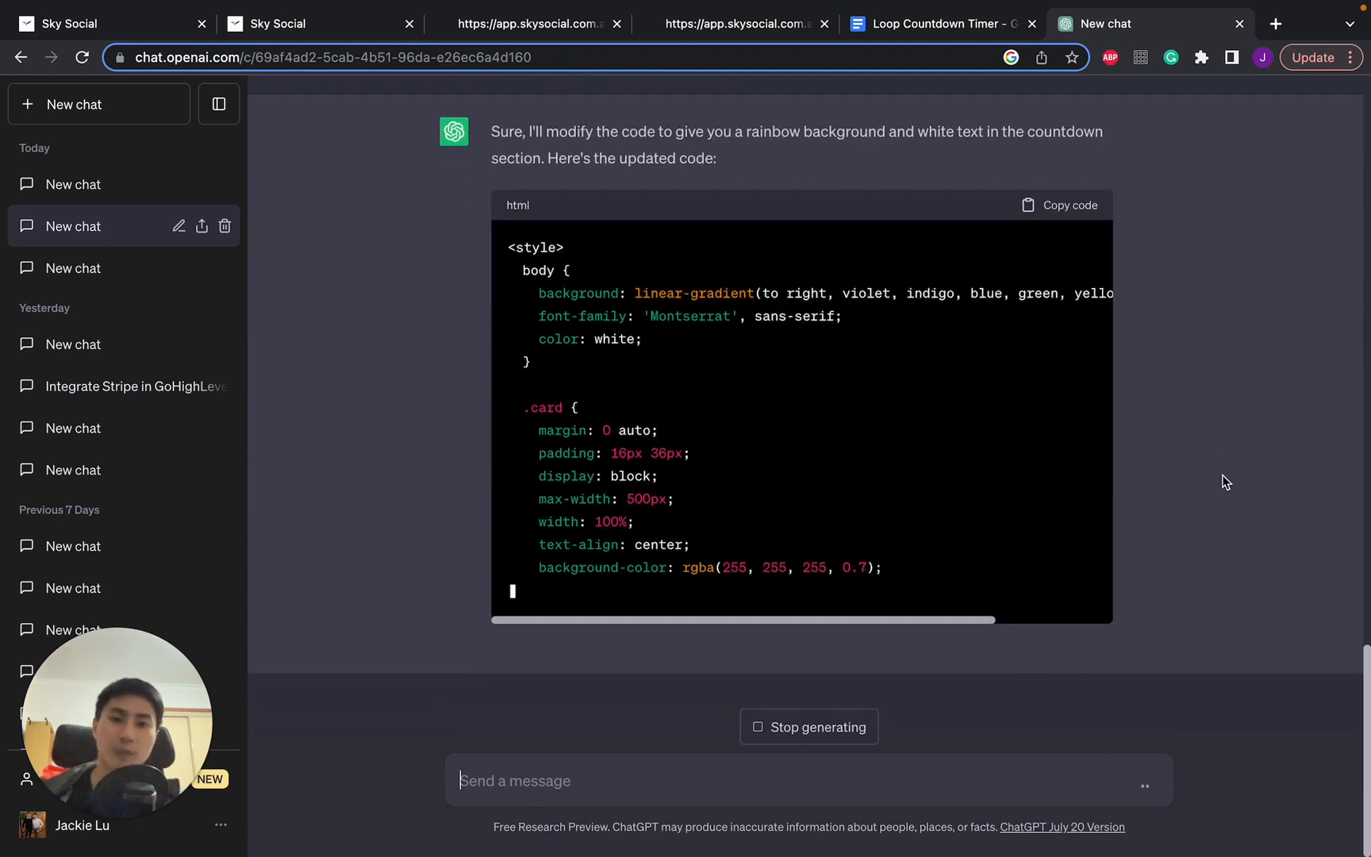
Step: Copy ChatGPT's restyled code from the reply and return to the page builder
{"action": "scroll", "scroll_direction": "down", "scroll_amount": 3}
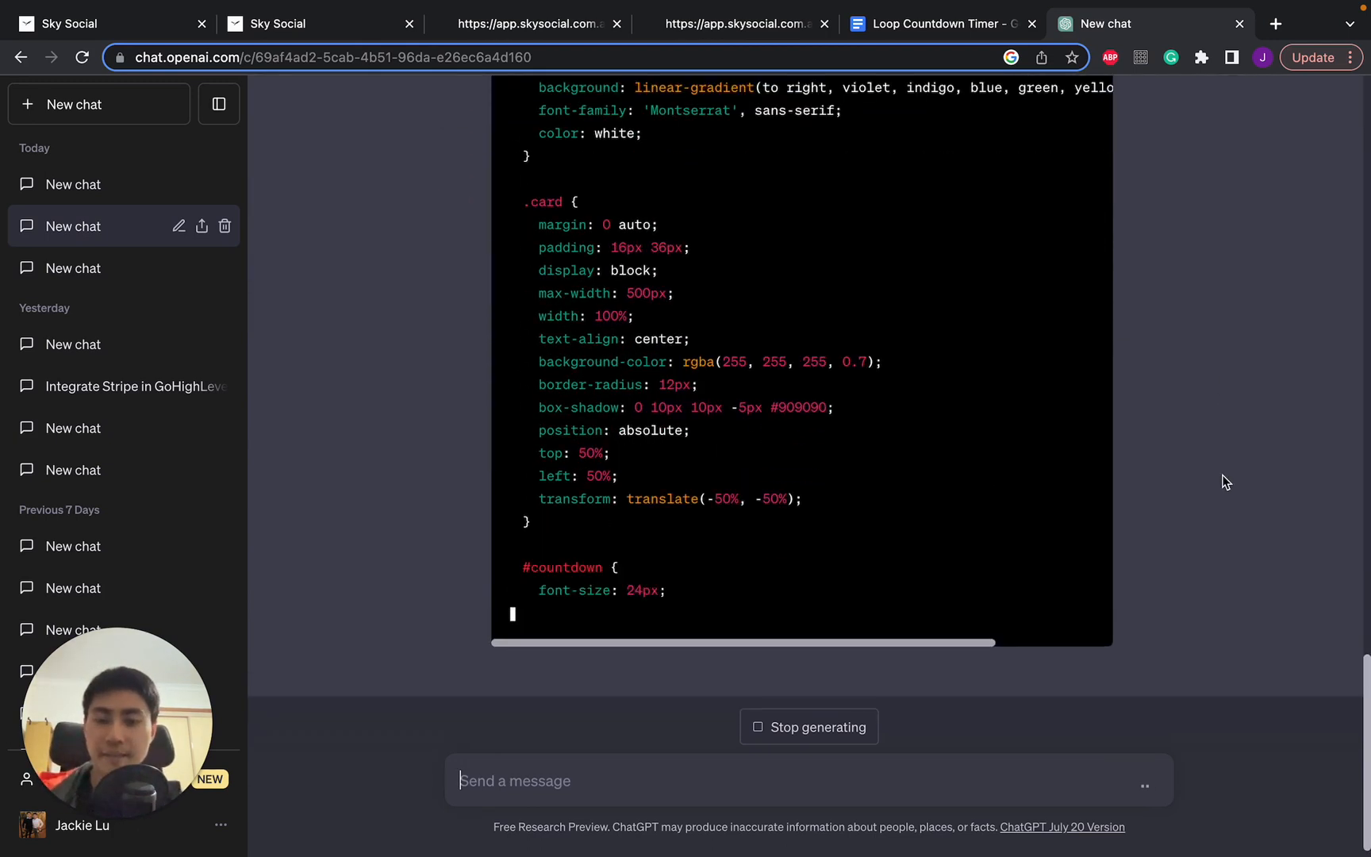
{"action": "scroll", "scroll_direction": "down", "scroll_amount": 3}
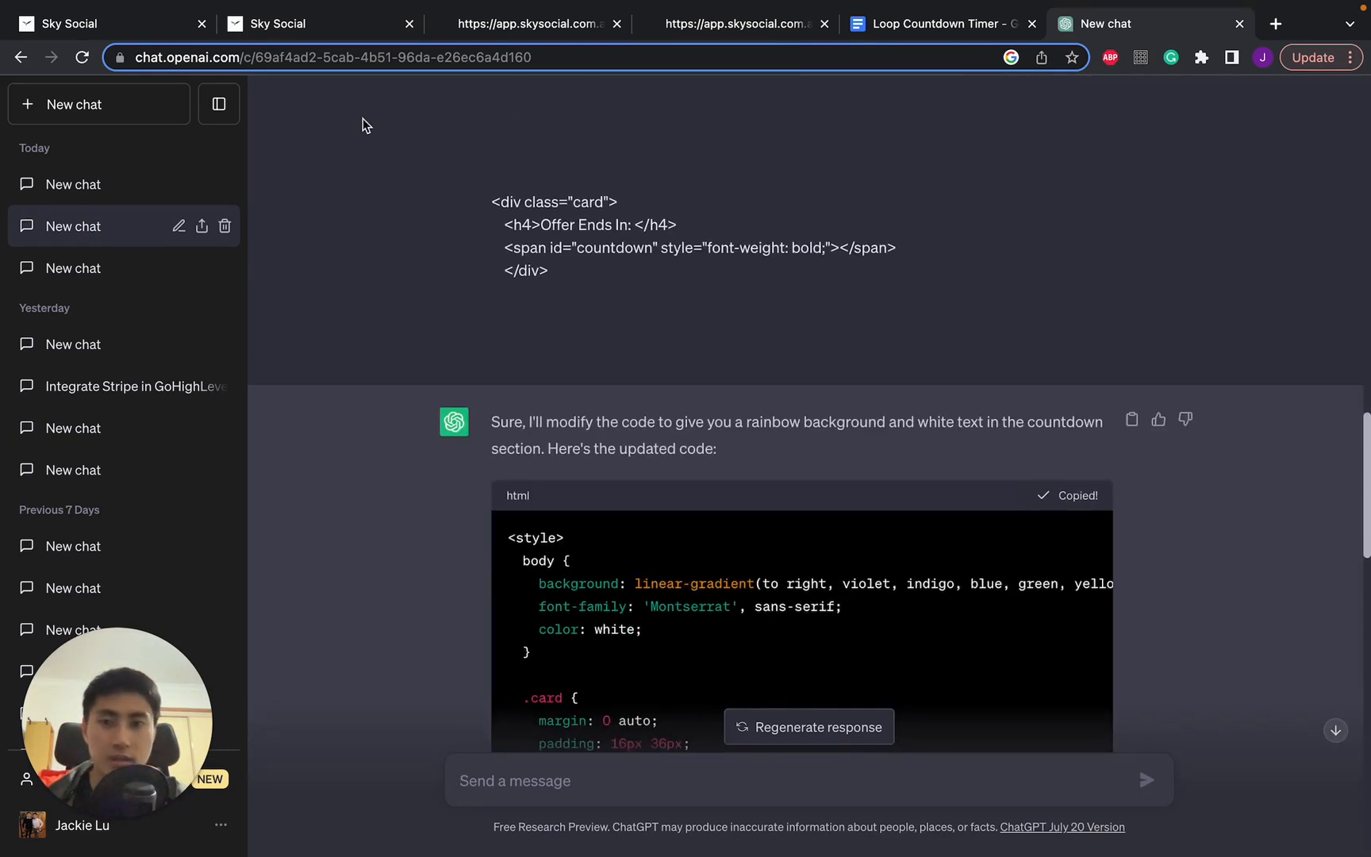
{"action": "left_click", "coordinate": [315, 24]}
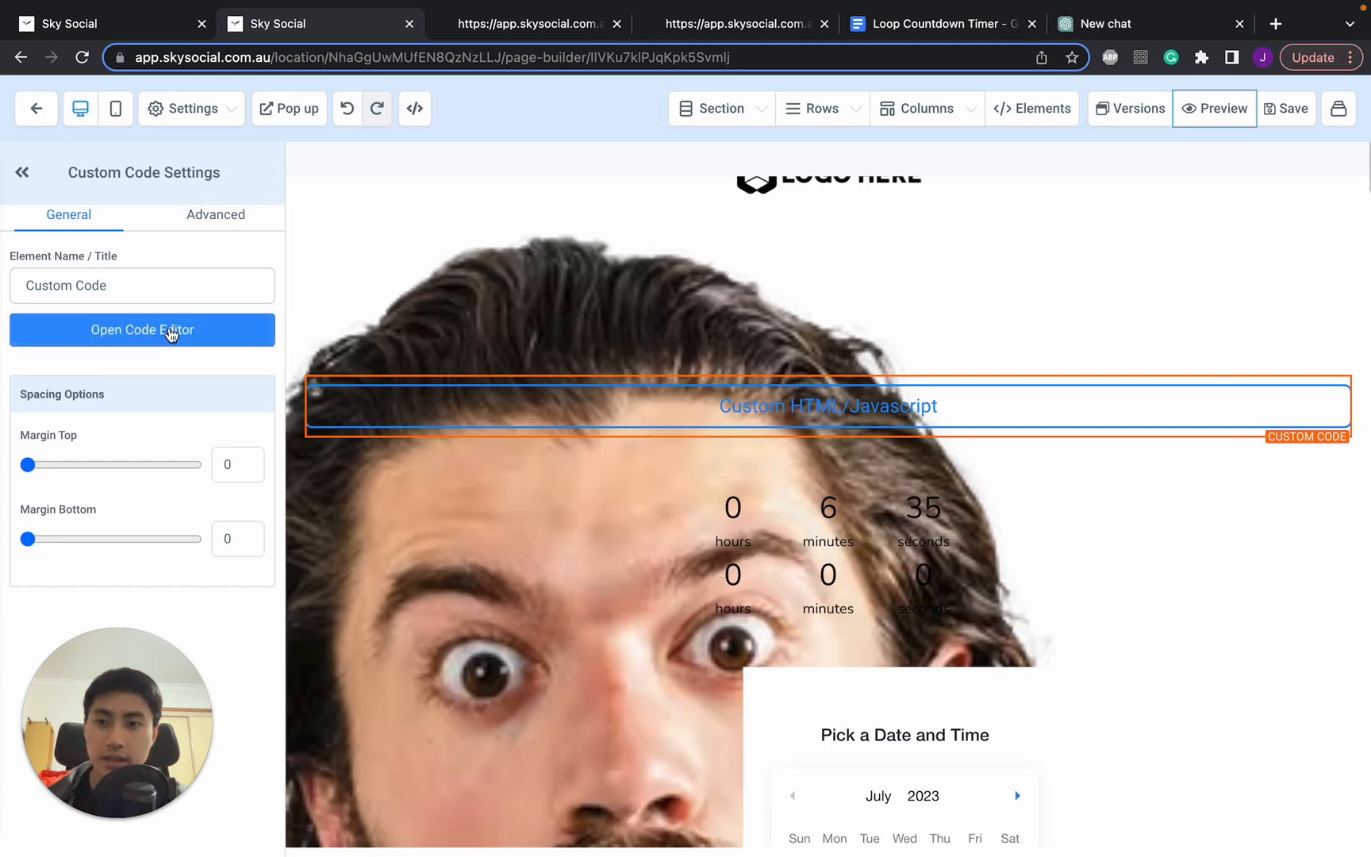
Step: Paste the restyled code into the custom code element, save, and preview the page
{"action": "left_click", "coordinate": [140, 330]}
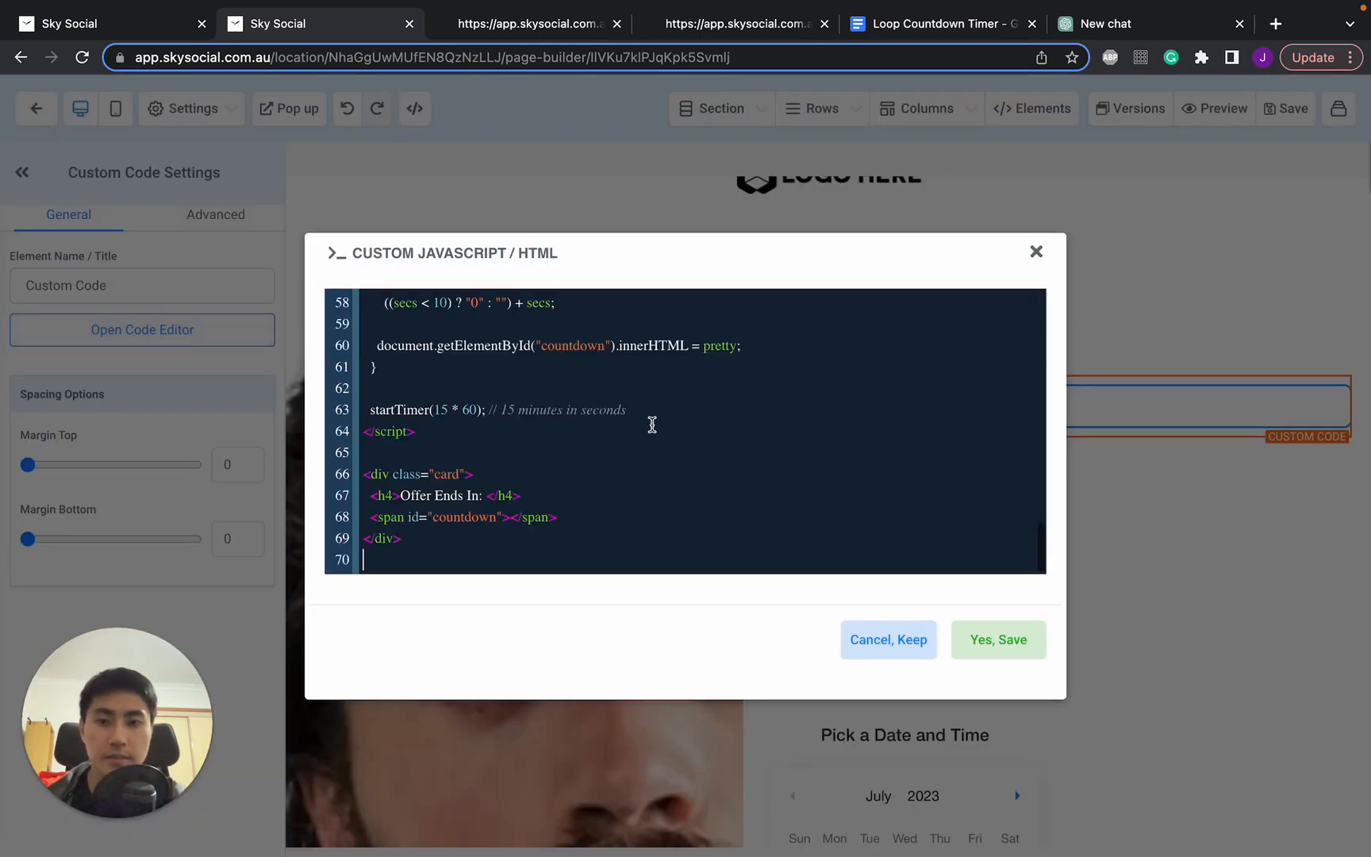
{"action": "left_click", "coordinate": [997, 640]}
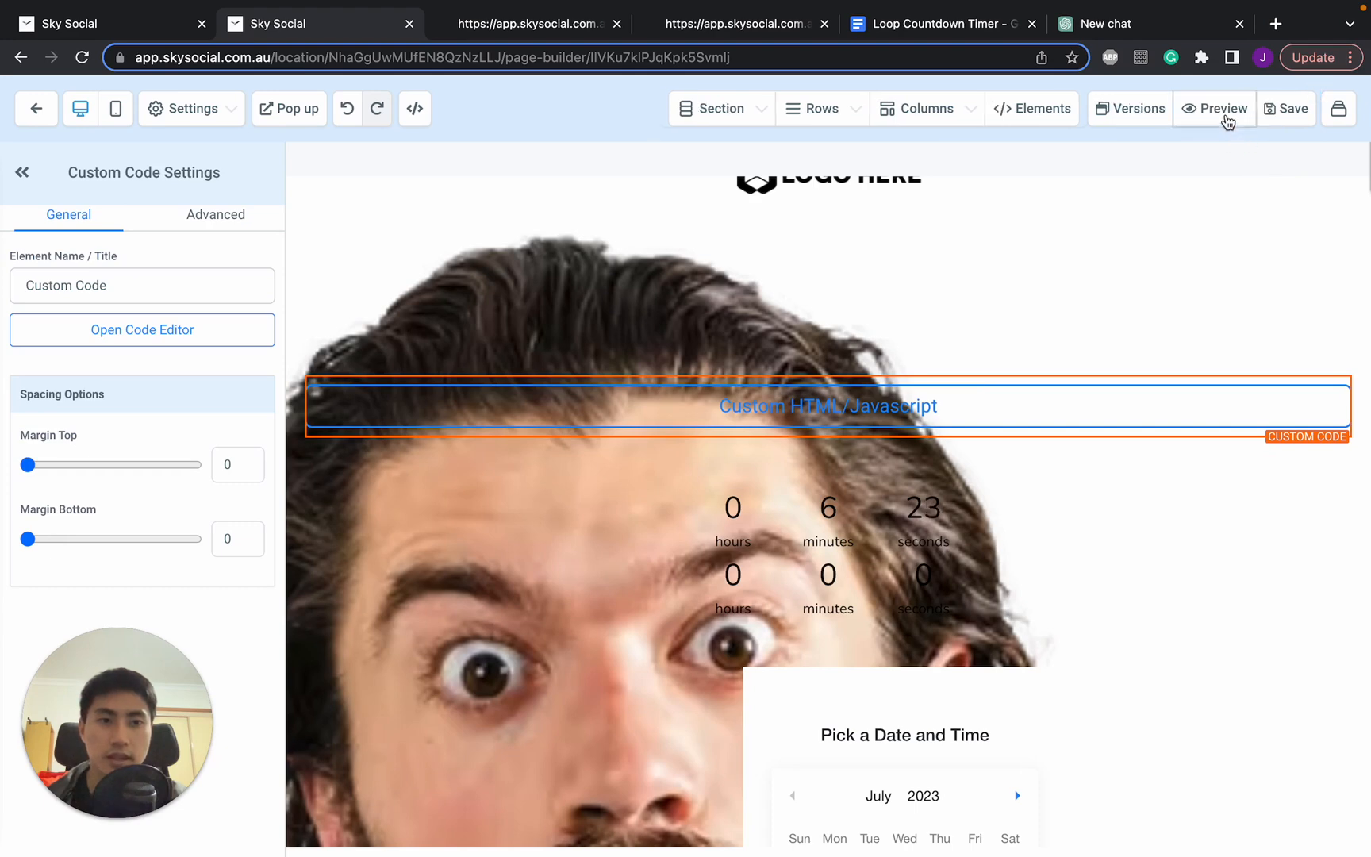
{"action": "left_click", "coordinate": [1223, 109]}
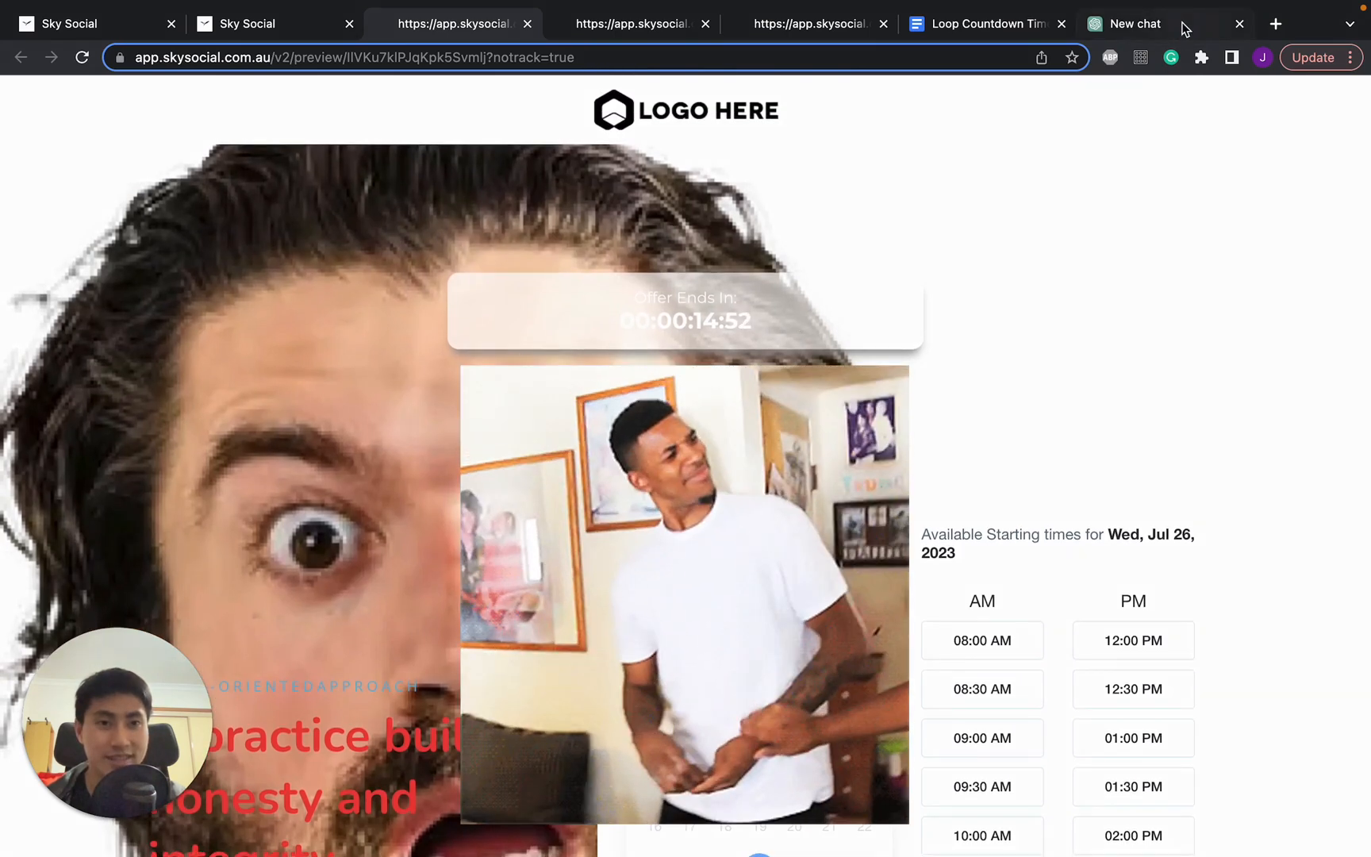
Step: Tell ChatGPT it came out grey; request rainbow background and white text on the countdown only
{"action": "left_click", "coordinate": [1134, 24]}
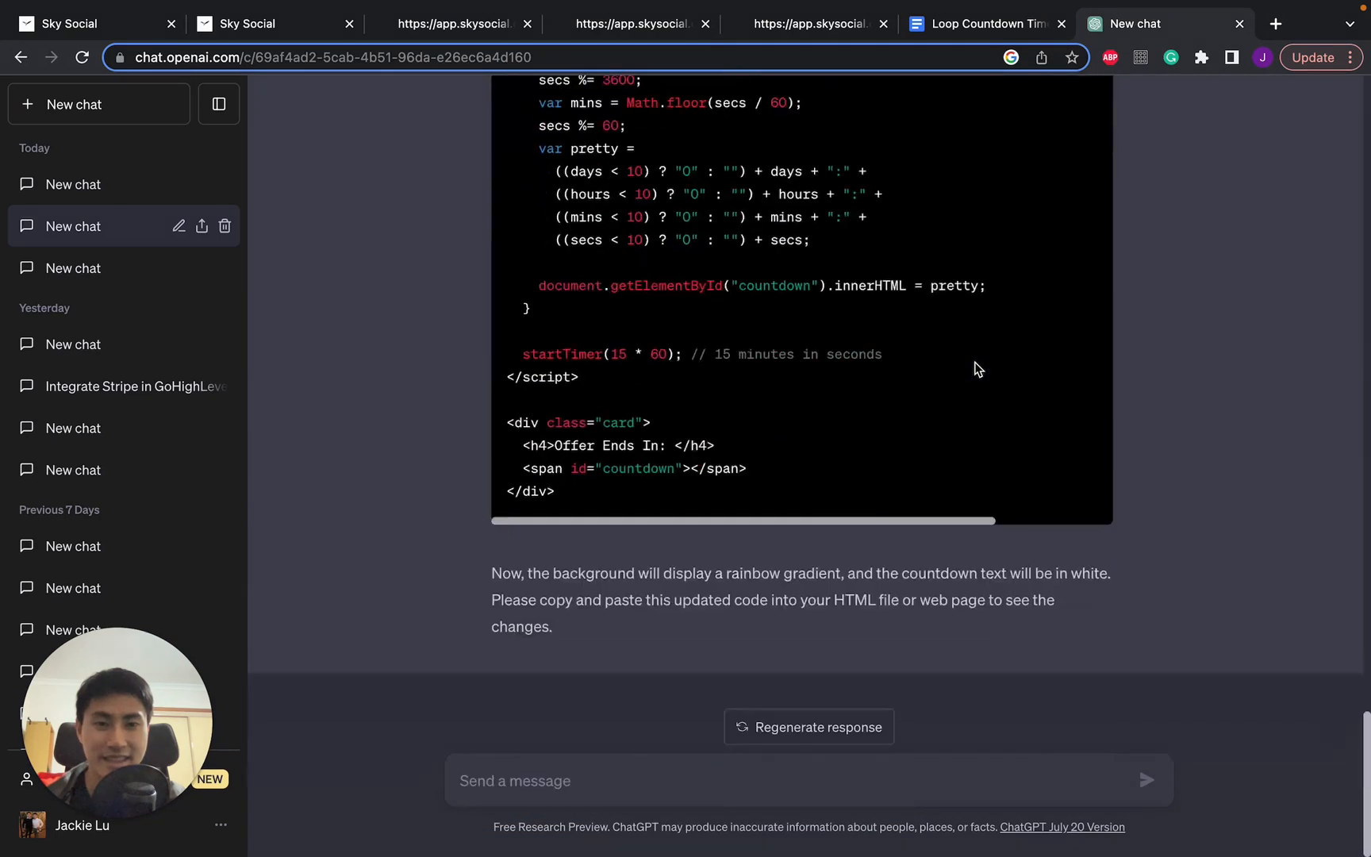
{"action": "type", "text": "that gave me a grey"}
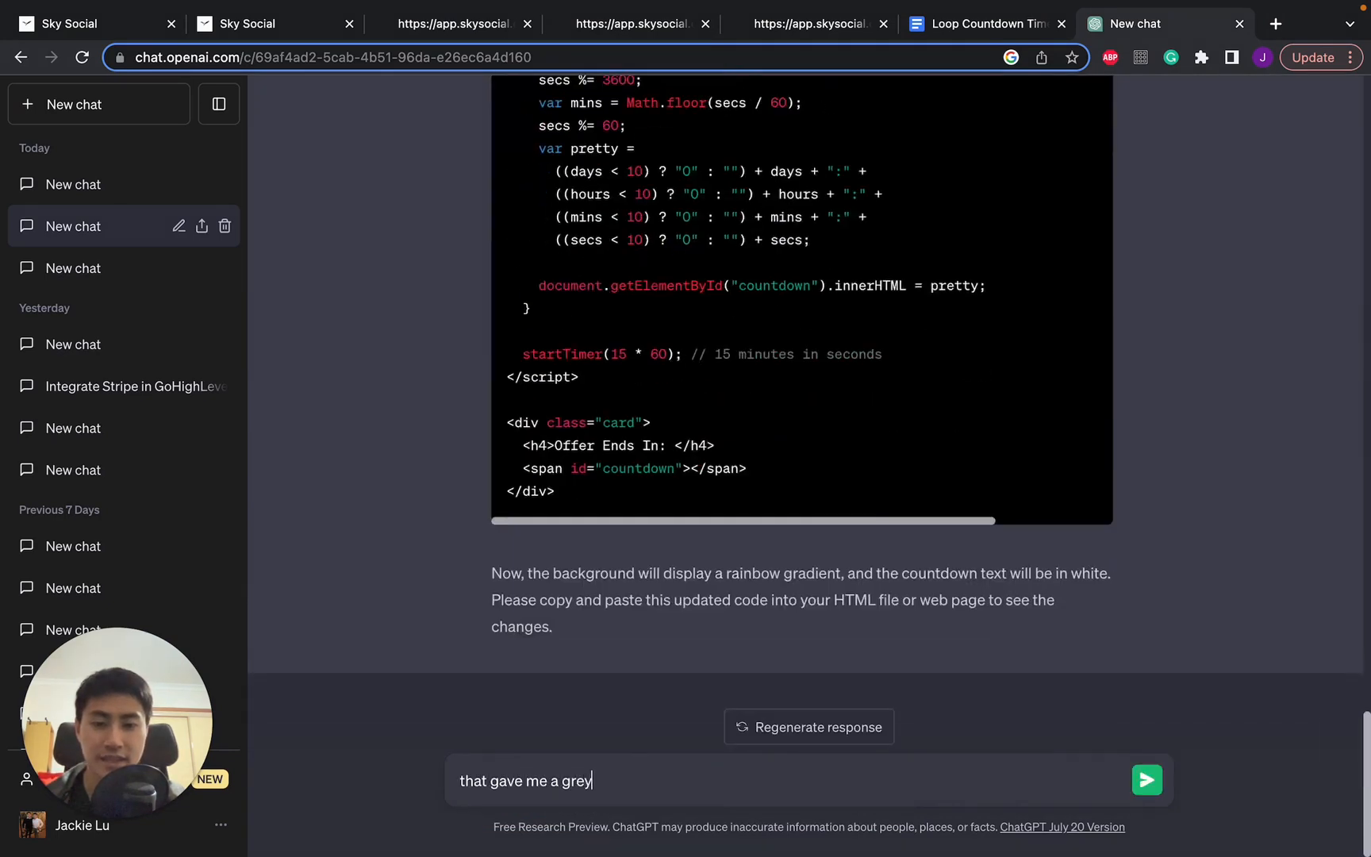
{"action": "type", "text": "background"}
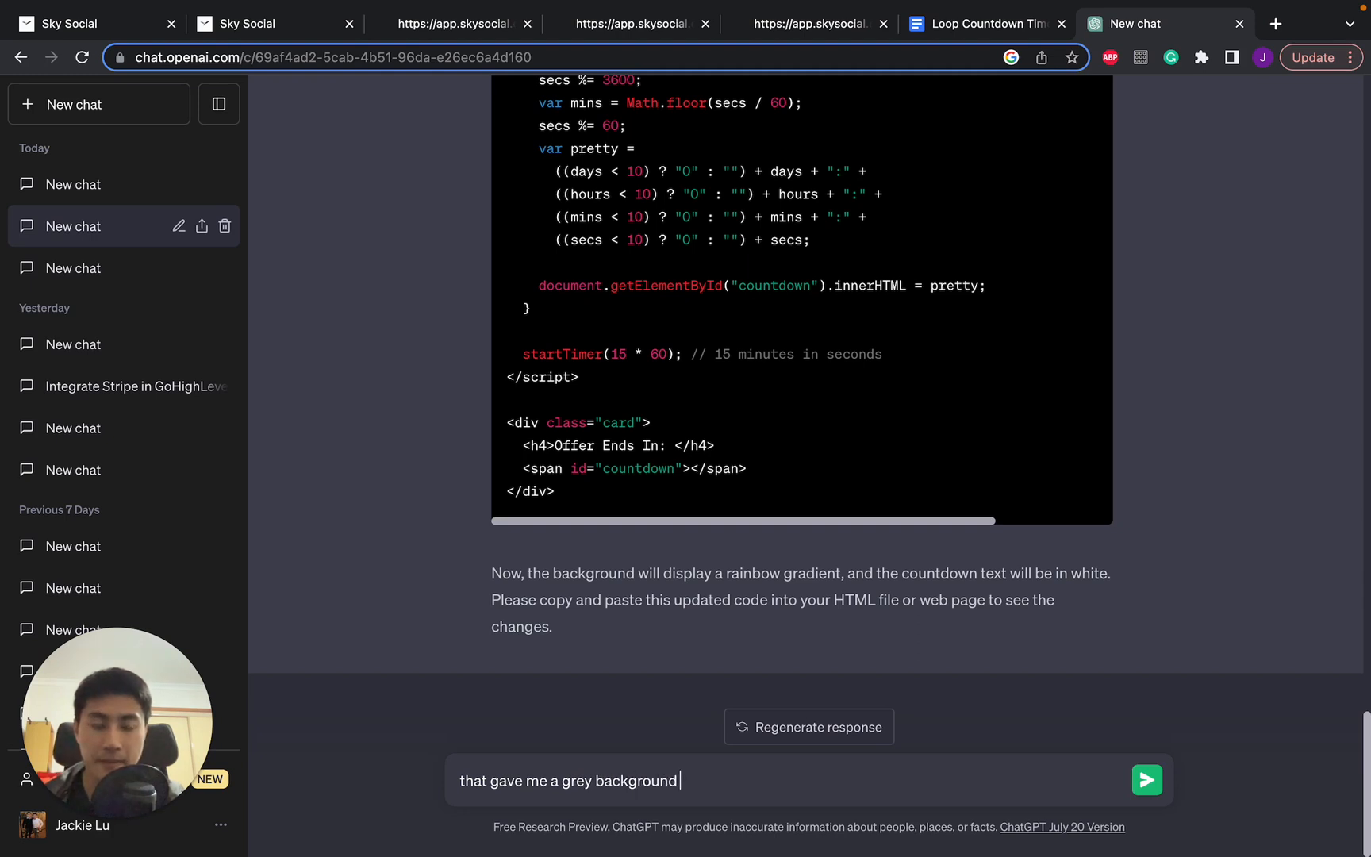
{"action": "type", "text": ", here"}
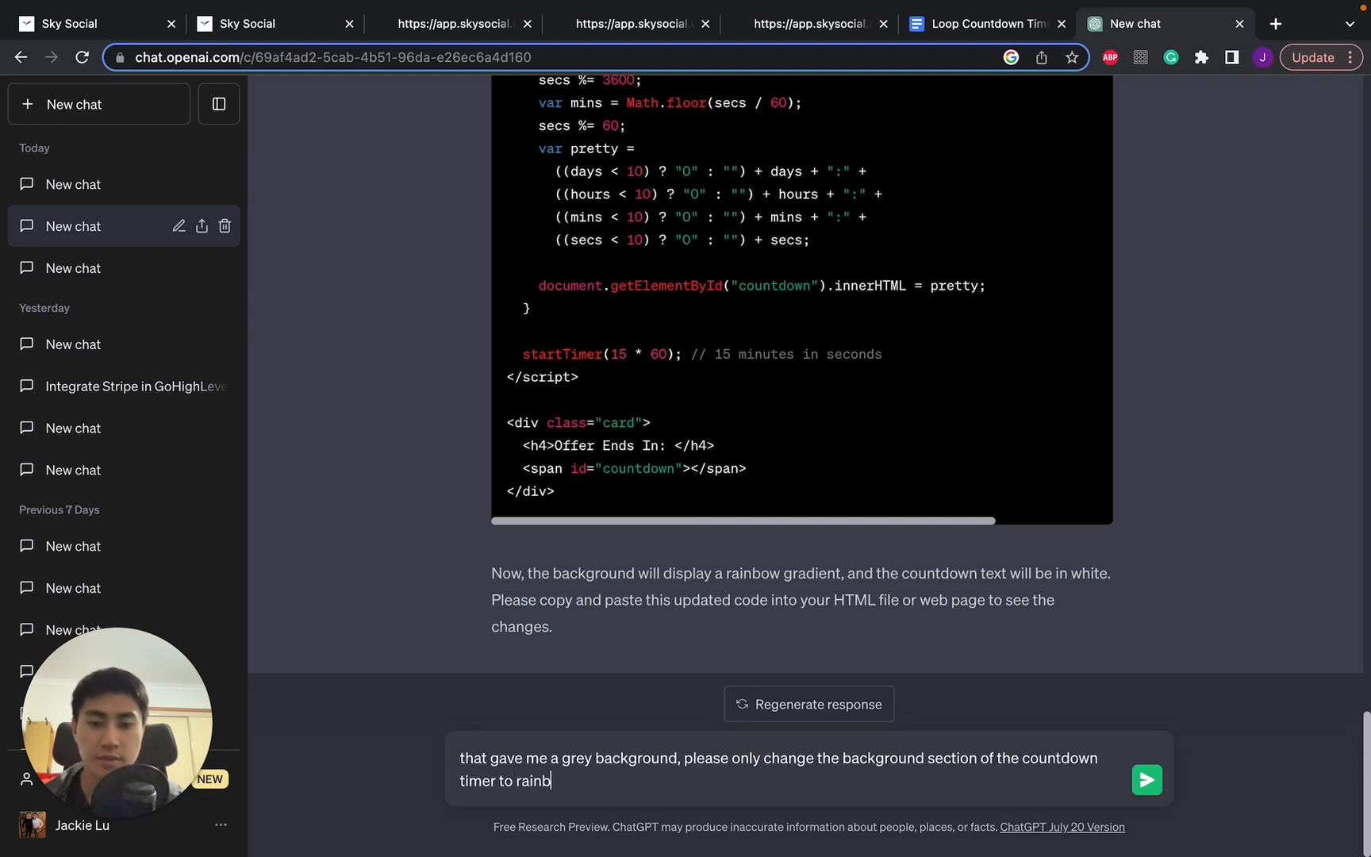
{"action": "type", "text": "ow and the te"}
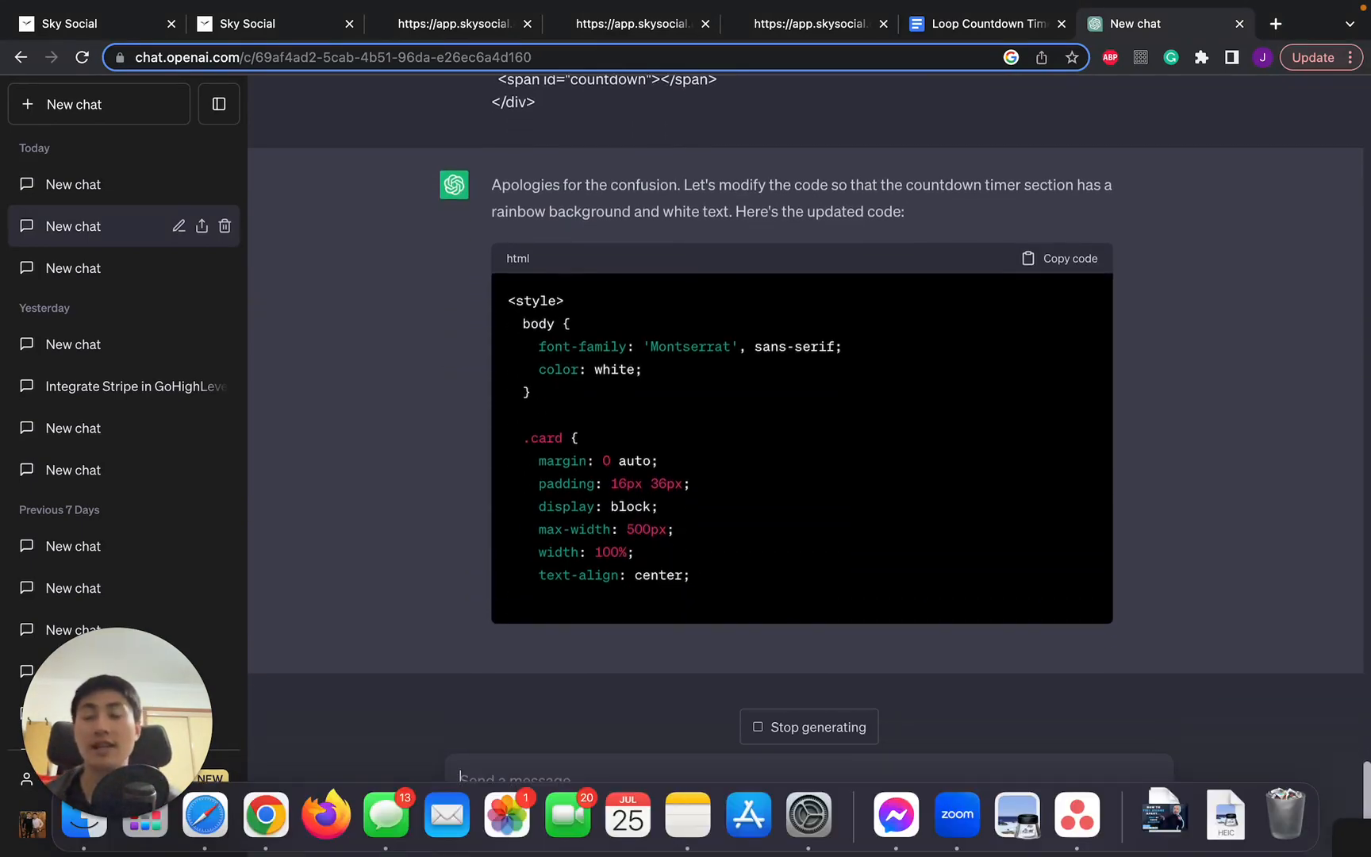
{"action": "scroll", "scroll_direction": "down", "scroll_amount": 3}
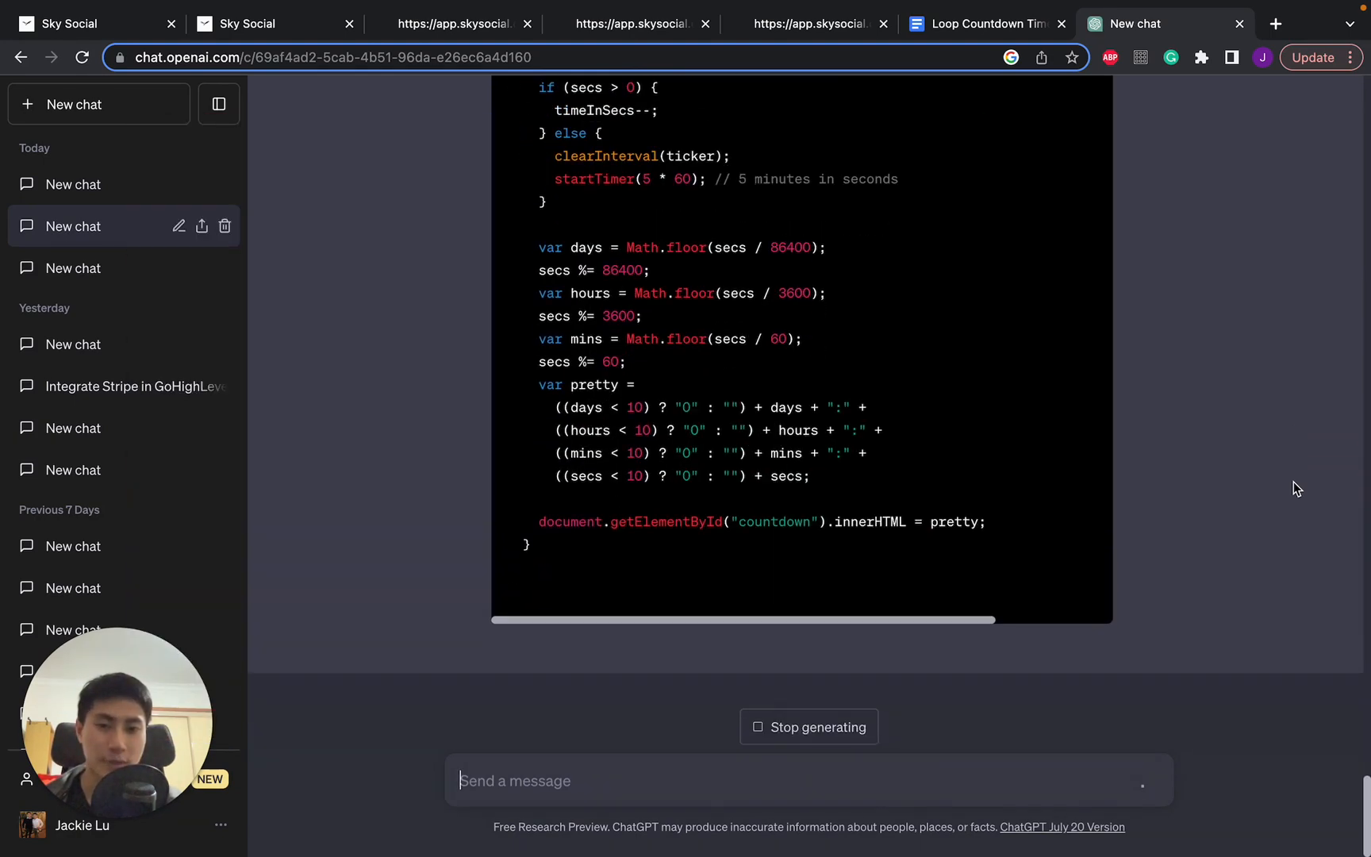
{"action": "scroll", "scroll_direction": "up", "scroll_amount": 3}
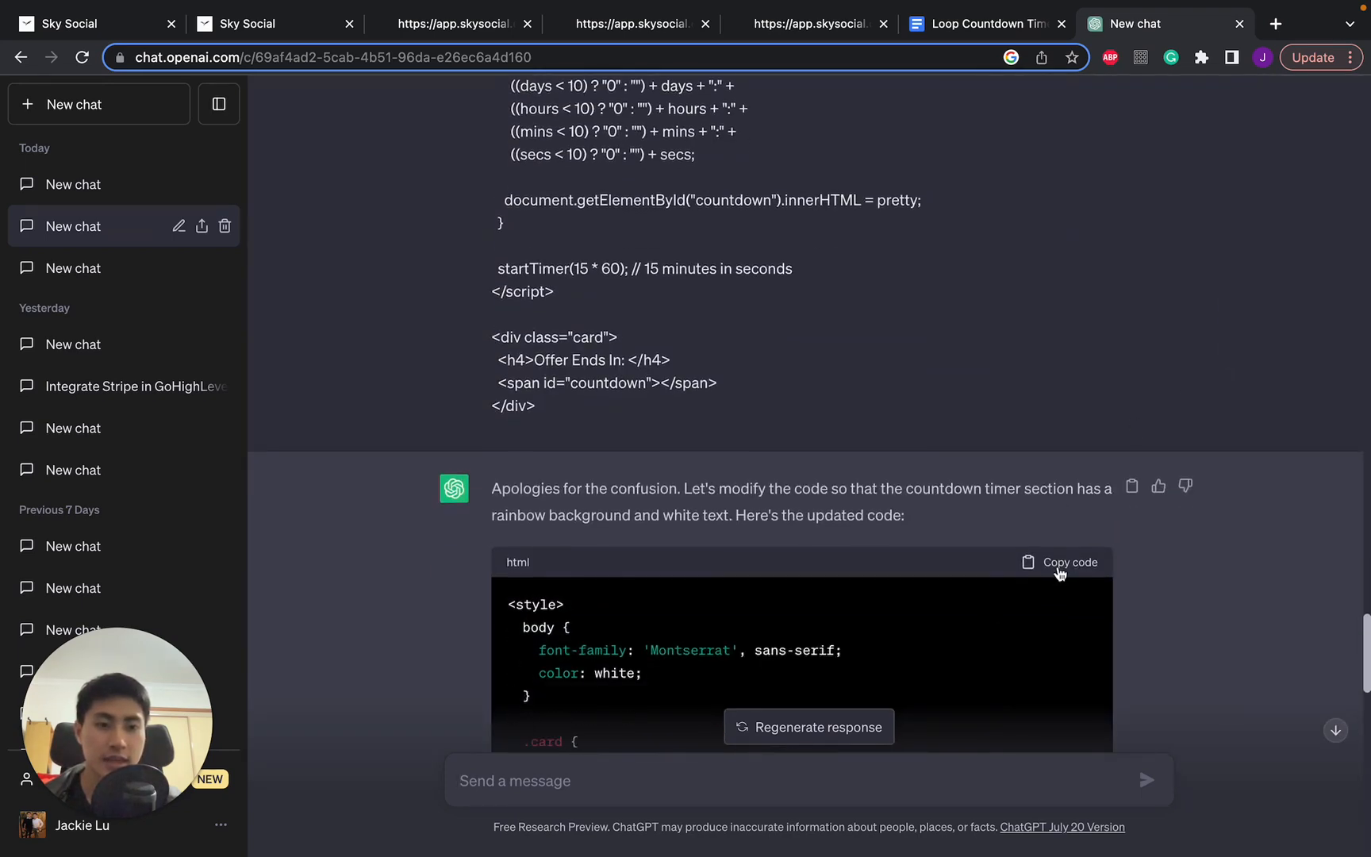
Step: Swap the corrected code into the custom code element and preview the rainbow card
{"action": "left_click", "coordinate": [271, 24]}
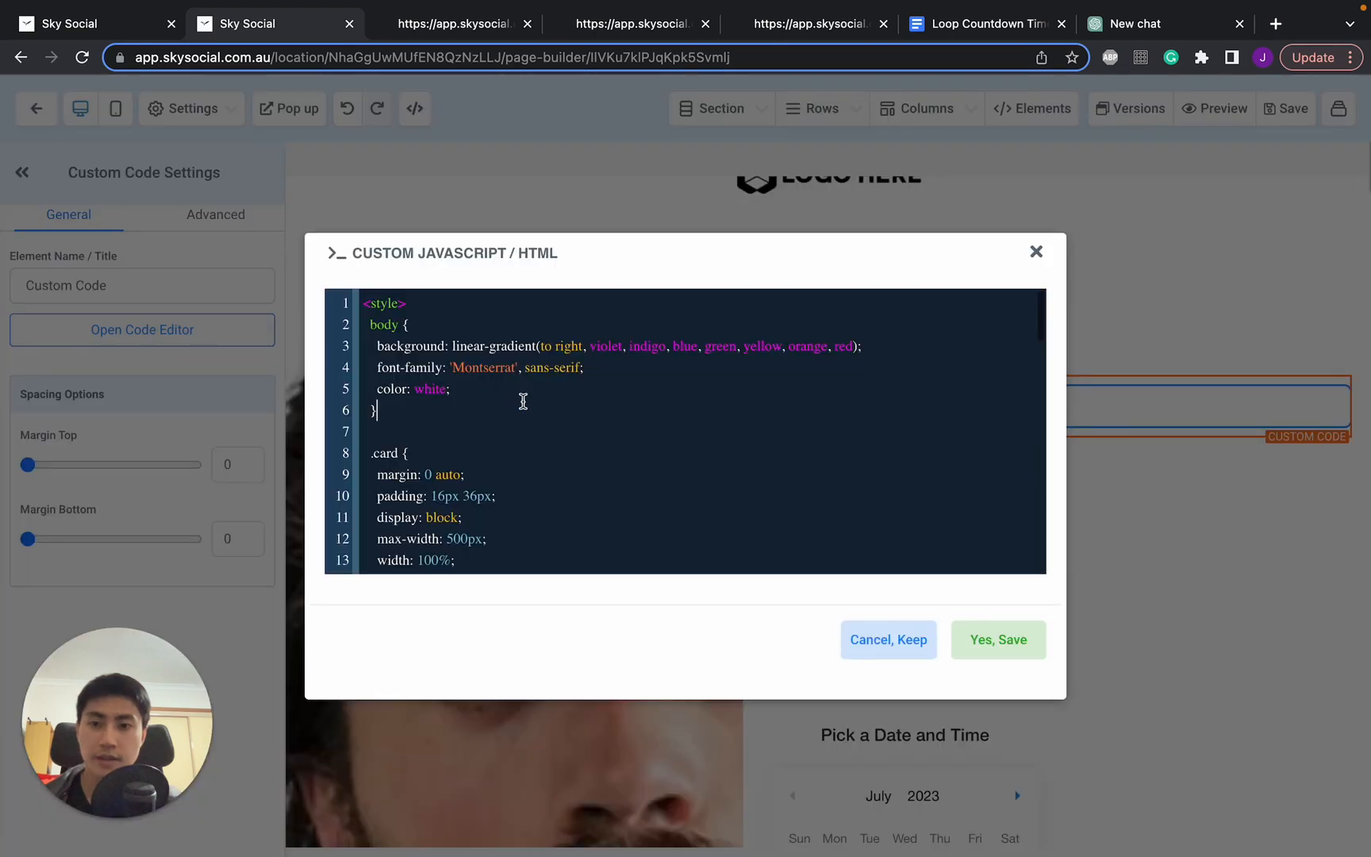
{"action": "scroll", "scroll_direction": "down", "scroll_amount": 3}
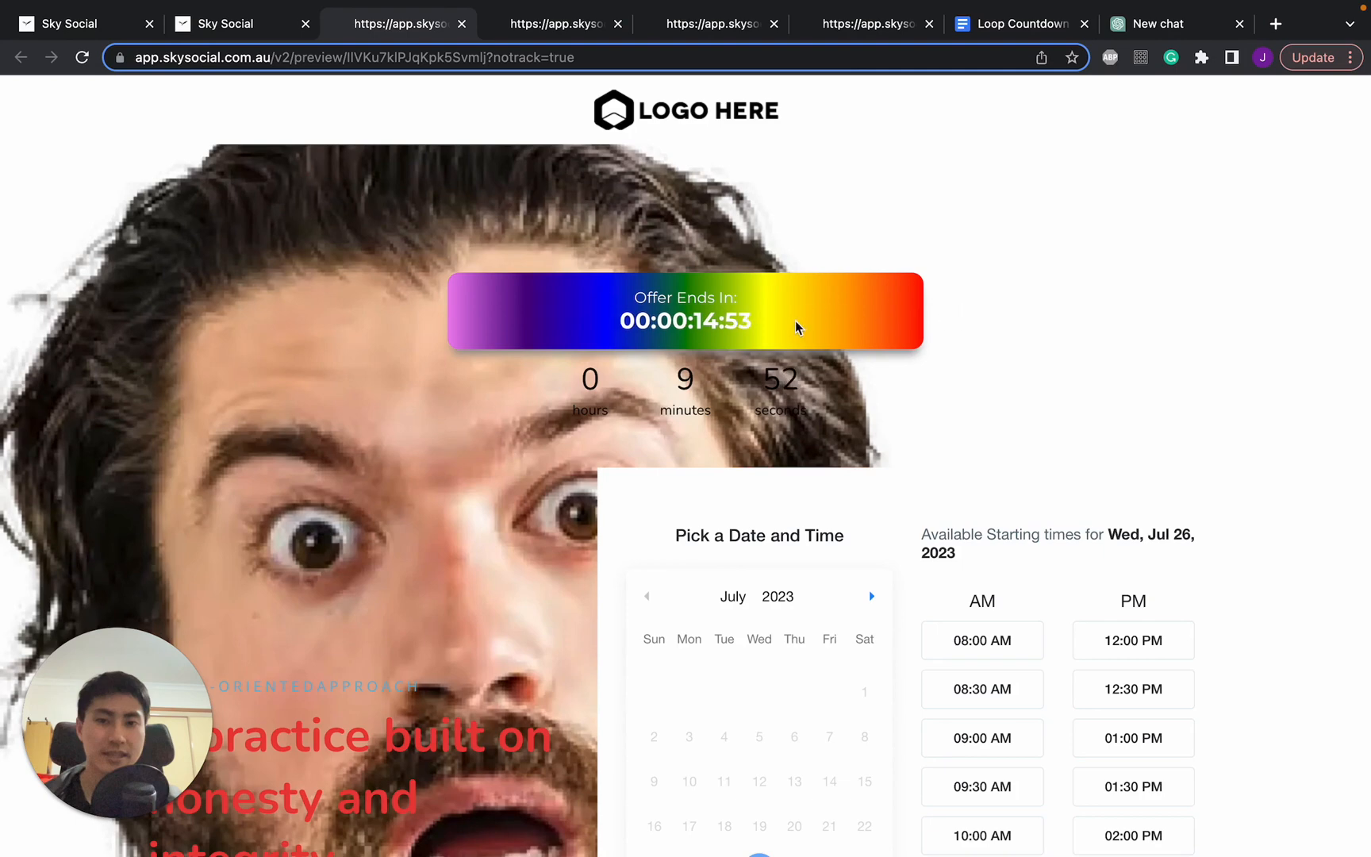
{"action": "left_click", "coordinate": [1166, 24]}
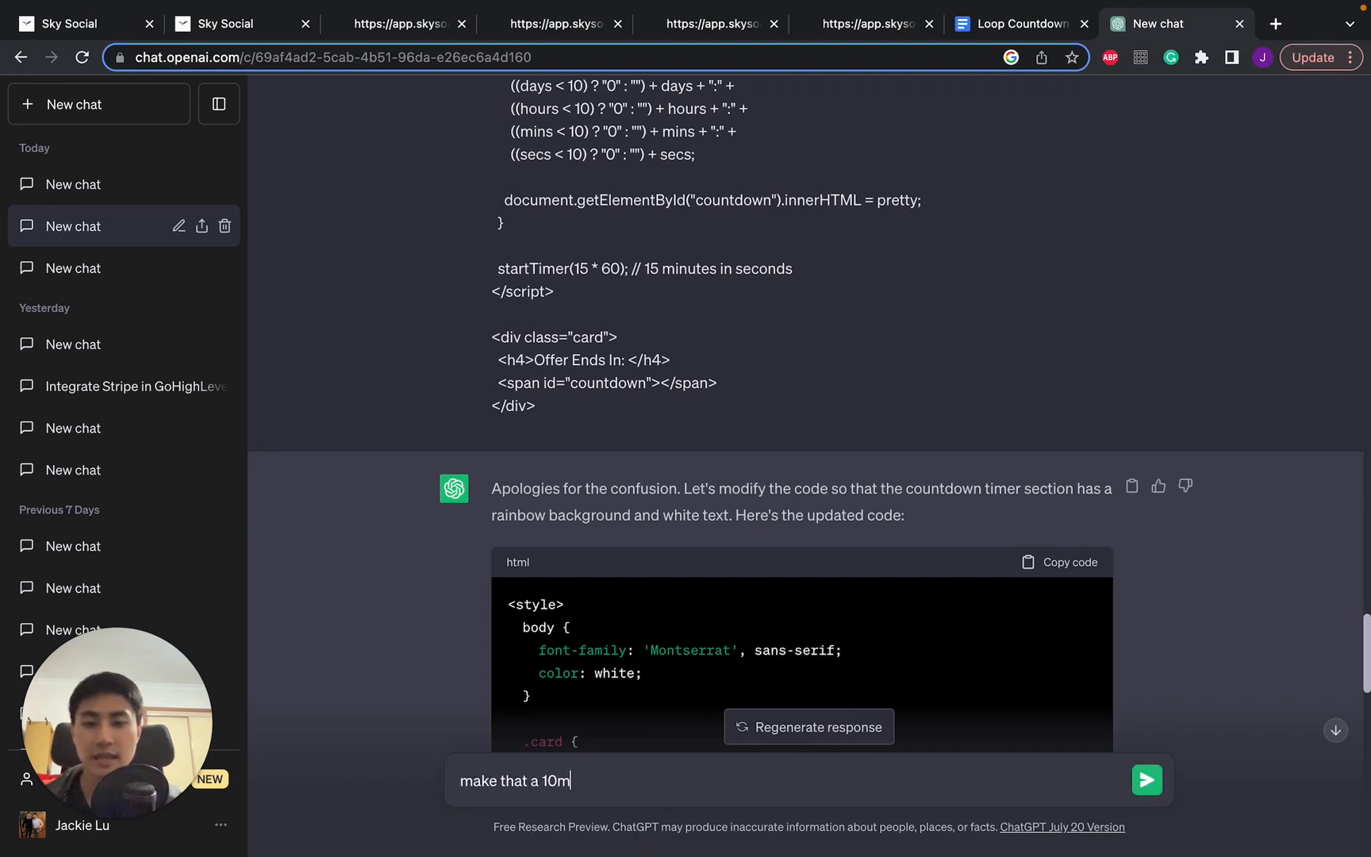
Step: Ask ChatGPT for a 10-minute version of the countdown and copy the returned code
{"action": "left_click", "coordinate": [1146, 780]}
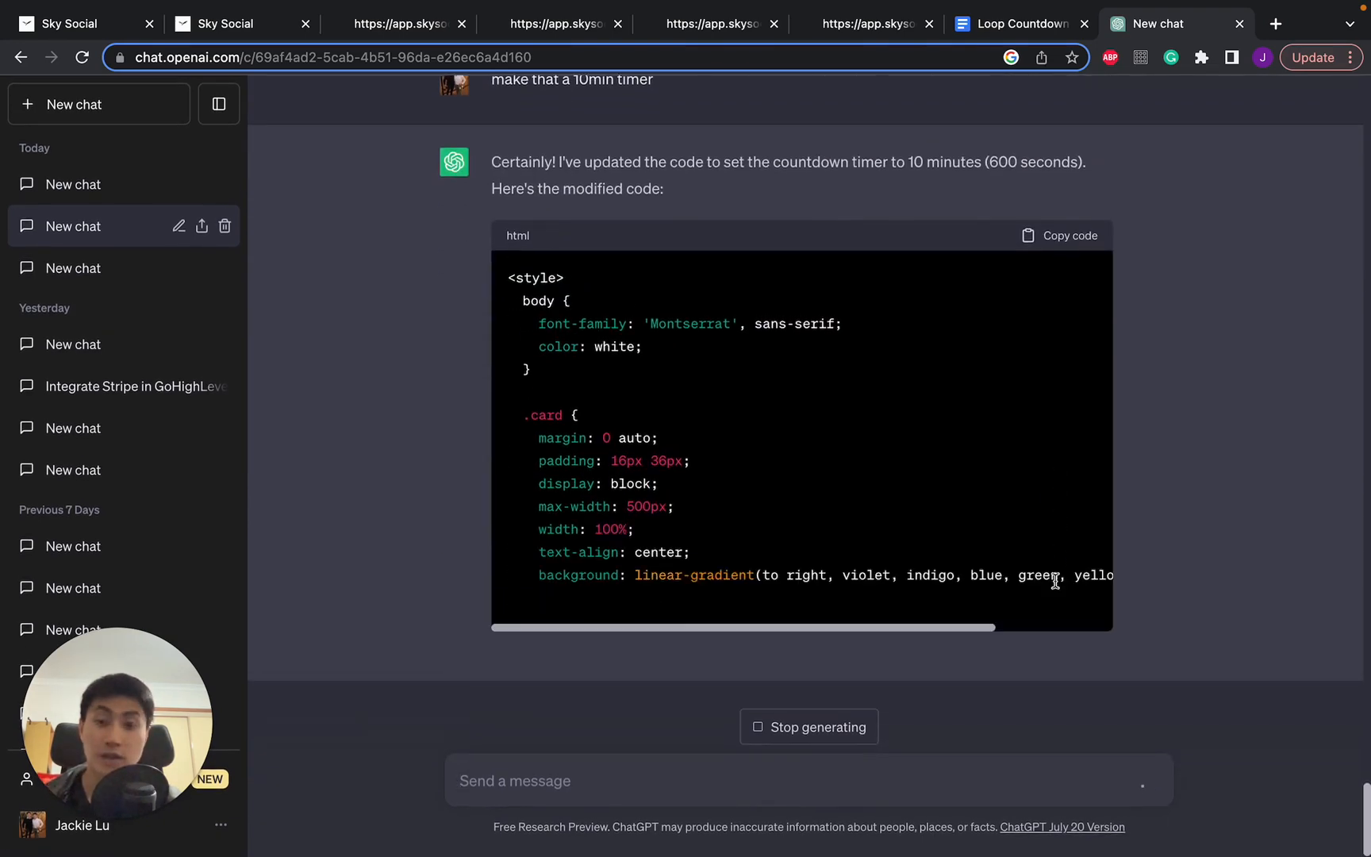
{"action": "scroll", "scroll_direction": "down", "scroll_amount": 3}
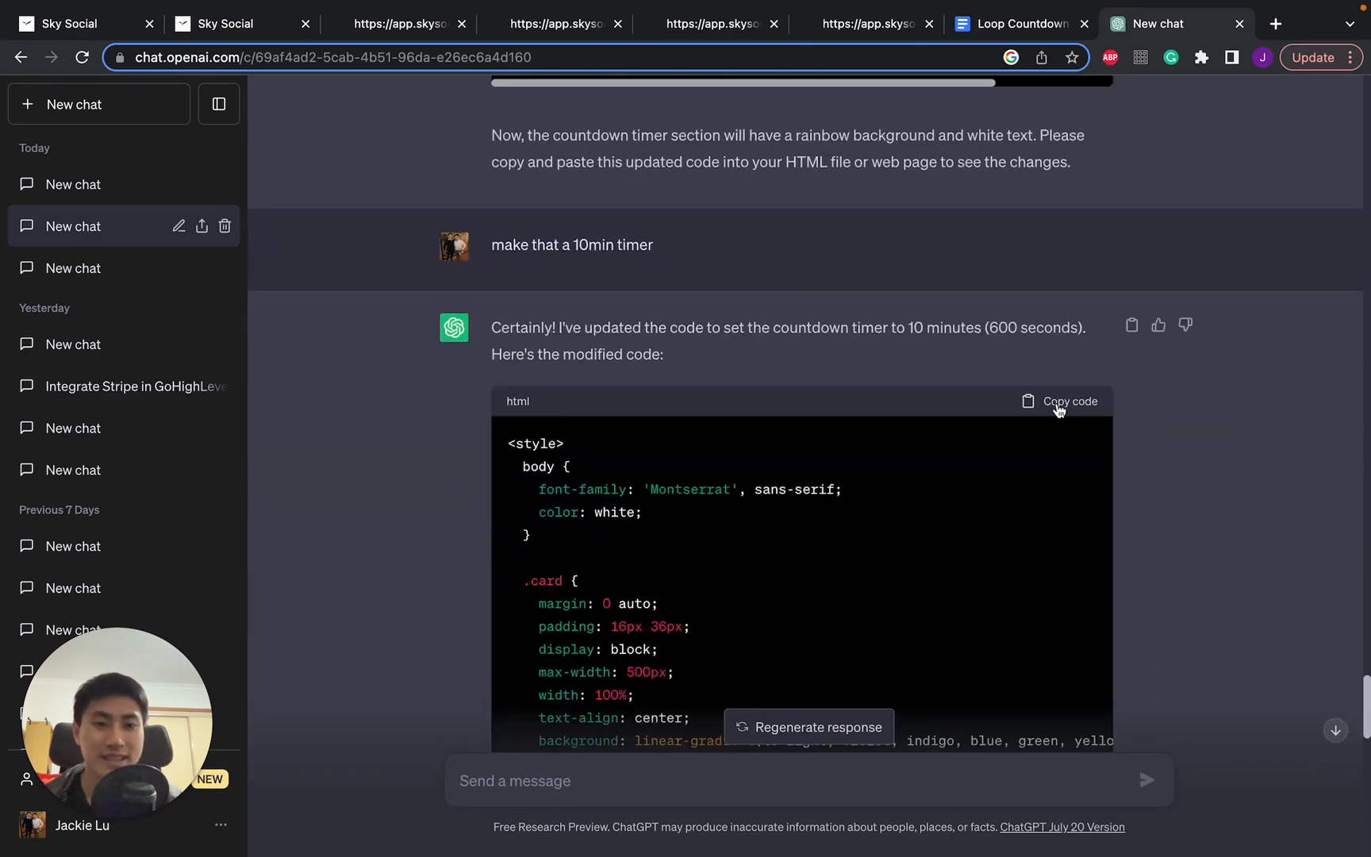
{"action": "left_click", "coordinate": [221, 23]}
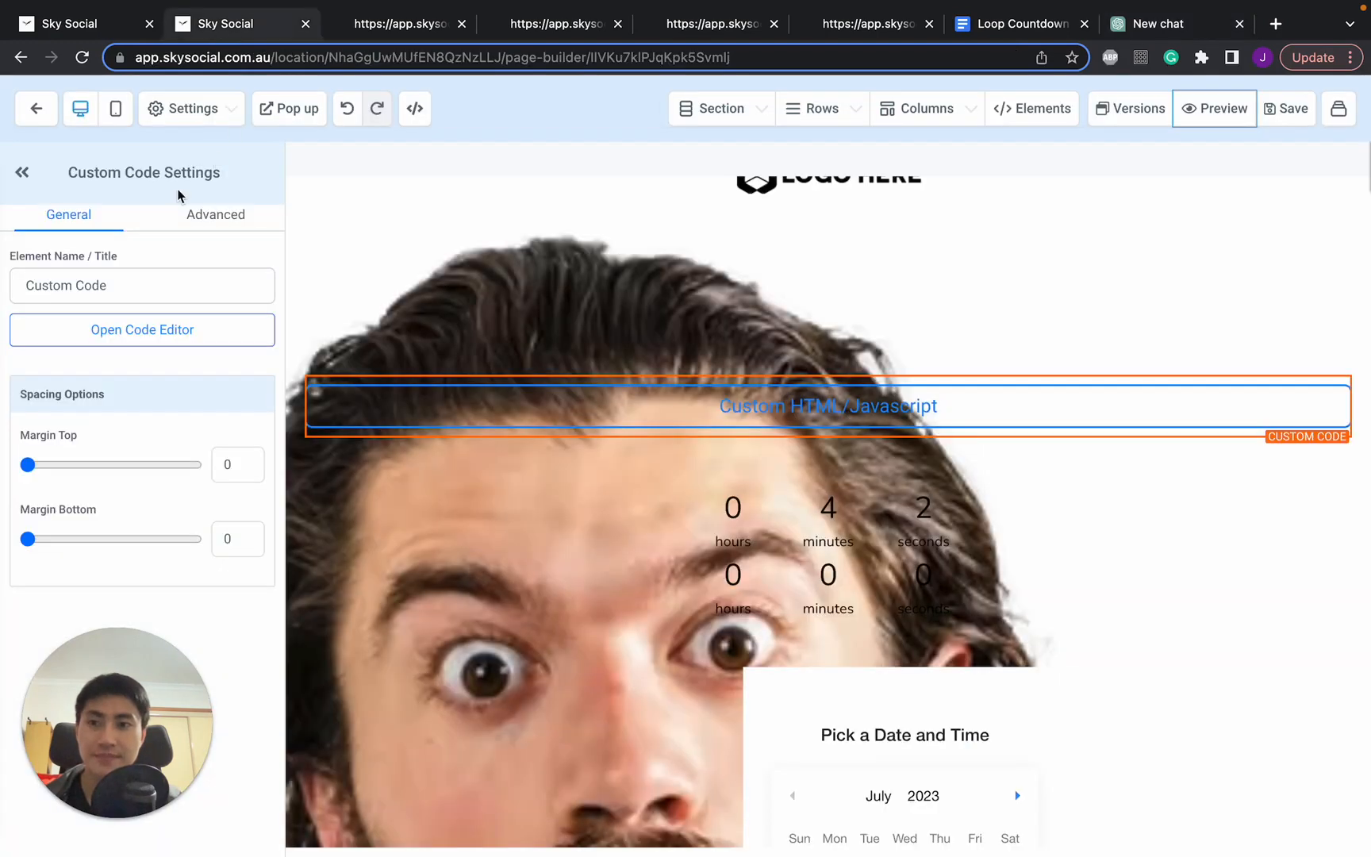
Step: Replace the custom code with the 10-minute version, save, and preview the page
{"action": "left_click", "coordinate": [142, 329]}
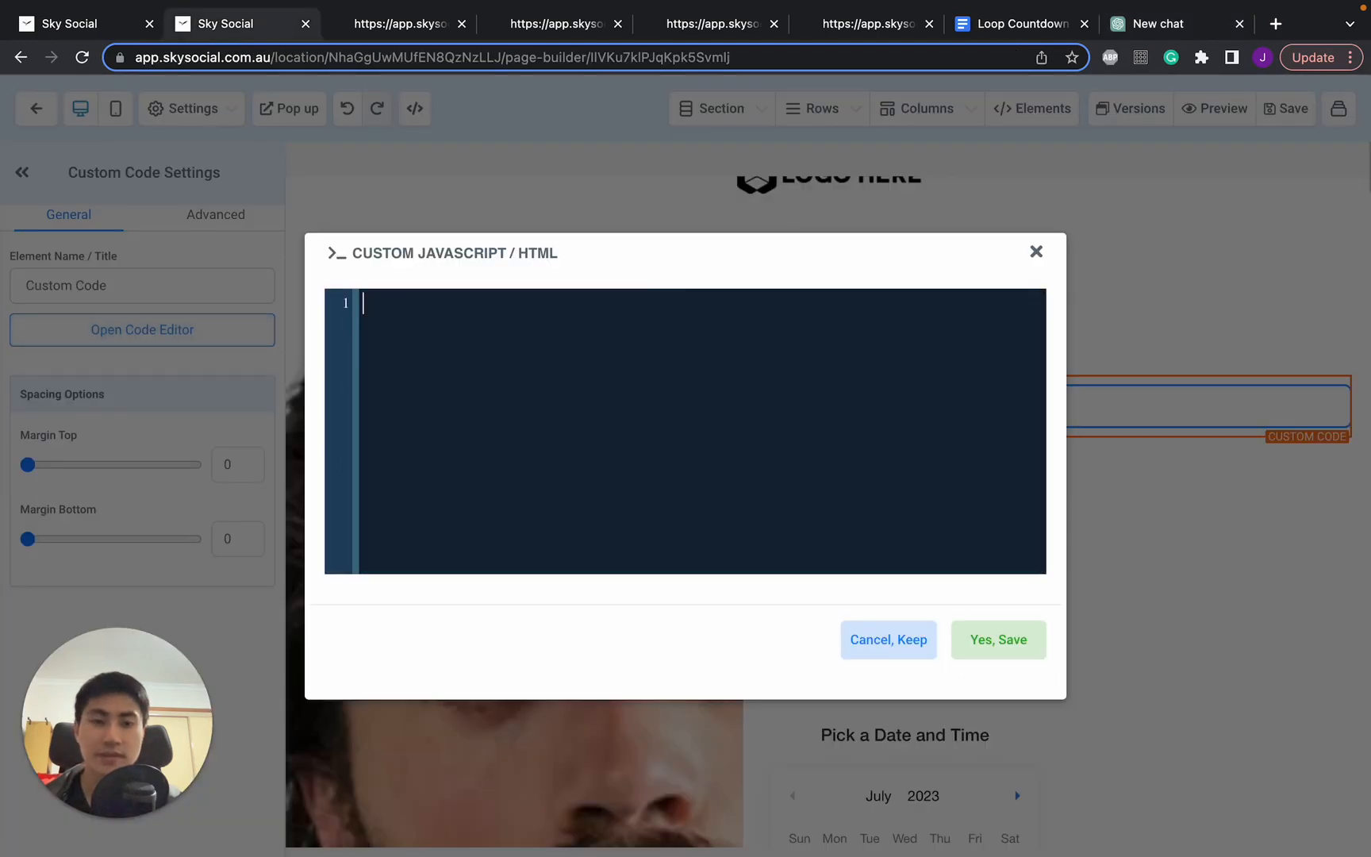
{"action": "left_click", "coordinate": [997, 639]}
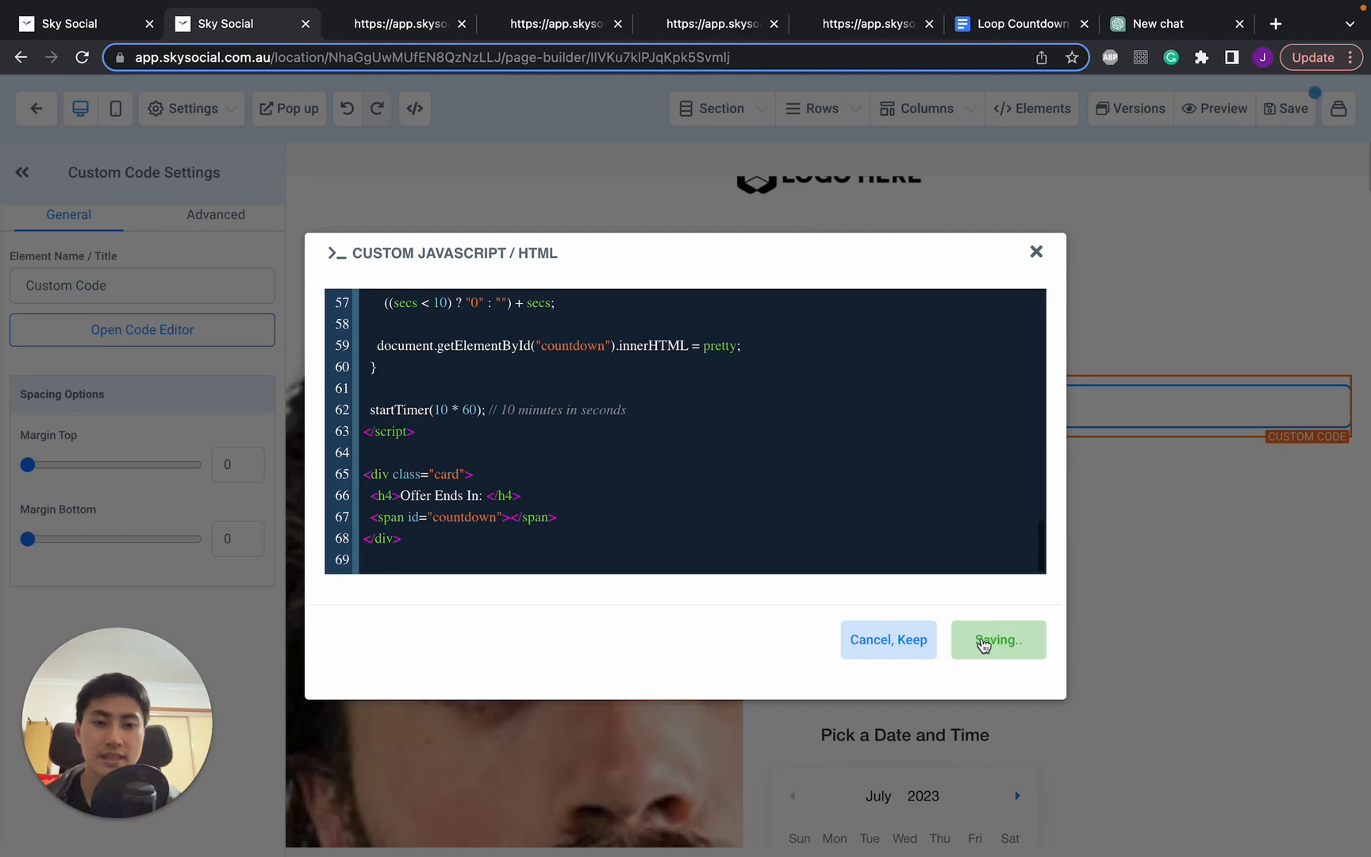
{"action": "left_click", "coordinate": [996, 640]}
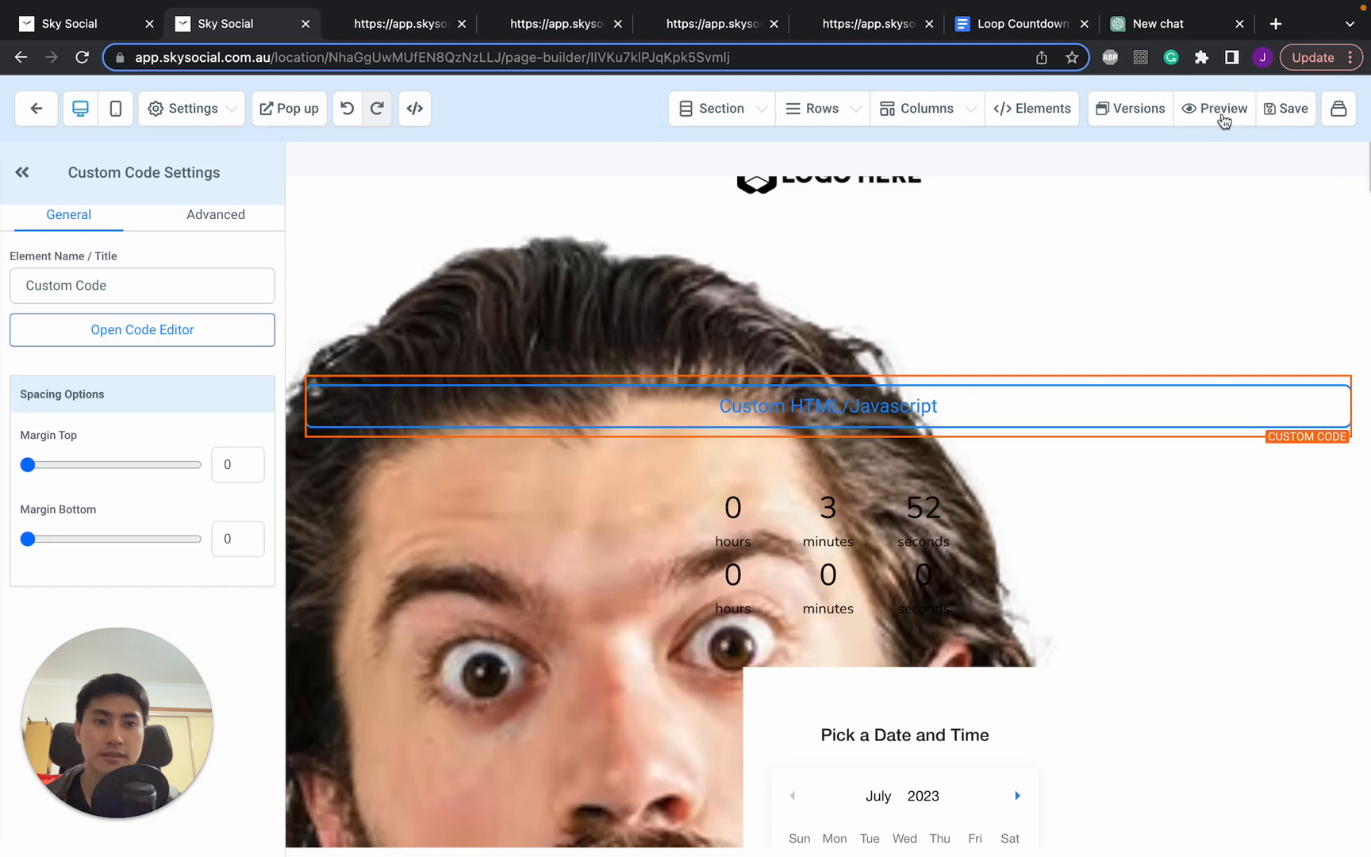
{"action": "left_click", "coordinate": [1214, 109]}
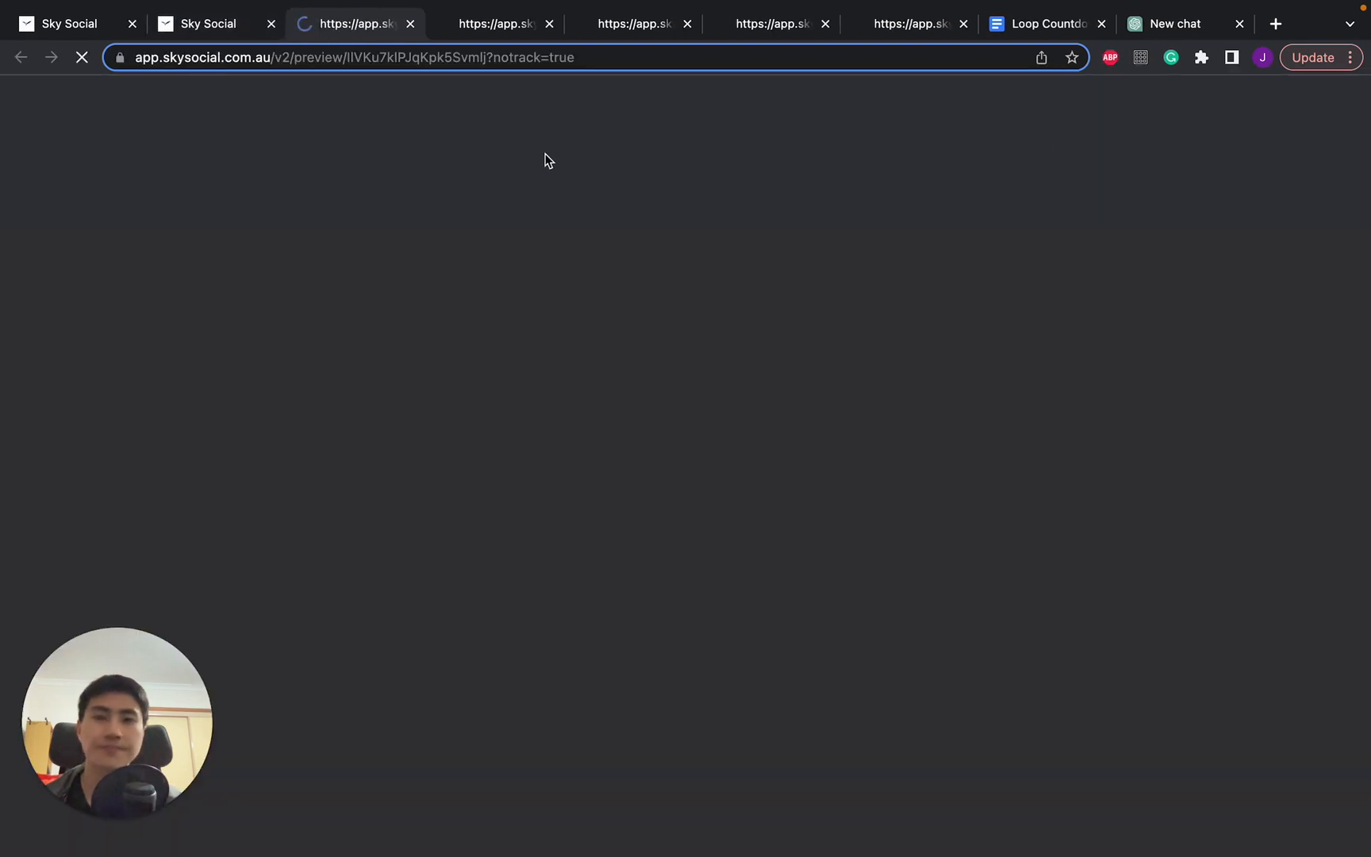